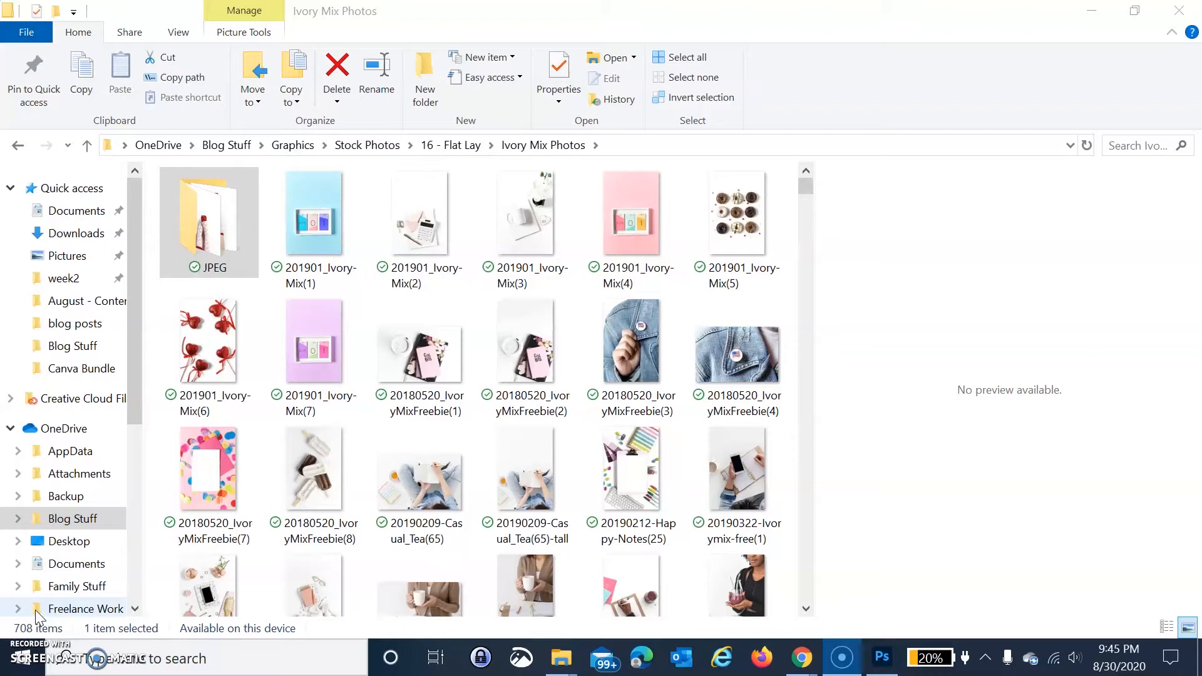
Select and preview the denim-jacket photo 20180520_IvoryMixFreebie(3), then bring up its options
click(526, 226)
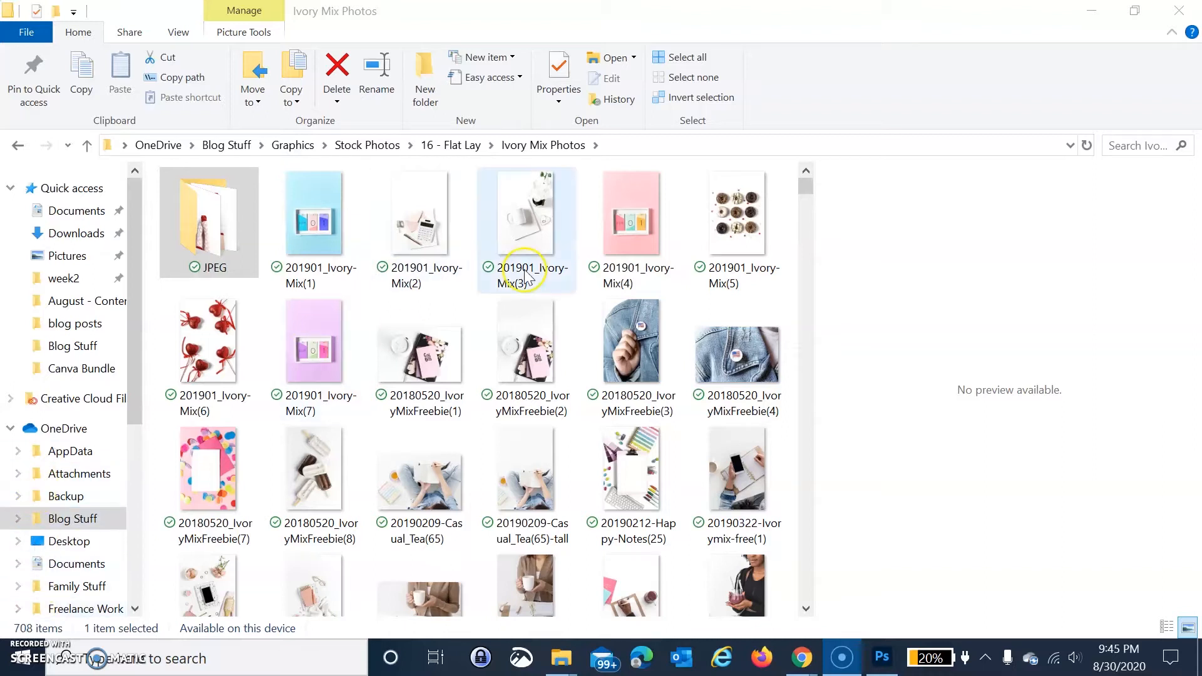
click(631, 341)
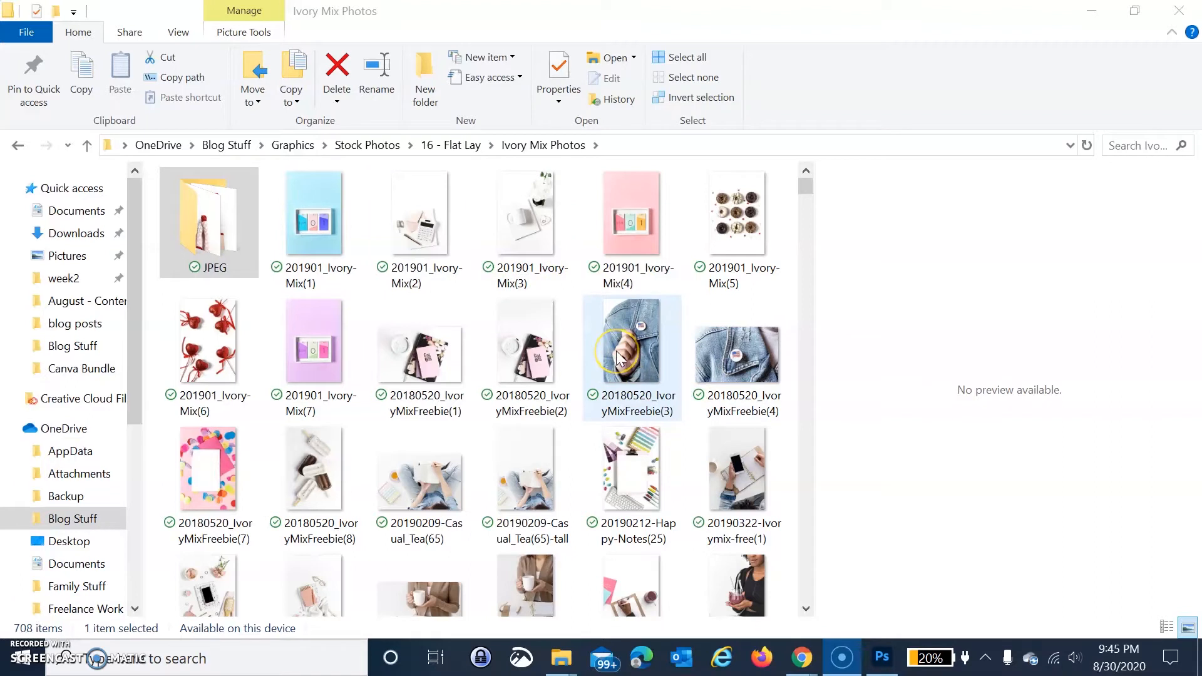
right_click(631, 358)
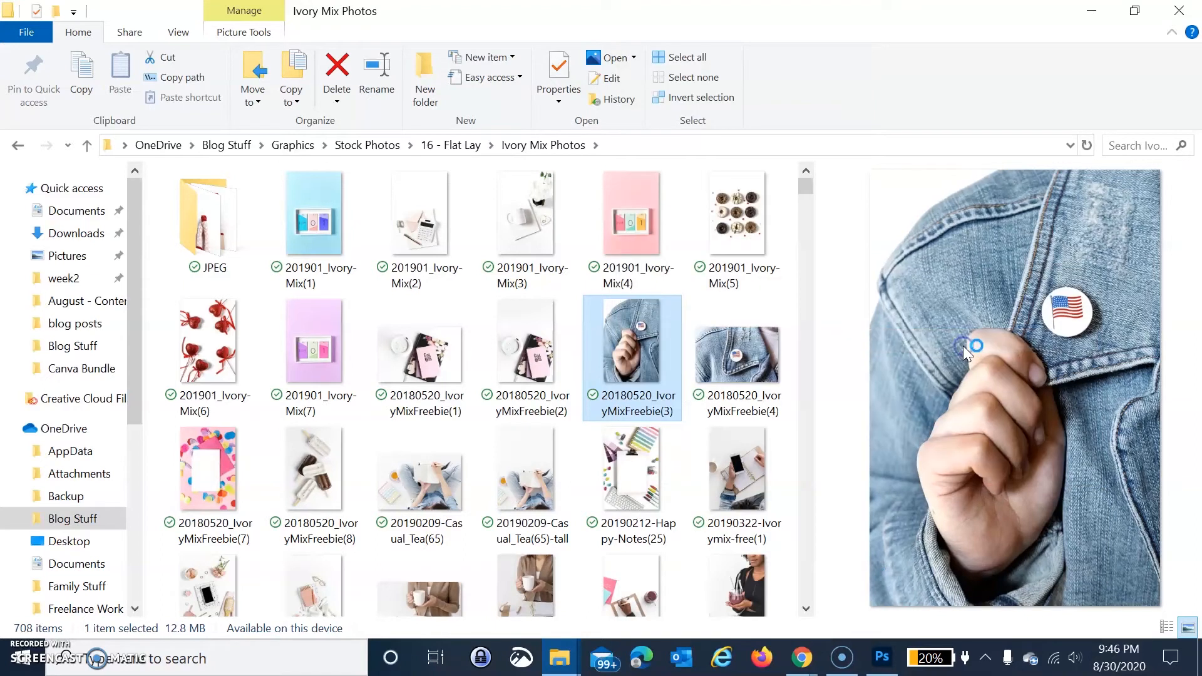
Open 20180520_IvoryMixFreebie(3), a 3272 × 4908 px image, in Paint
double_click(631, 341)
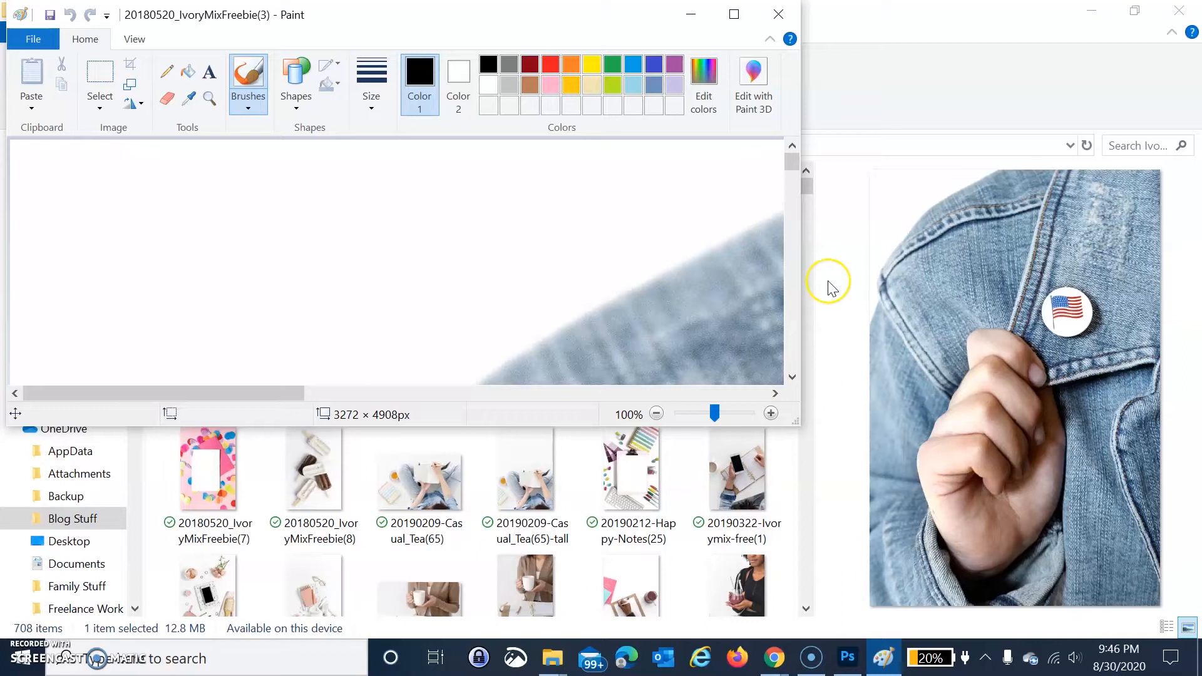
mouse_move(134, 38)
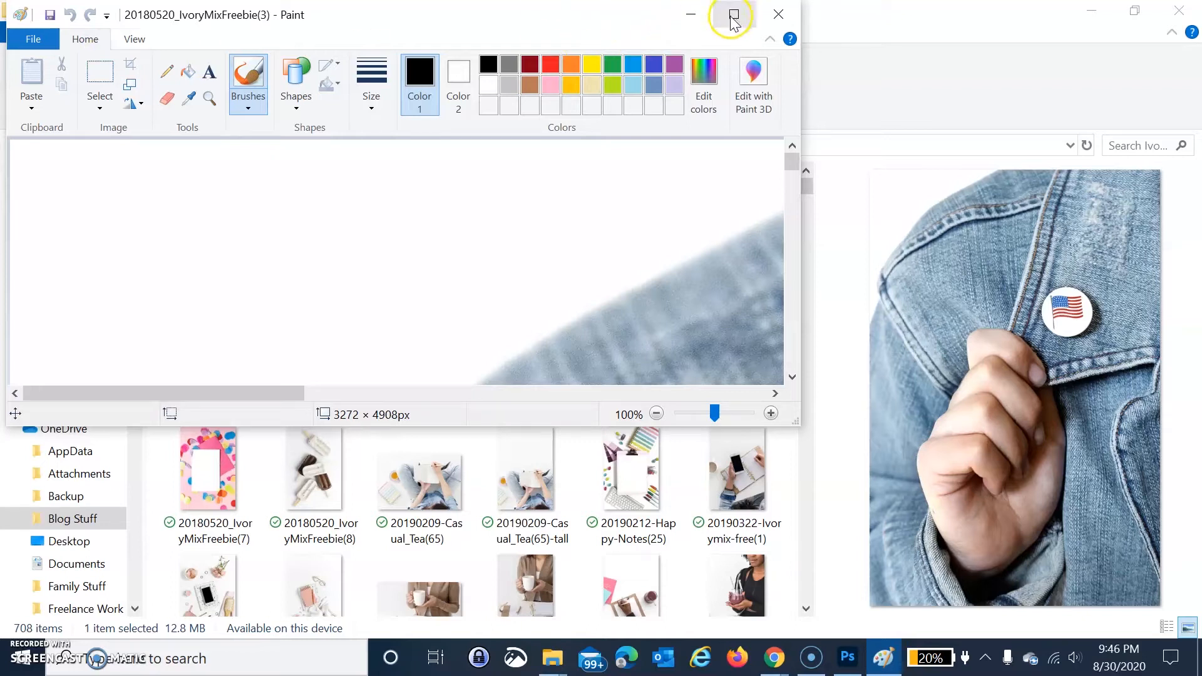
Trial a pixel resize to 1600 × 2400, then cancel and close Paint
click(167, 78)
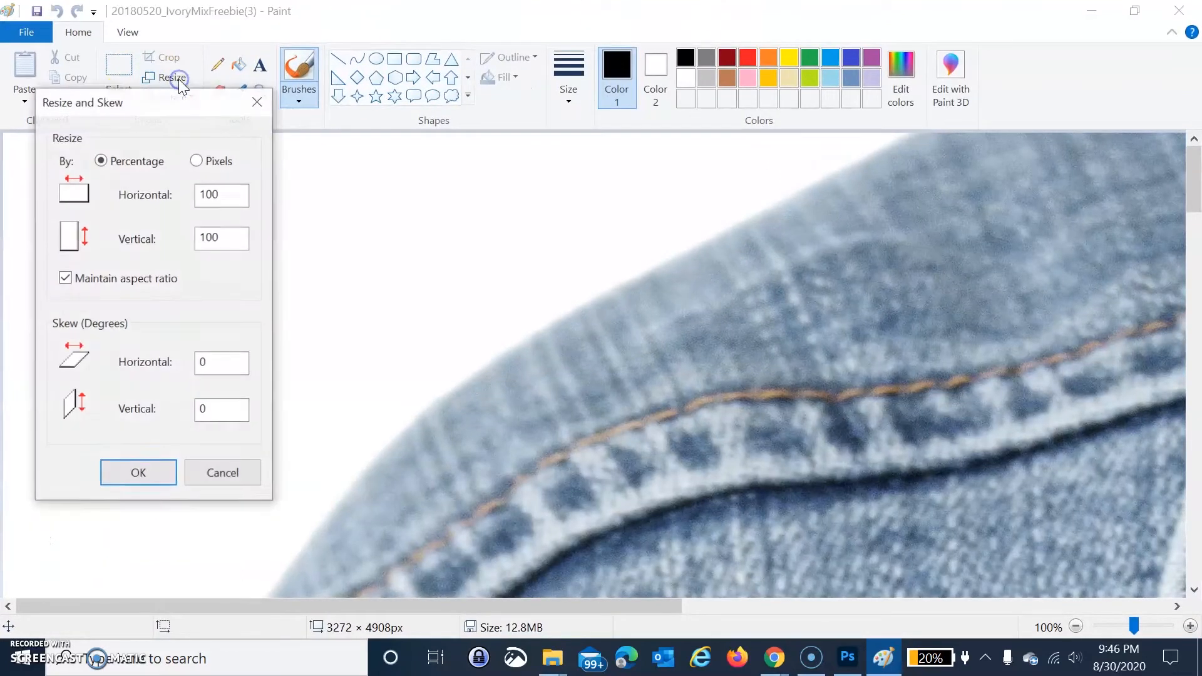
click(196, 161)
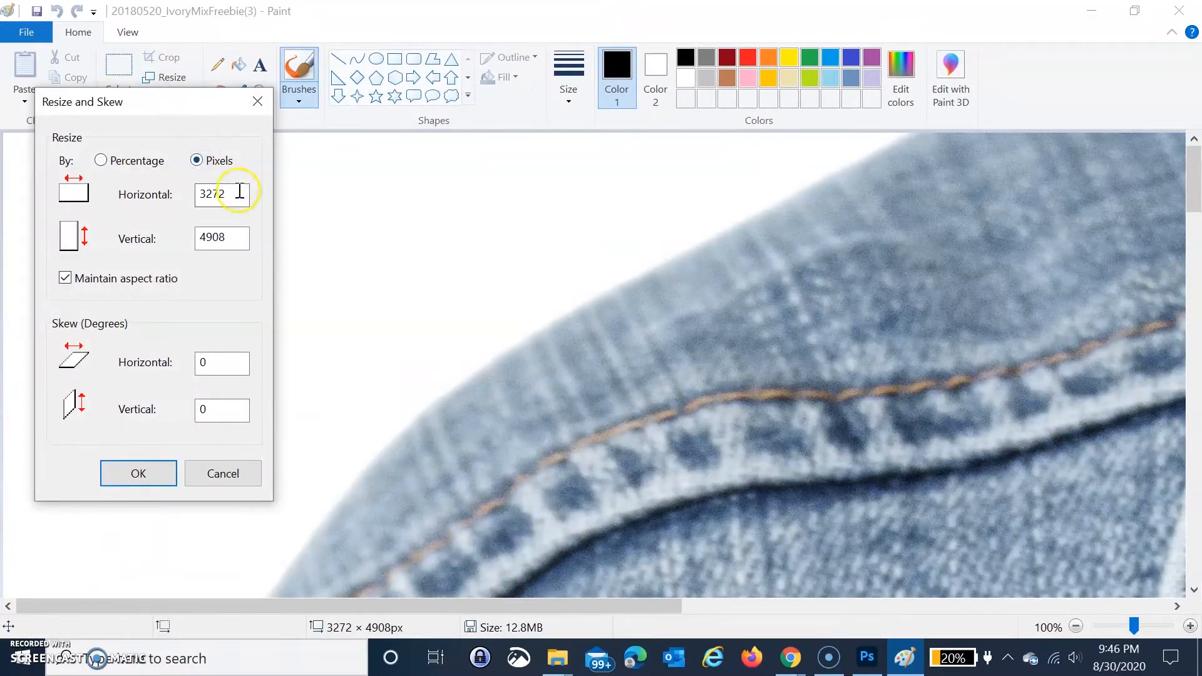
triple_click(222, 194)
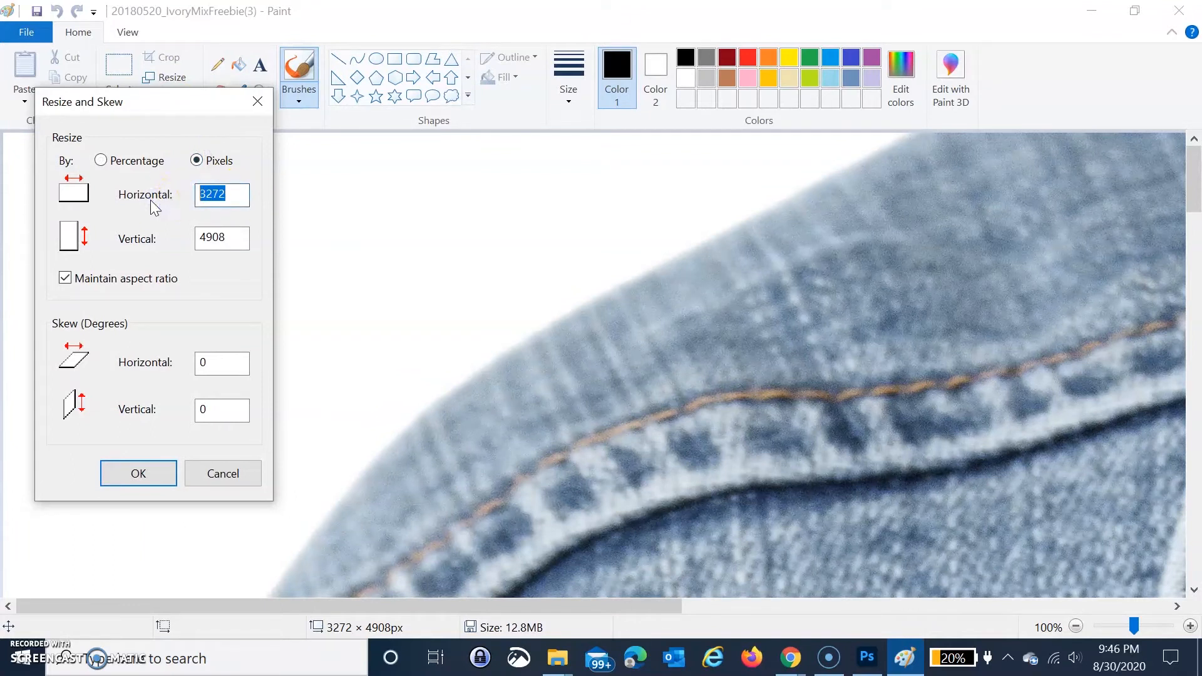
text(1500)
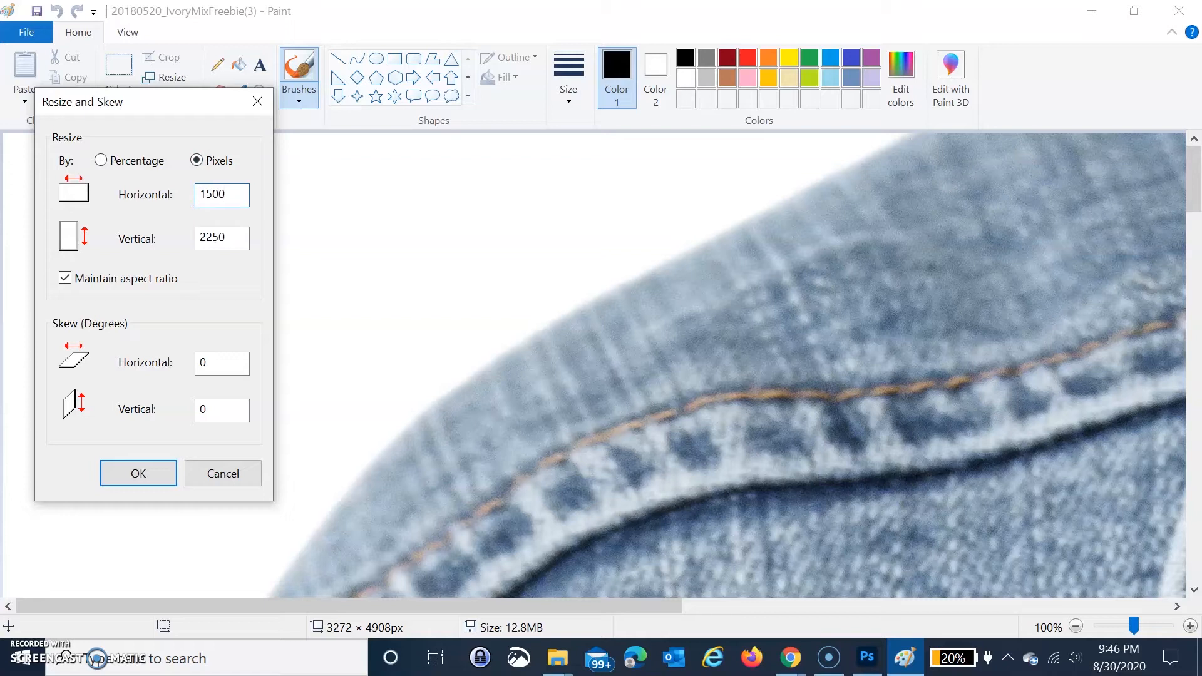
triple_click(222, 238)
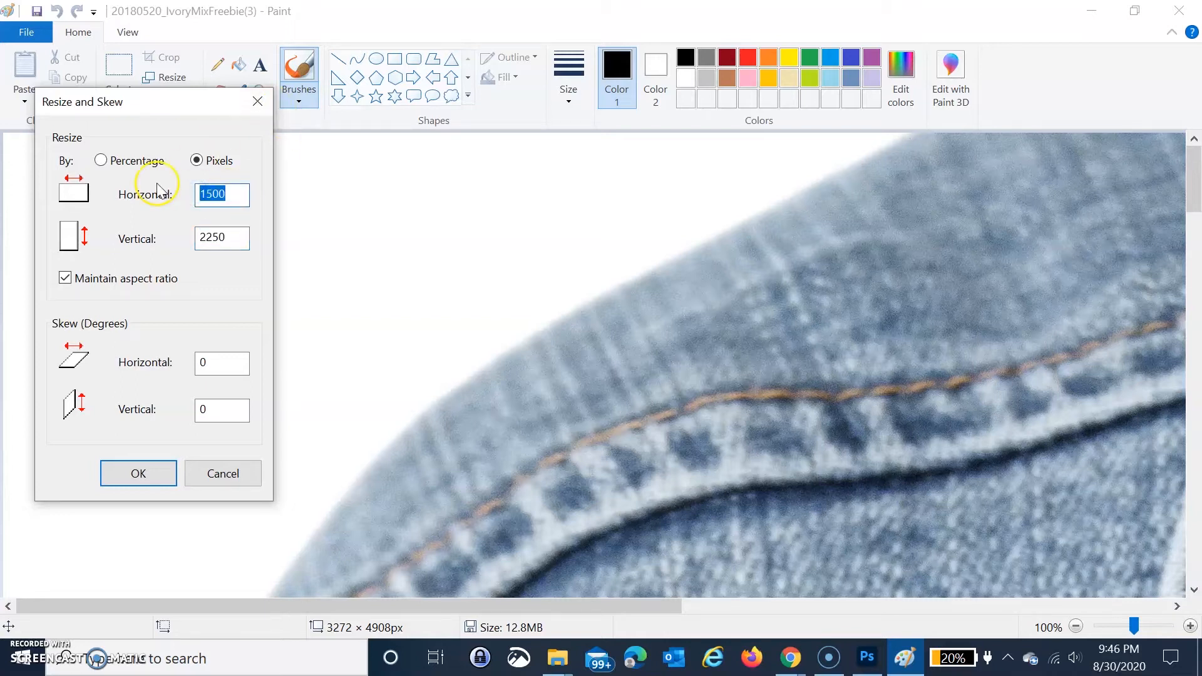
text(1600)
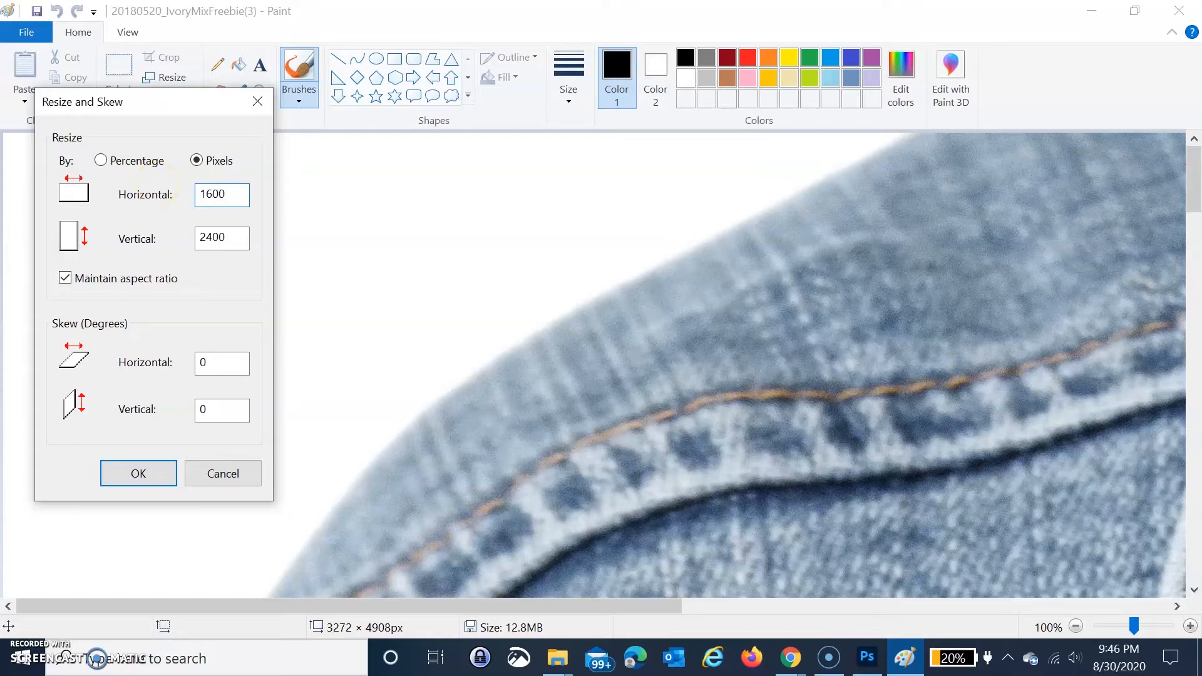
click(221, 194)
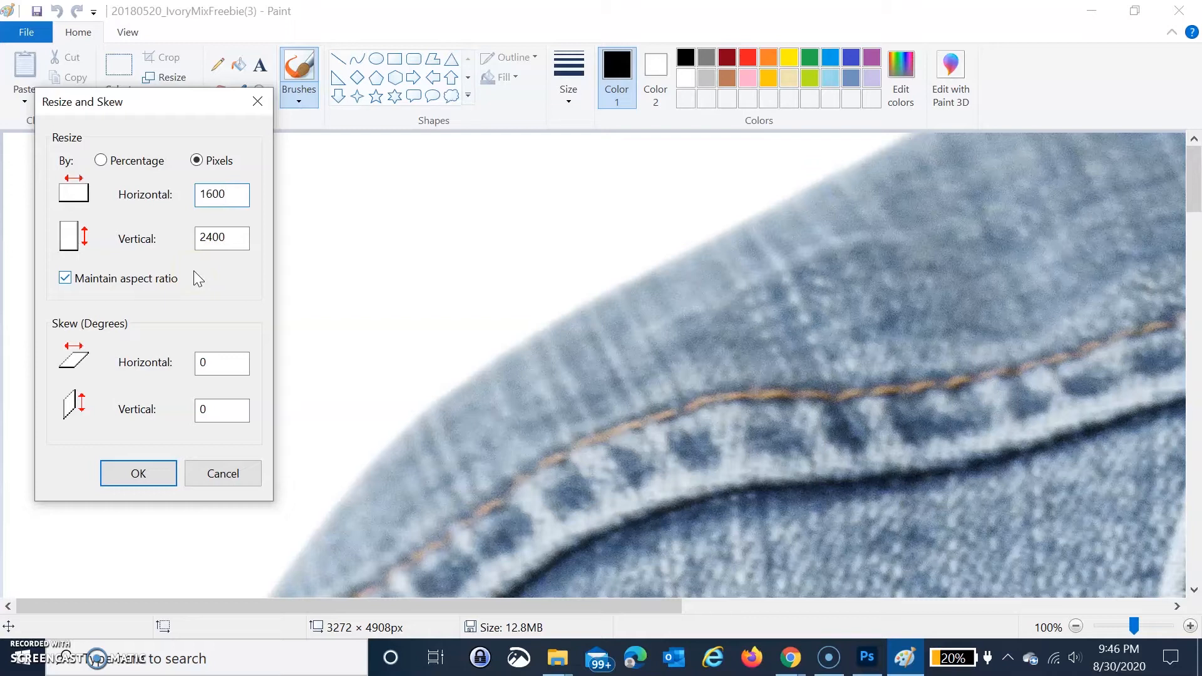
click(221, 194)
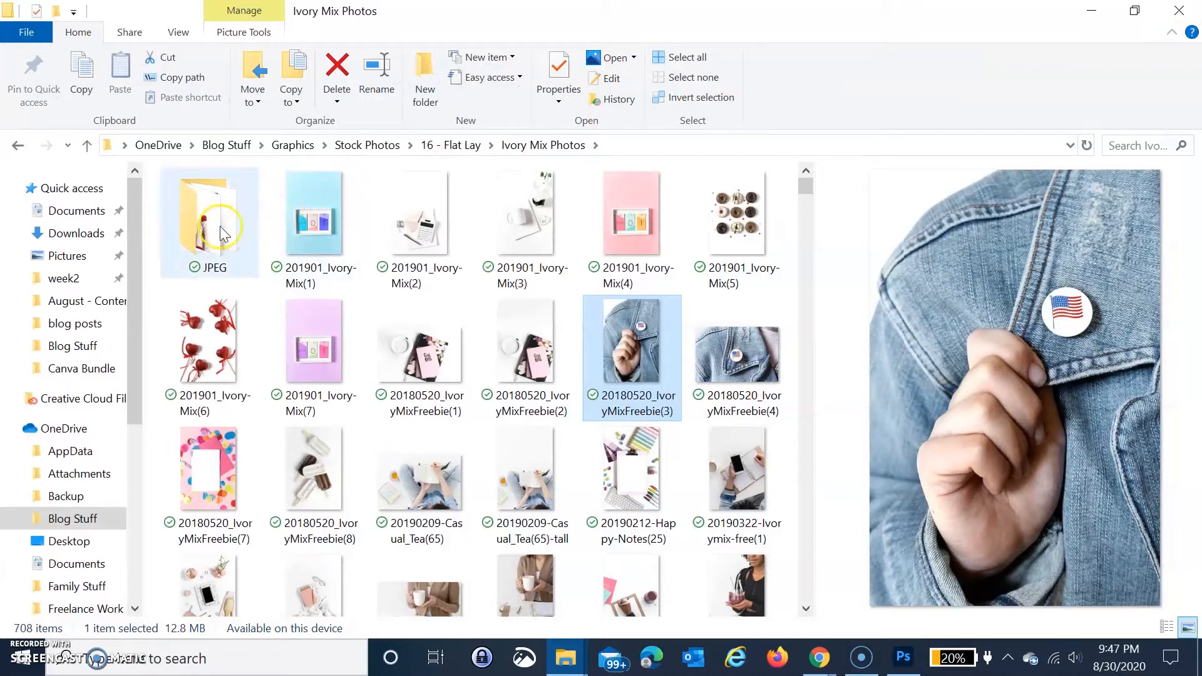
mouse_move(322, 349)
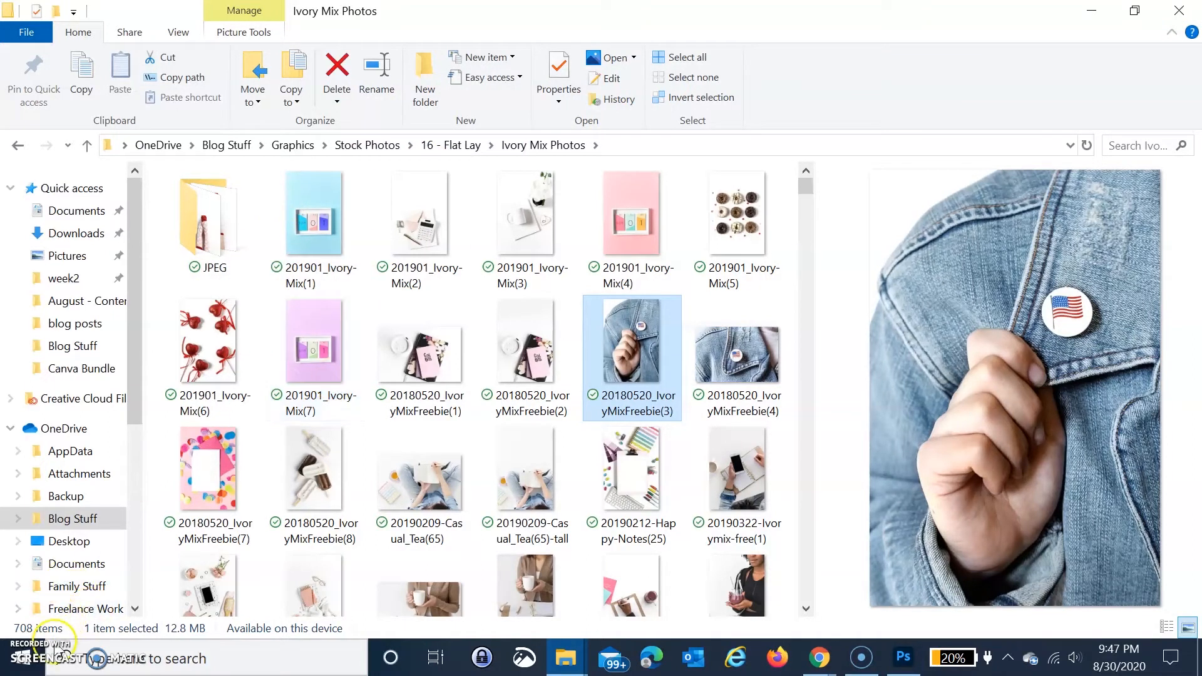
mouse_move(219, 222)
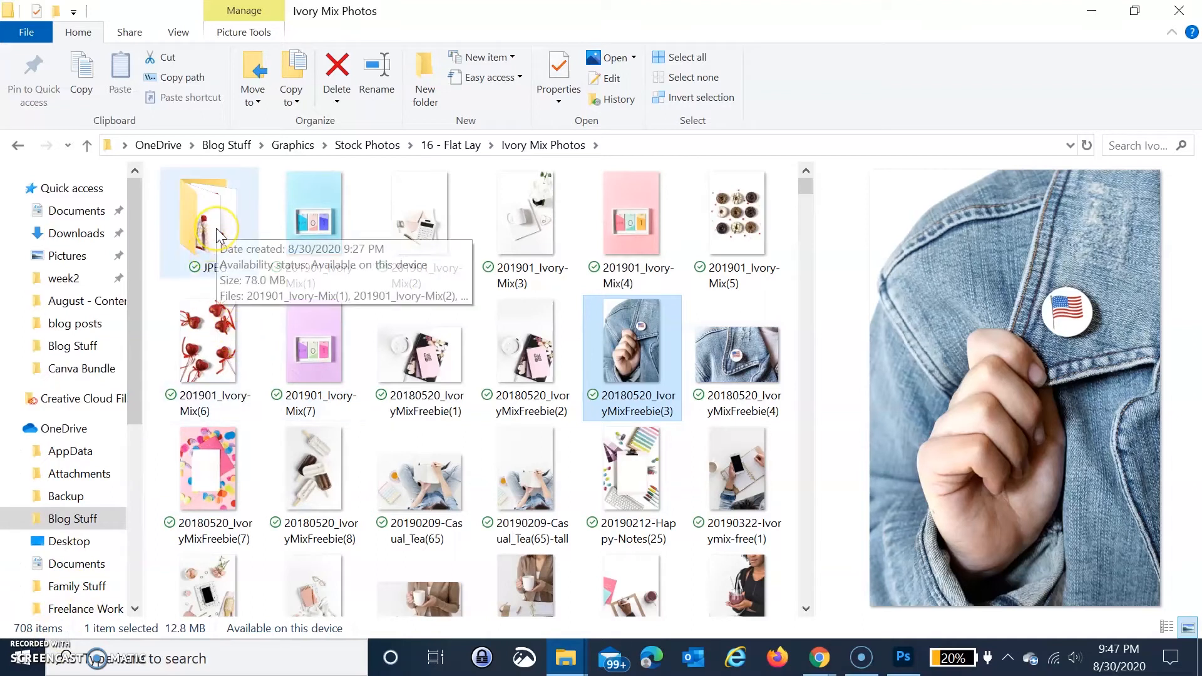
Open the JPEG subfolder and scroll through its 1000-pixel-wide photo copies
double_click(208, 212)
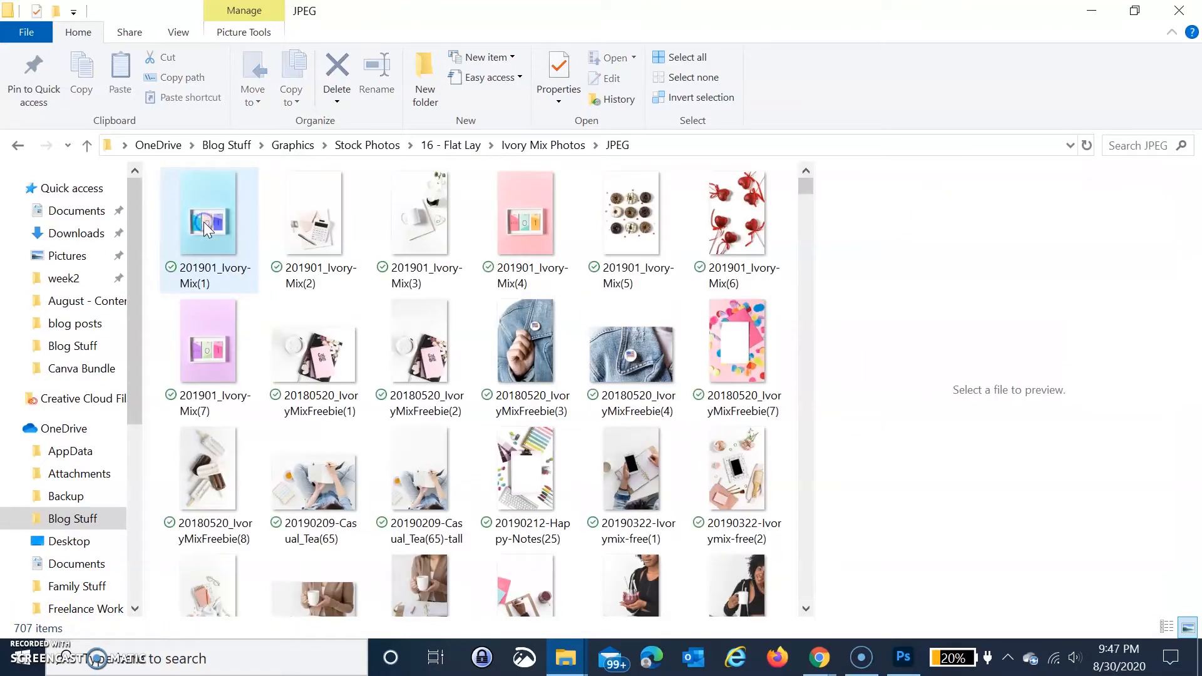
mouse_move(208, 222)
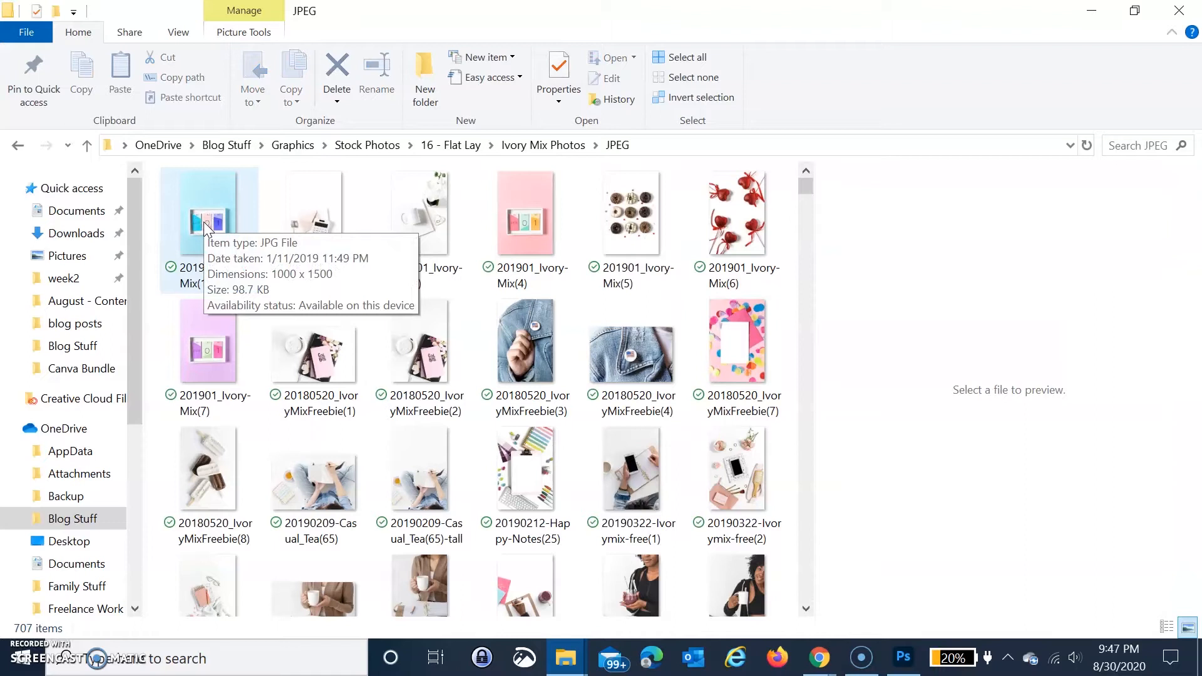
mouse_move(786, 253)
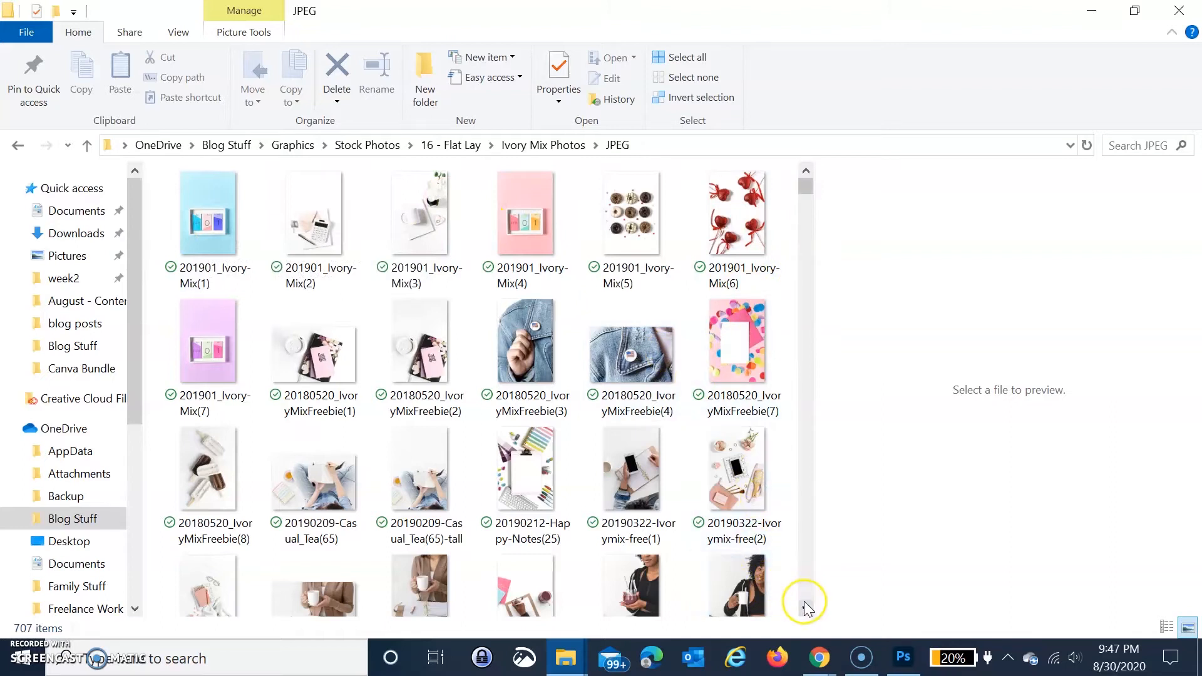
scroll(down, 3)
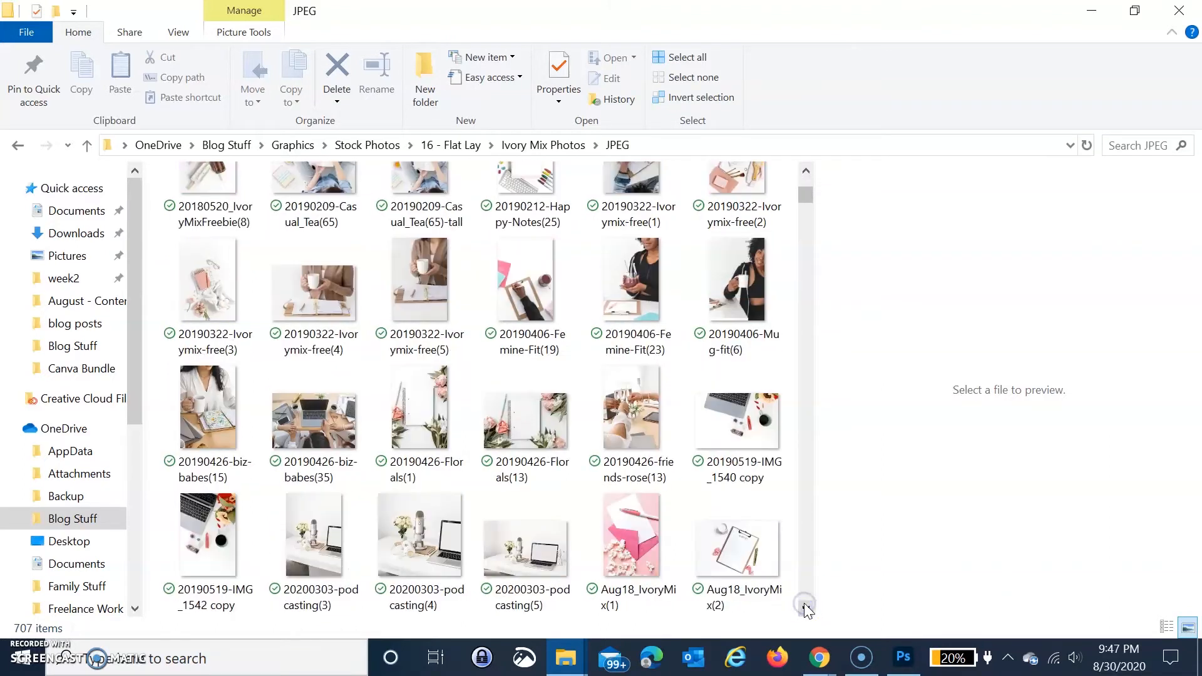
scroll(down, 3)
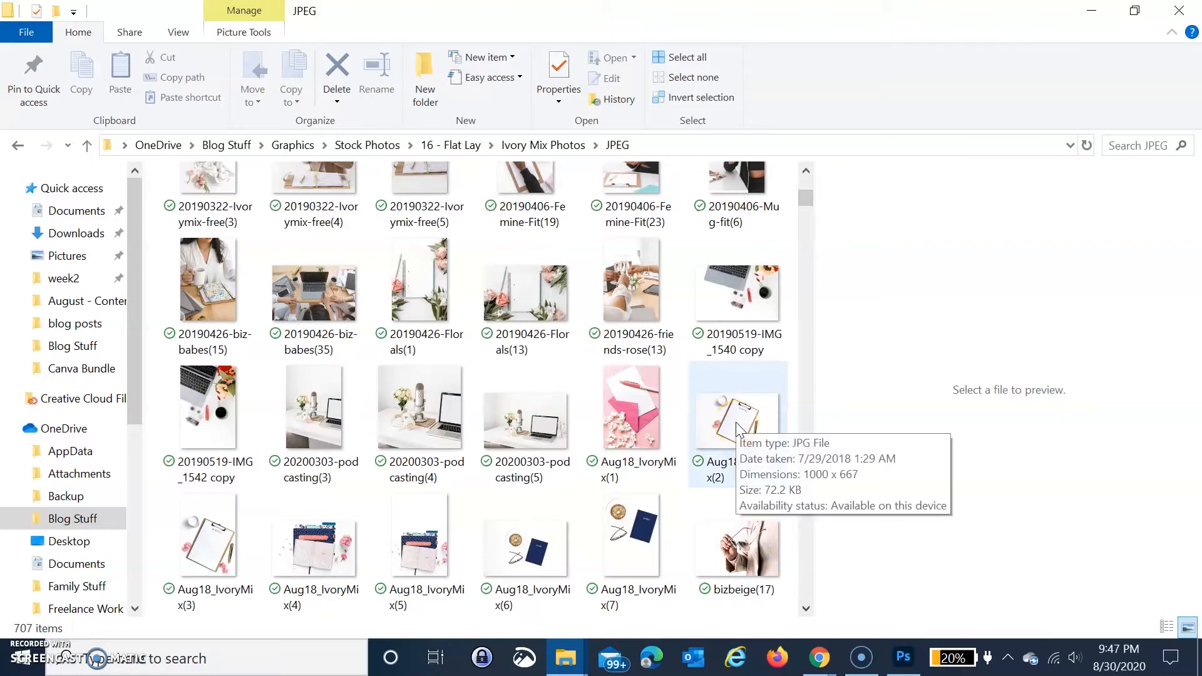
mouse_move(713, 594)
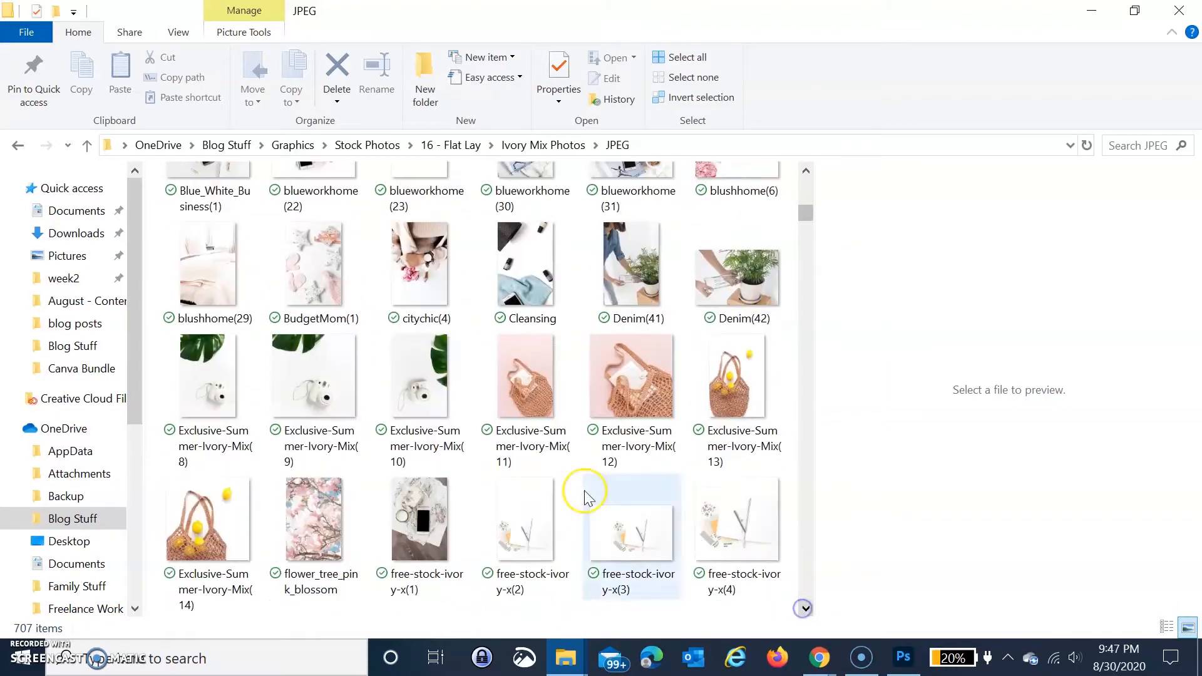
mouse_move(318, 376)
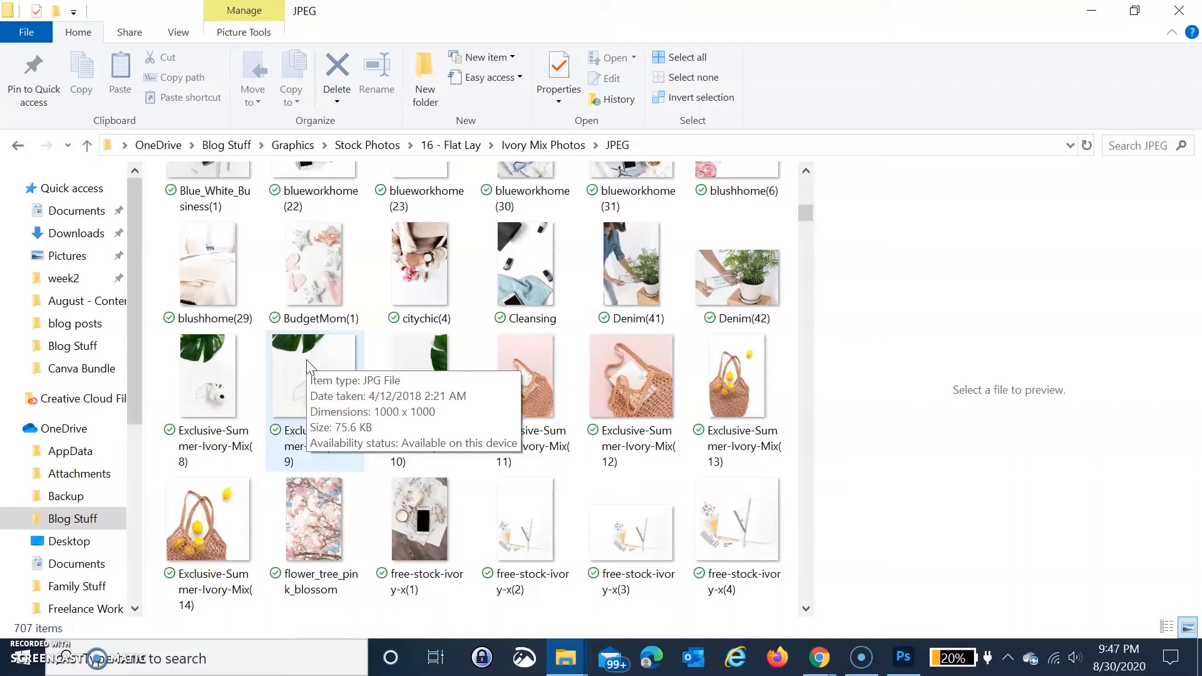
mouse_move(404, 508)
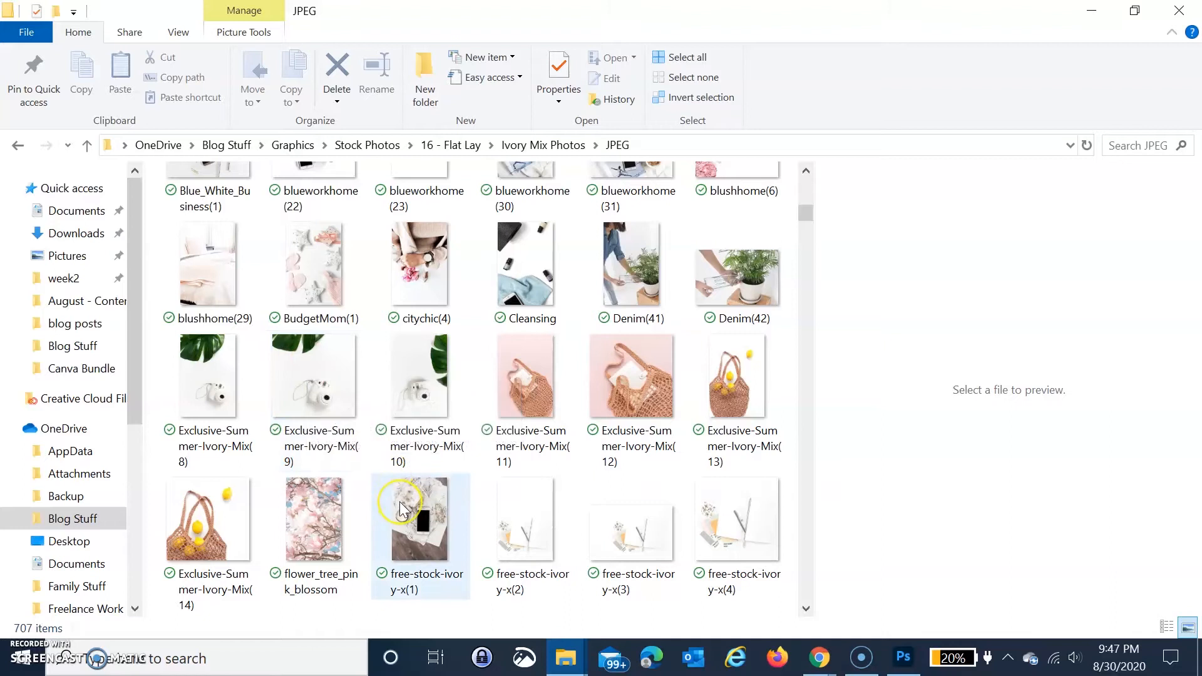
mouse_move(420, 522)
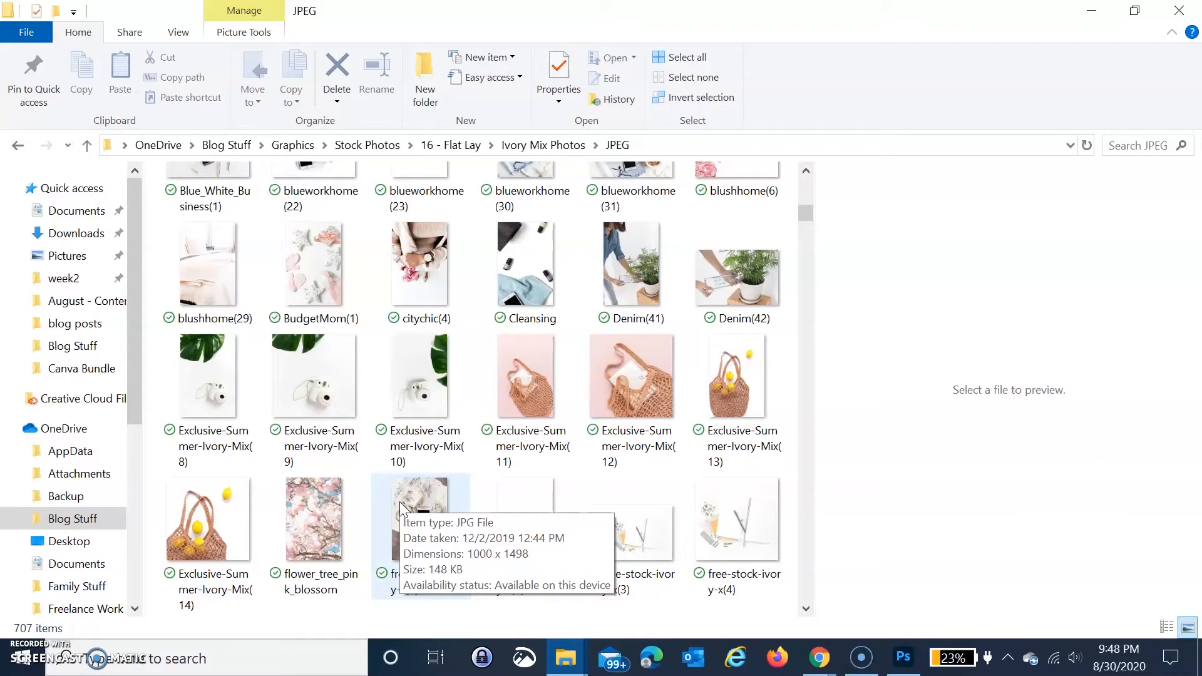
mouse_move(254, 534)
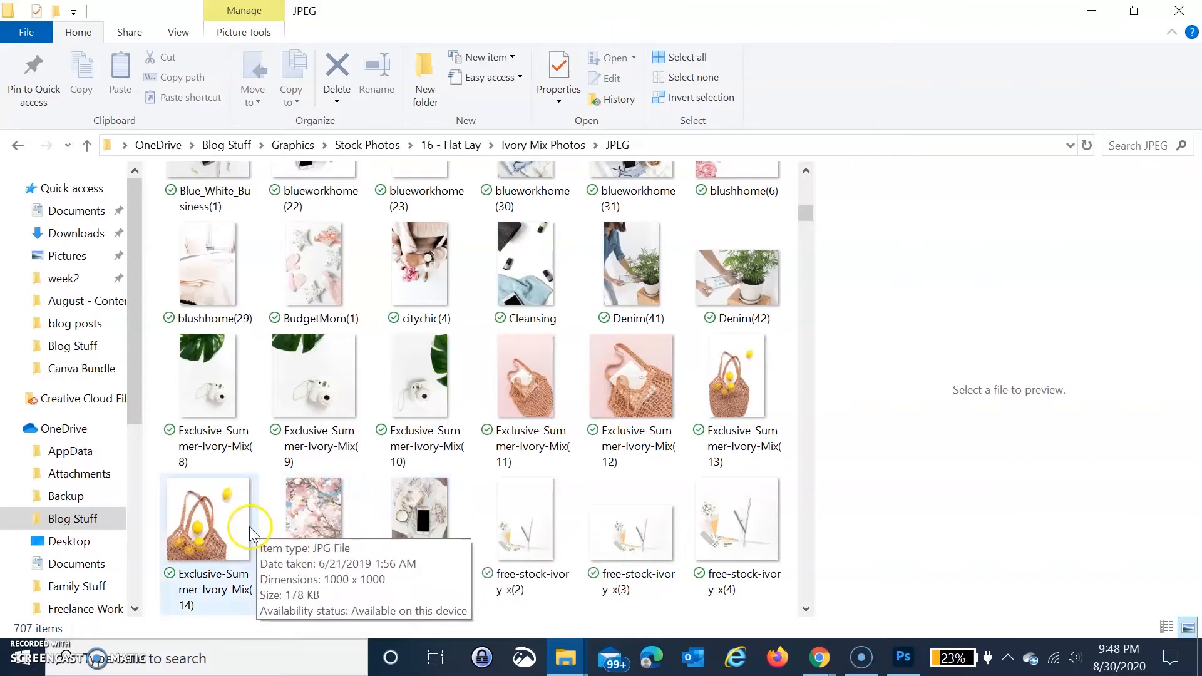
mouse_move(571, 514)
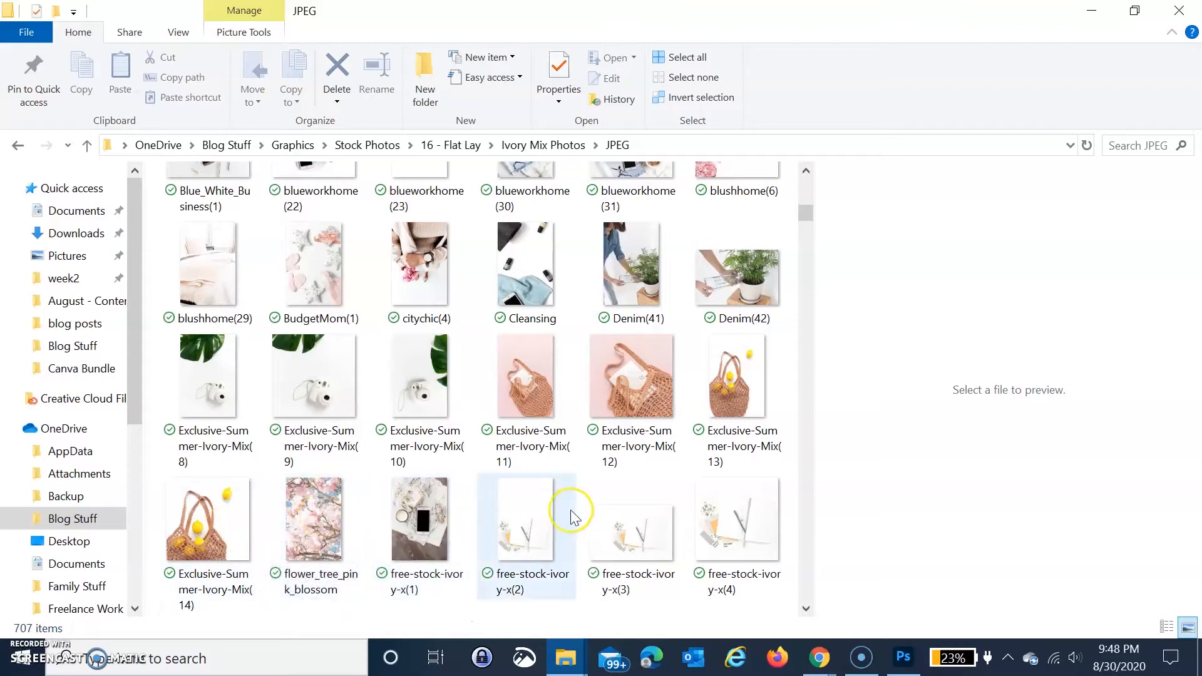
mouse_move(631, 521)
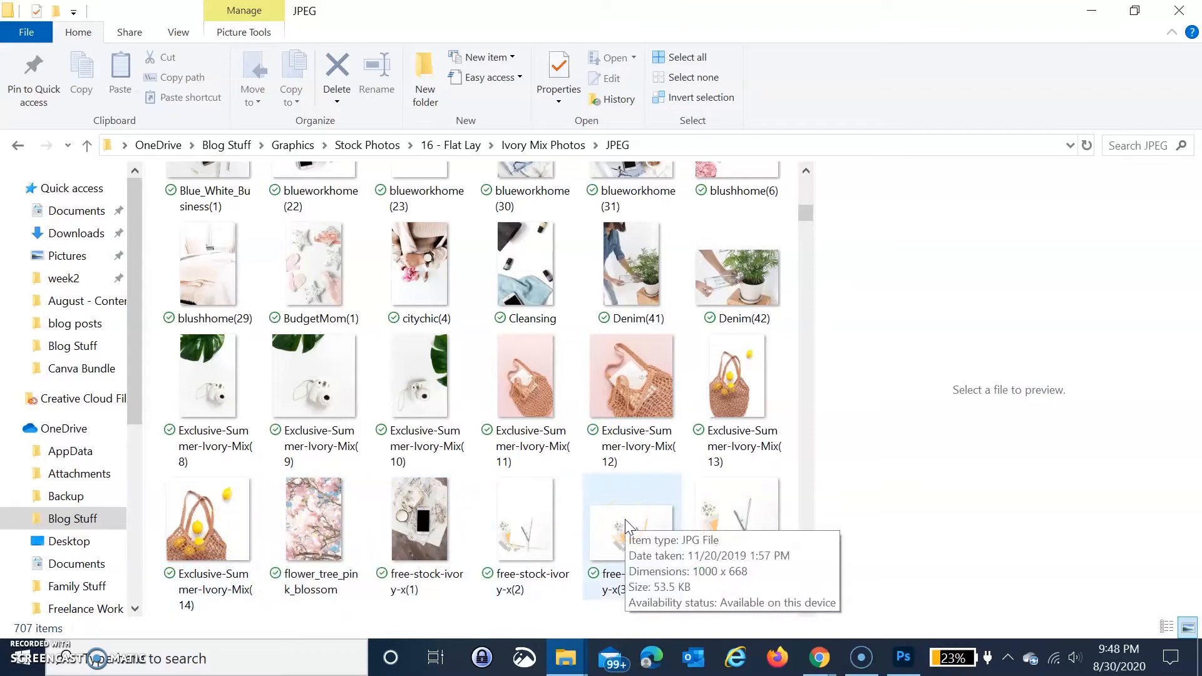
mouse_move(779, 516)
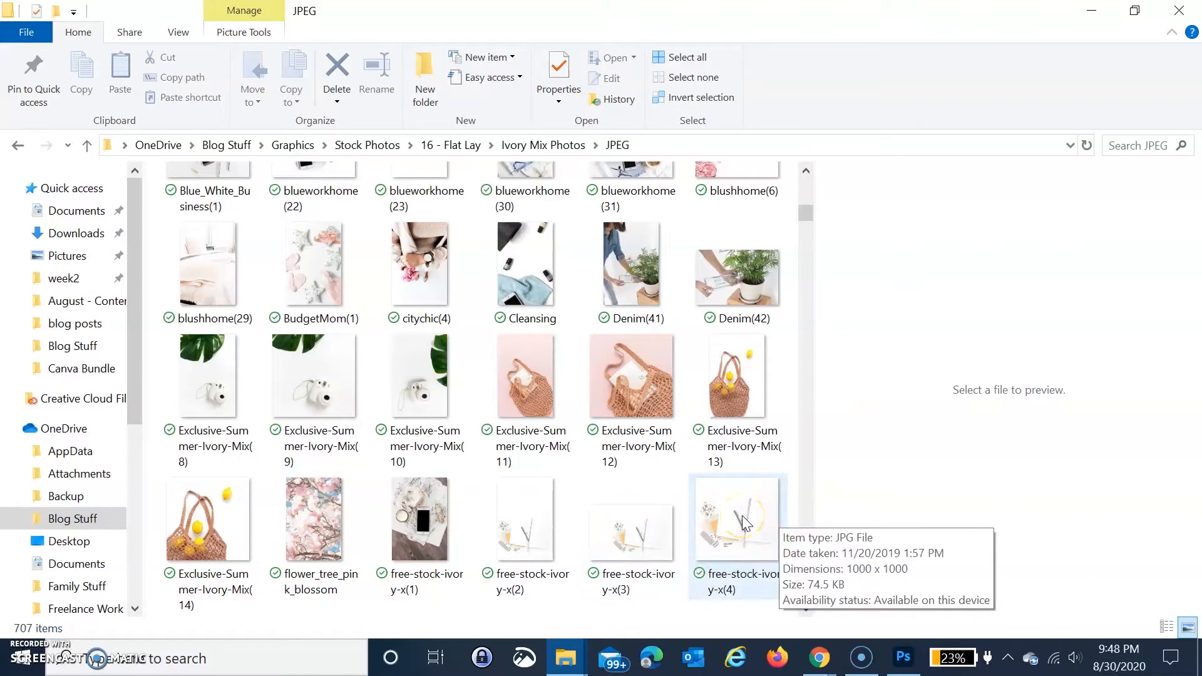
Bring Photoshop forward and launch File > Scripts > Image Processor
click(903, 658)
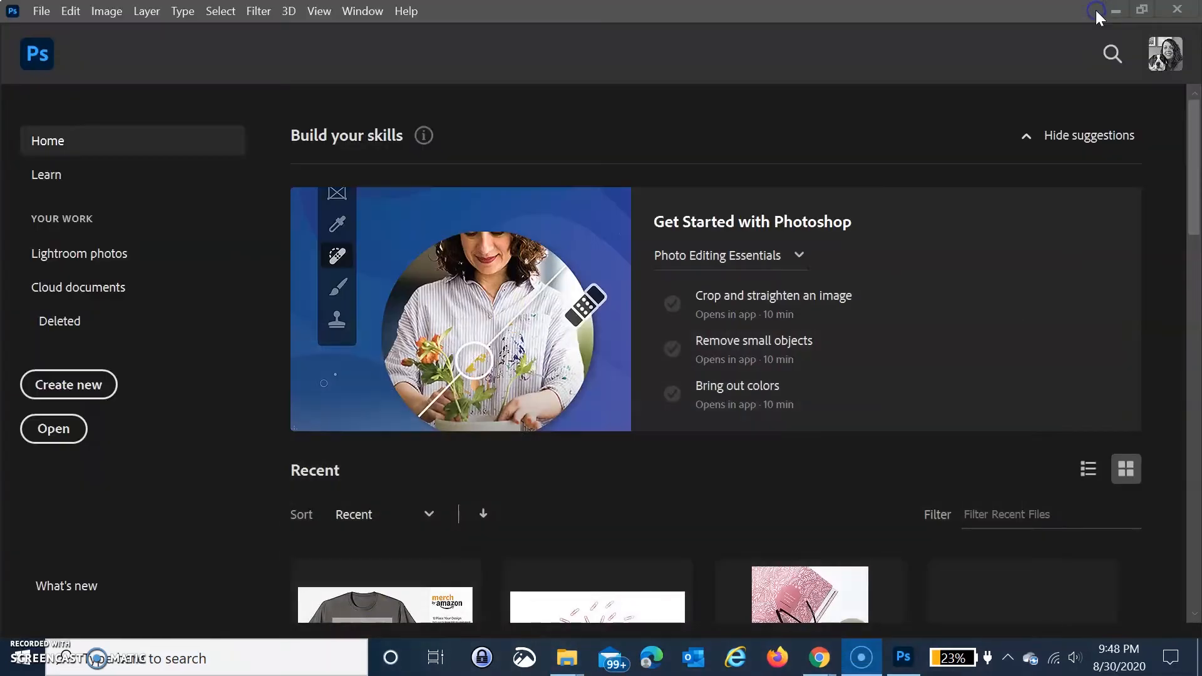
mouse_move(81, 14)
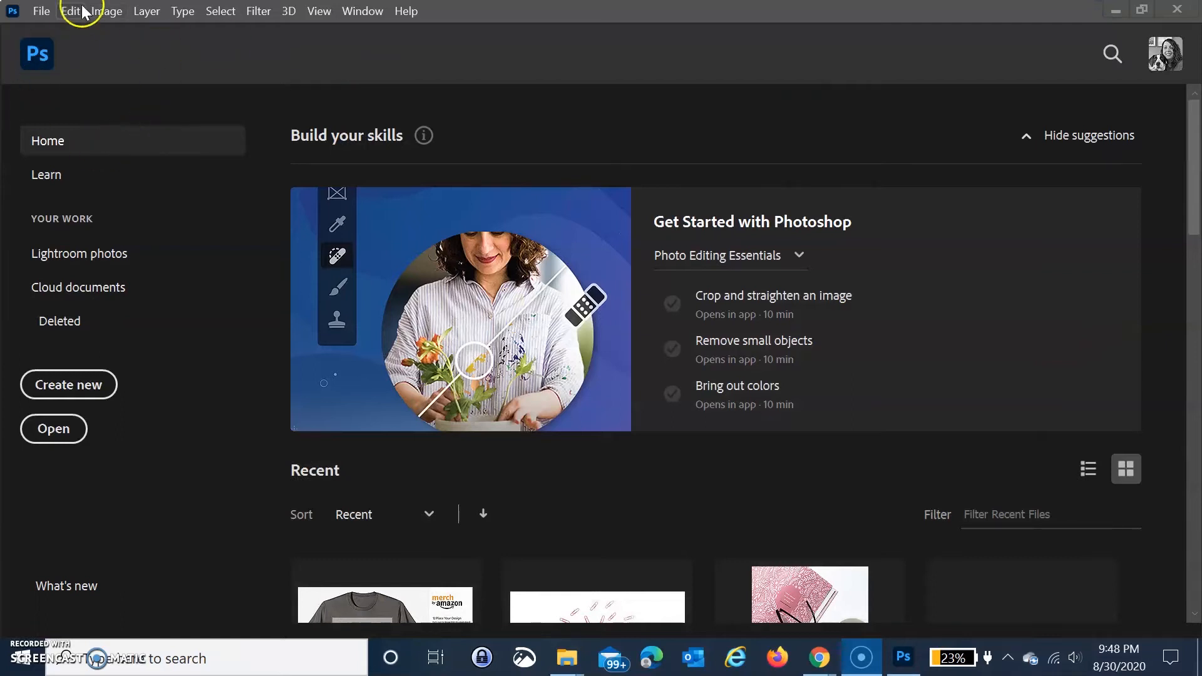
mouse_move(53, 298)
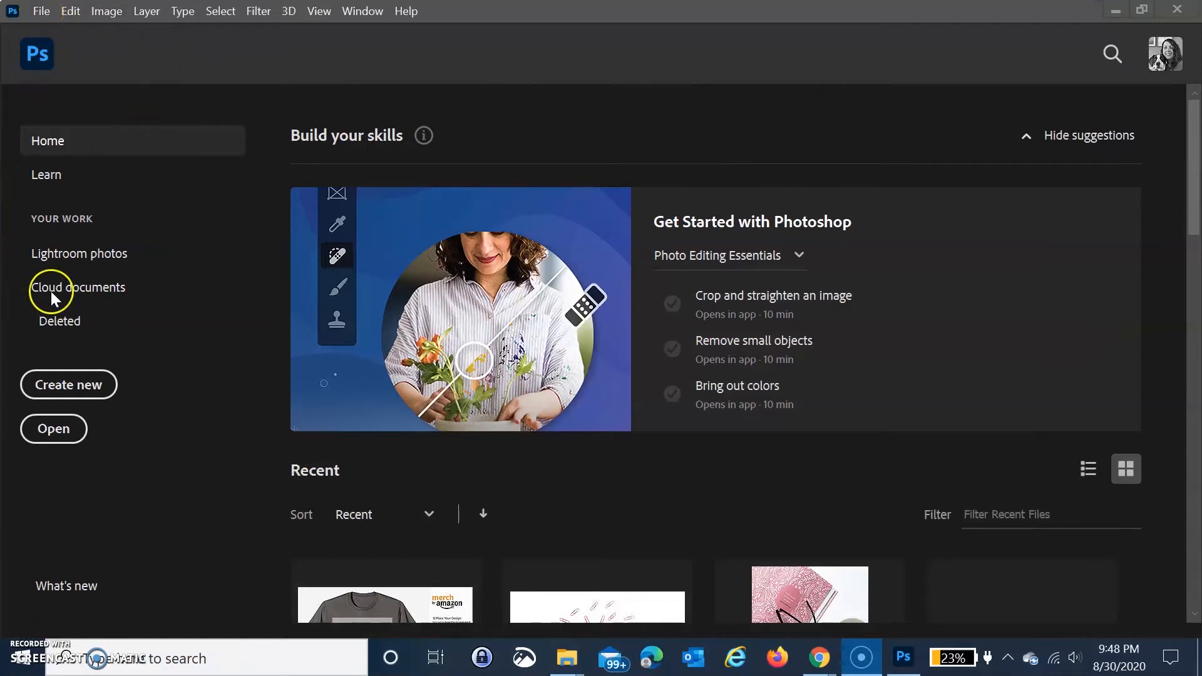
mouse_move(73, 445)
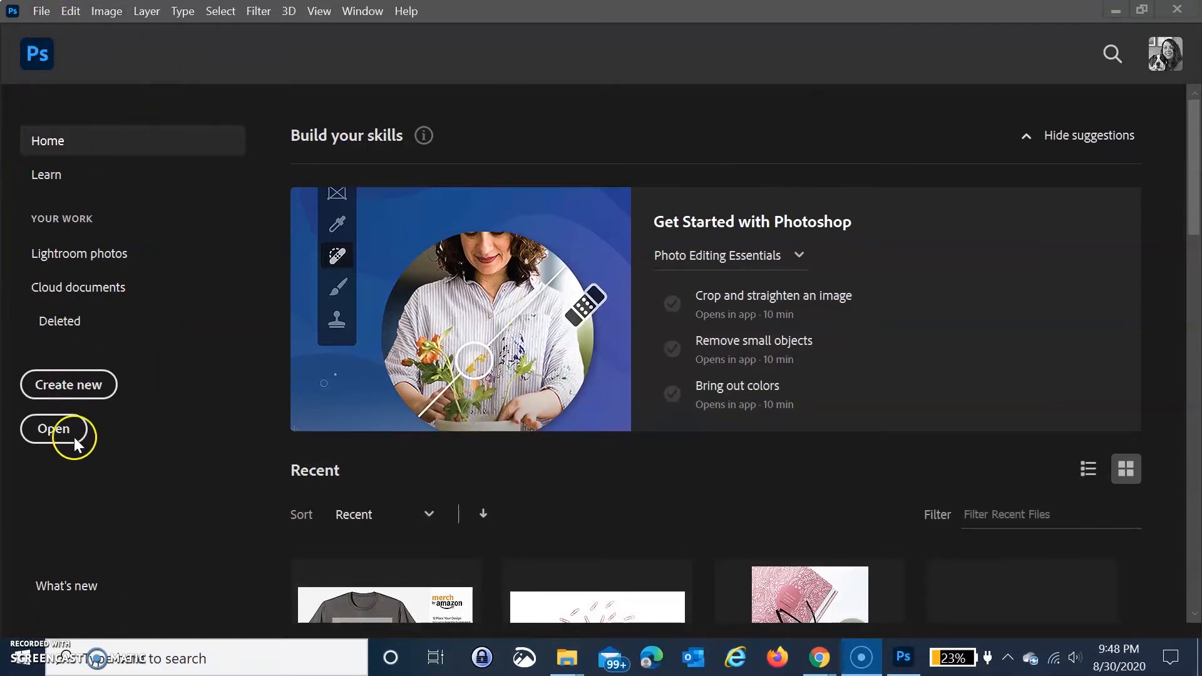
click(40, 11)
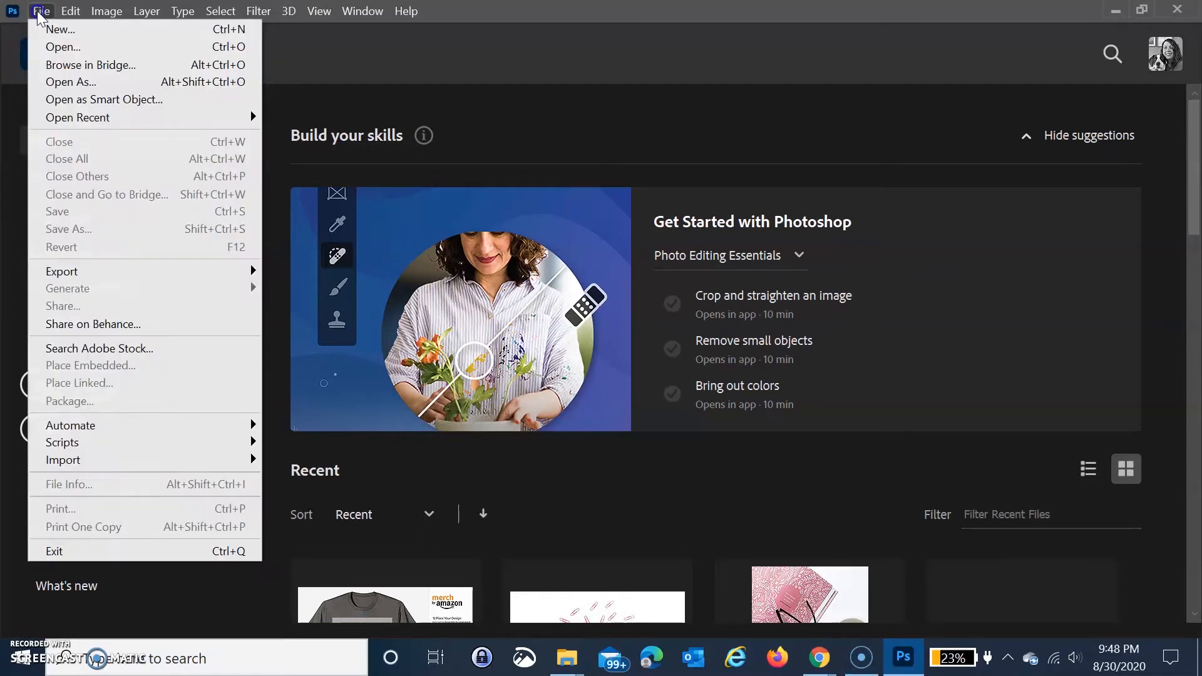
mouse_move(113, 249)
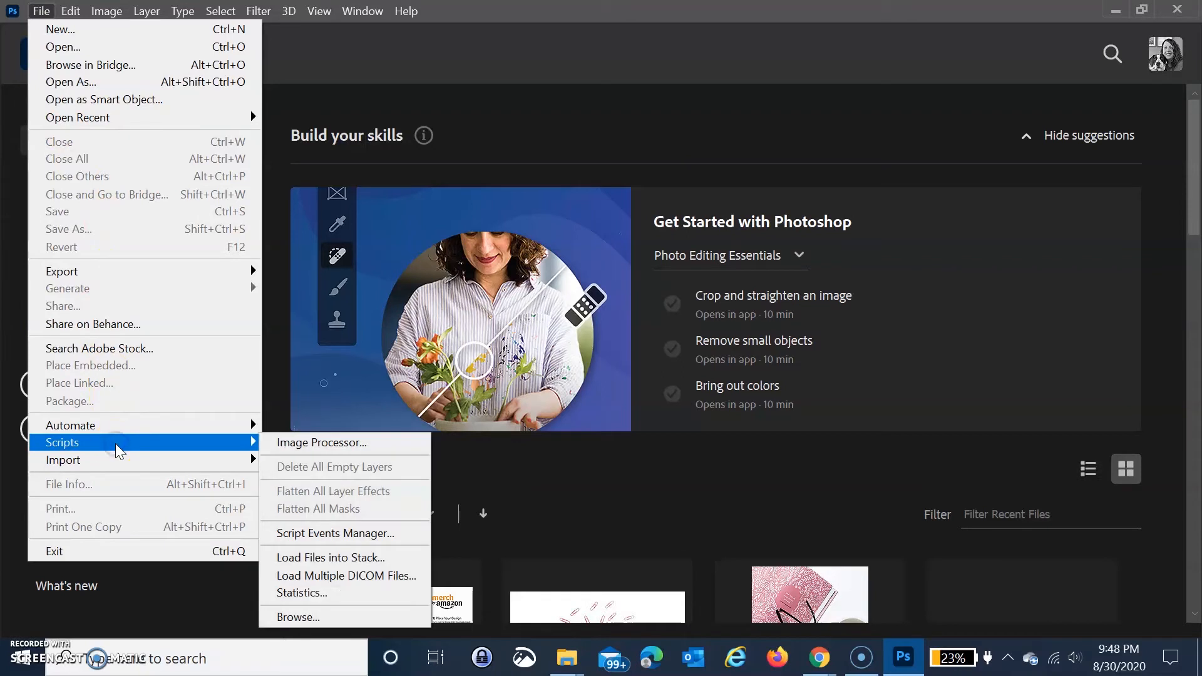
mouse_move(320, 443)
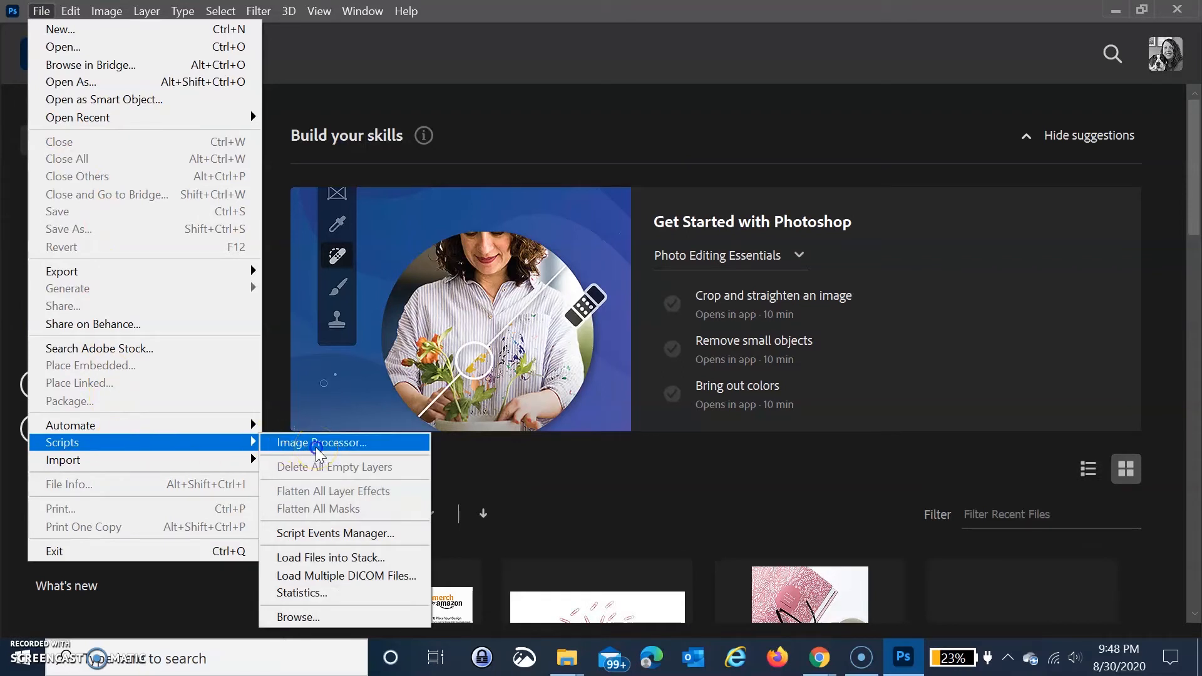
click(320, 442)
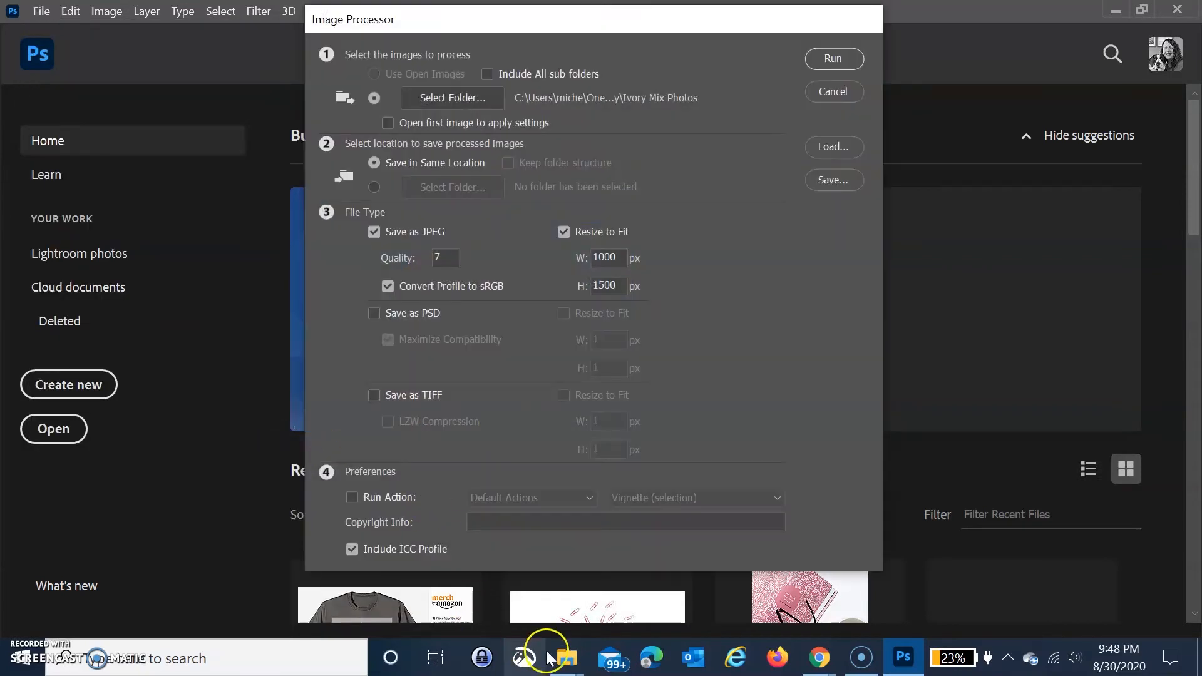
mouse_move(564, 657)
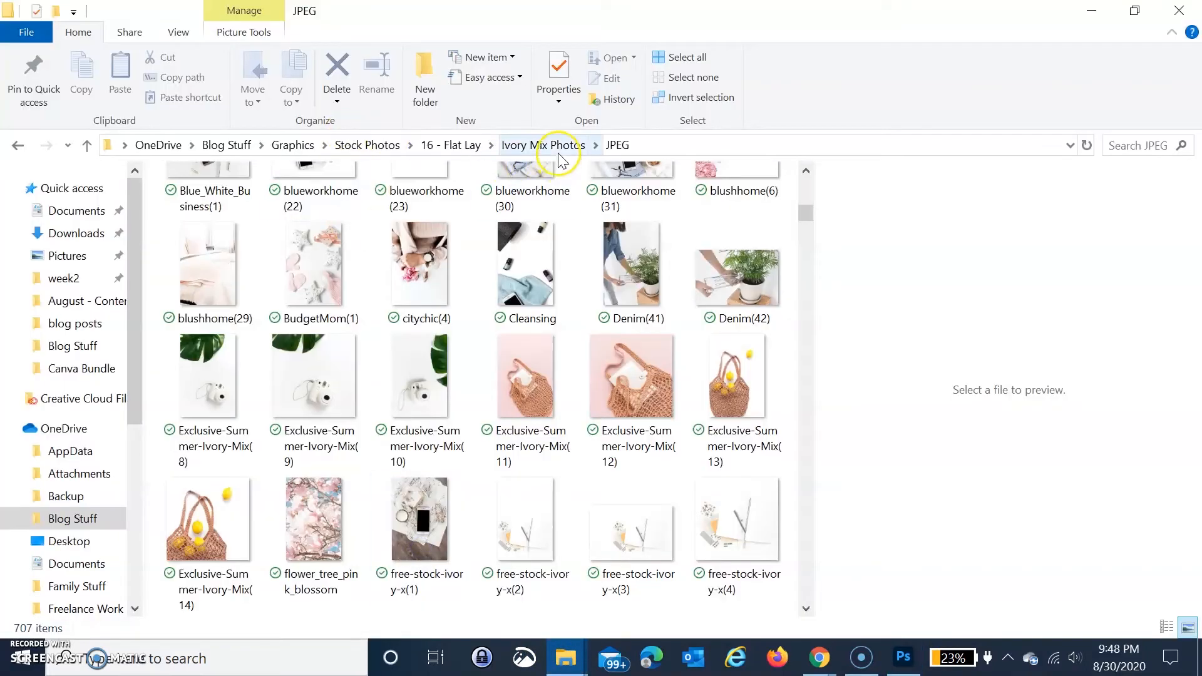
Copy the five 201901_Ivory-Mix photos and create a folder named Test in Stock Photos
click(543, 145)
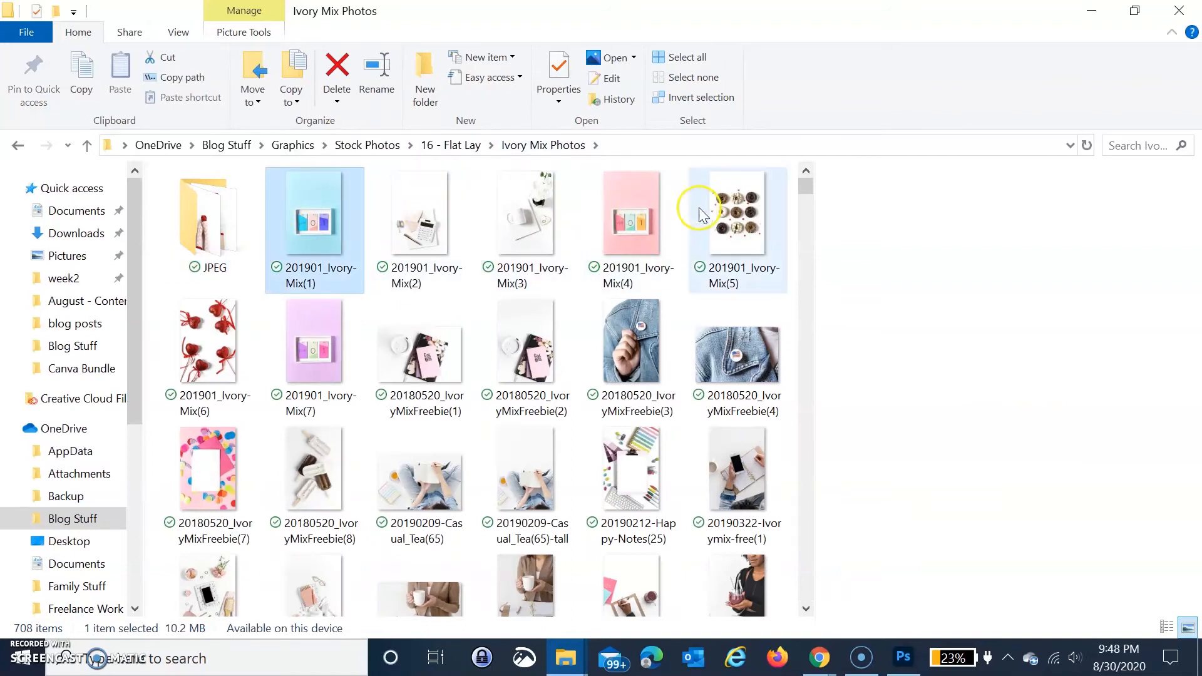
right_click(735, 215)
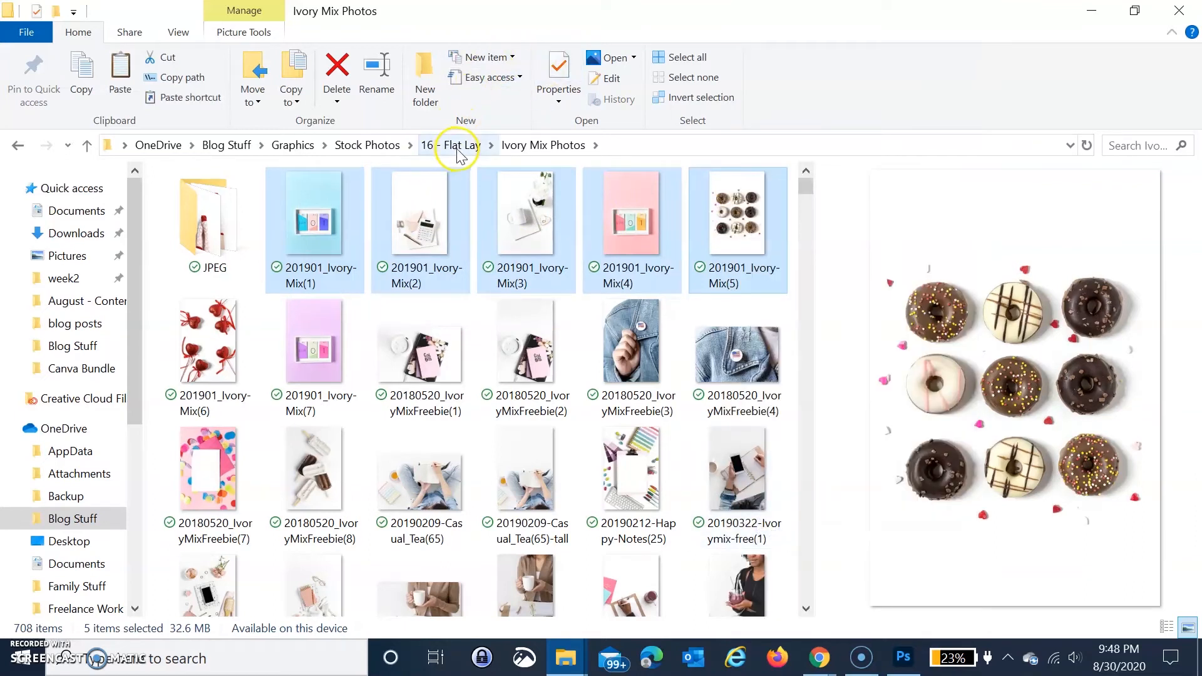
click(450, 145)
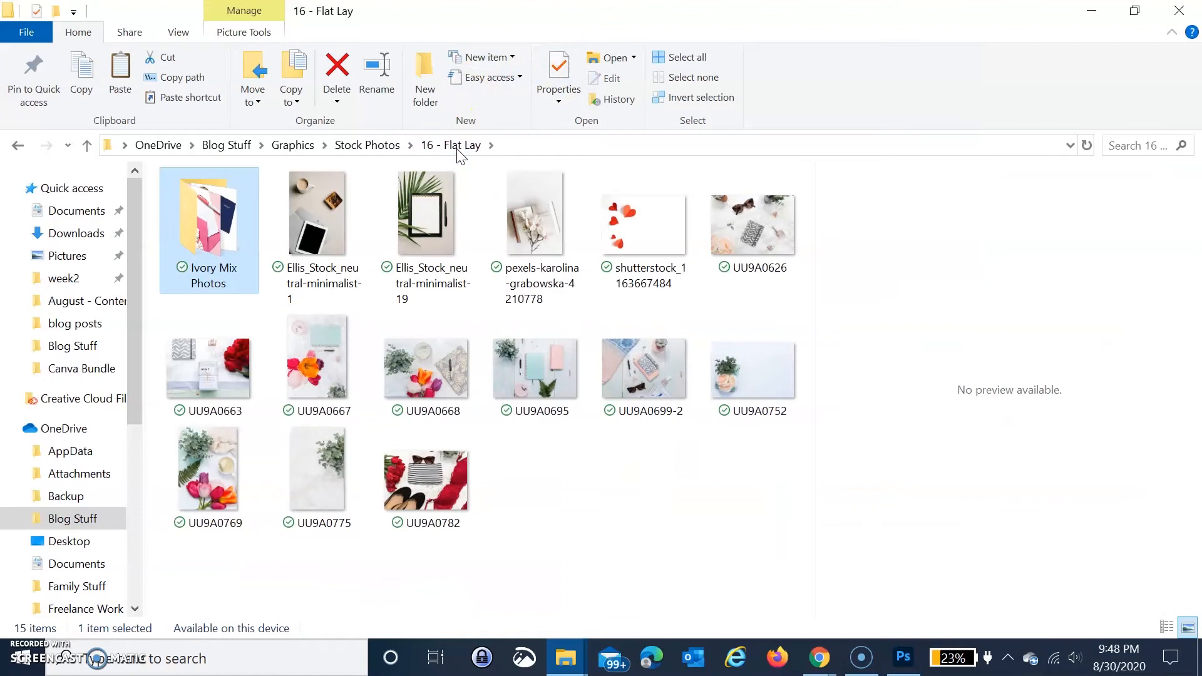
click(368, 144)
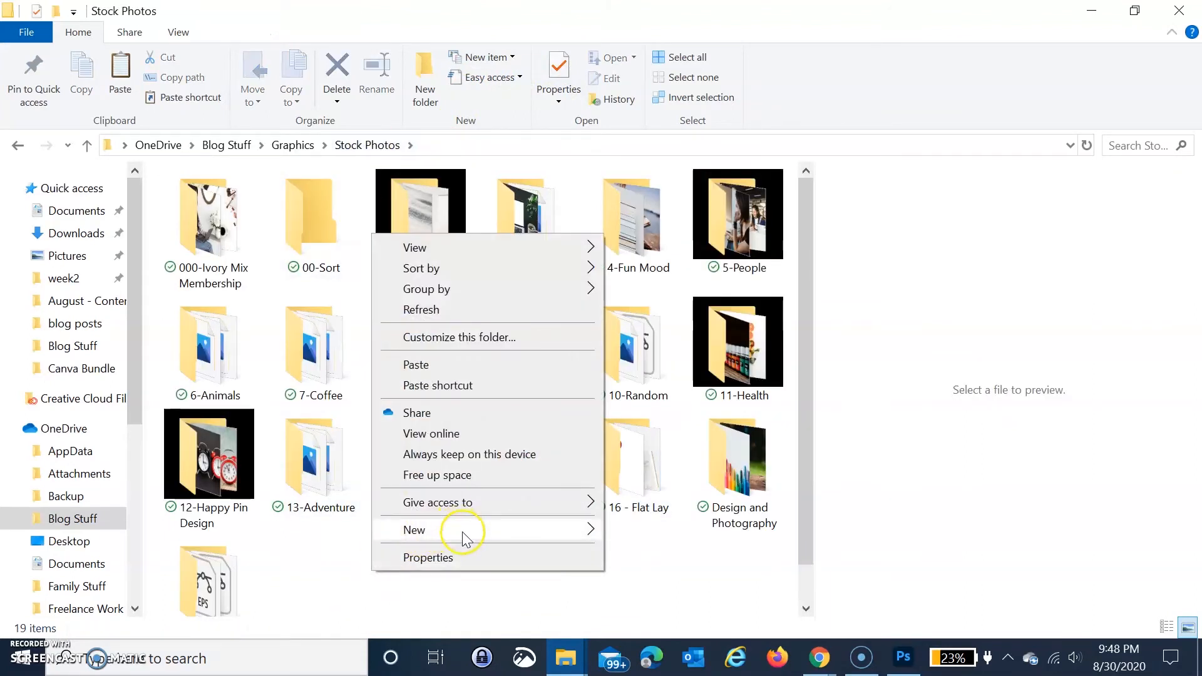
click(414, 529)
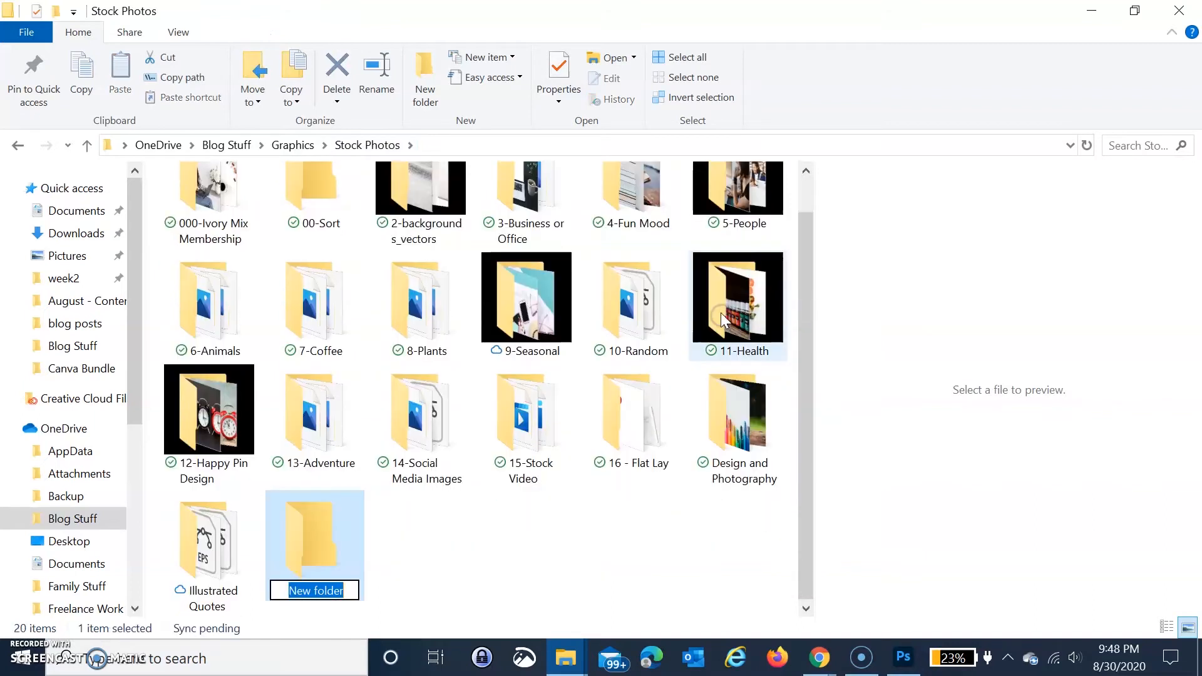
text(Test)
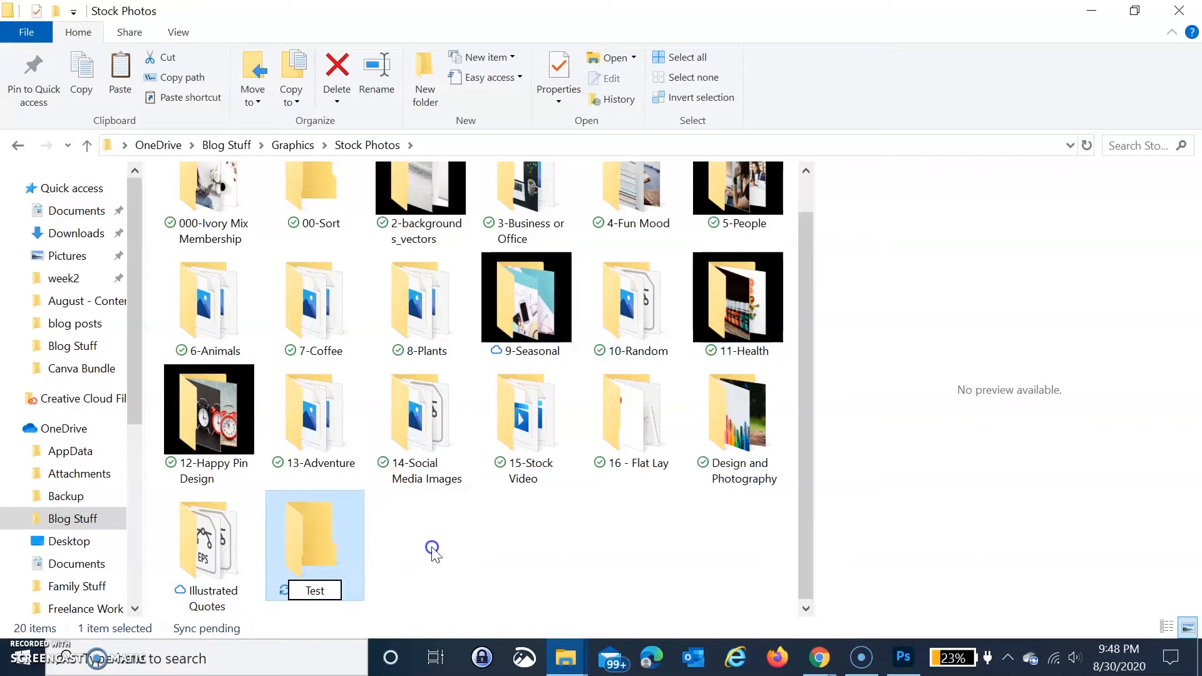
Paste the five photos into Test, sort by name, and return to Photoshop
double_click(313, 537)
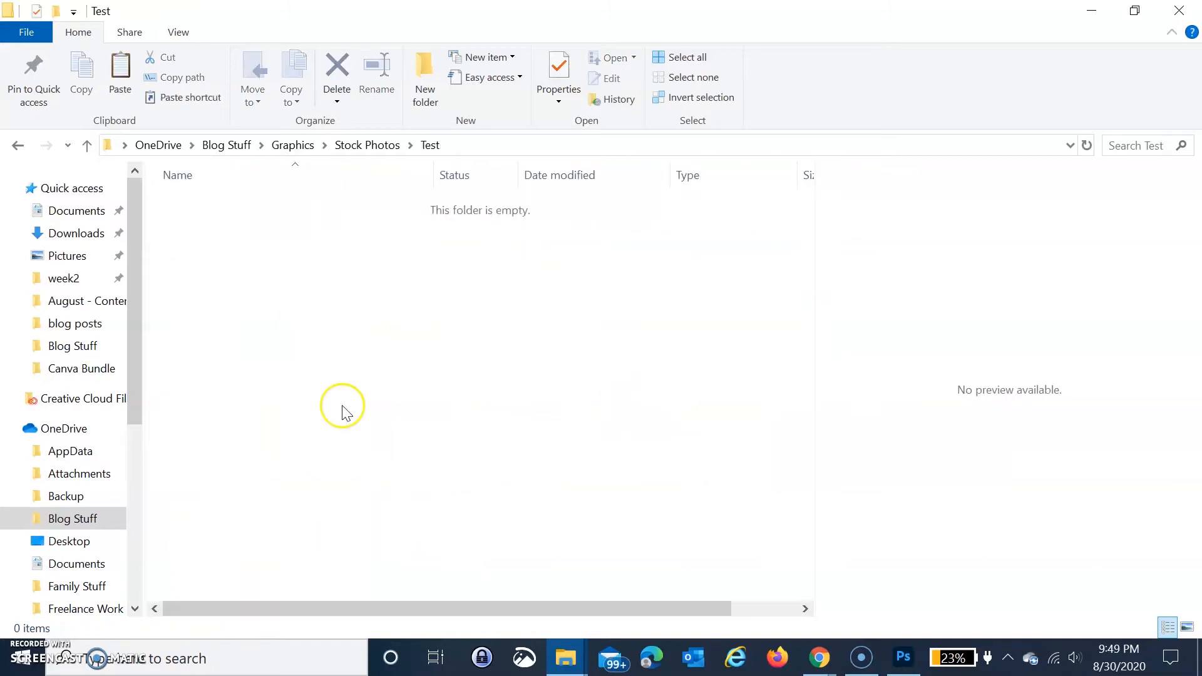
right_click(343, 407)
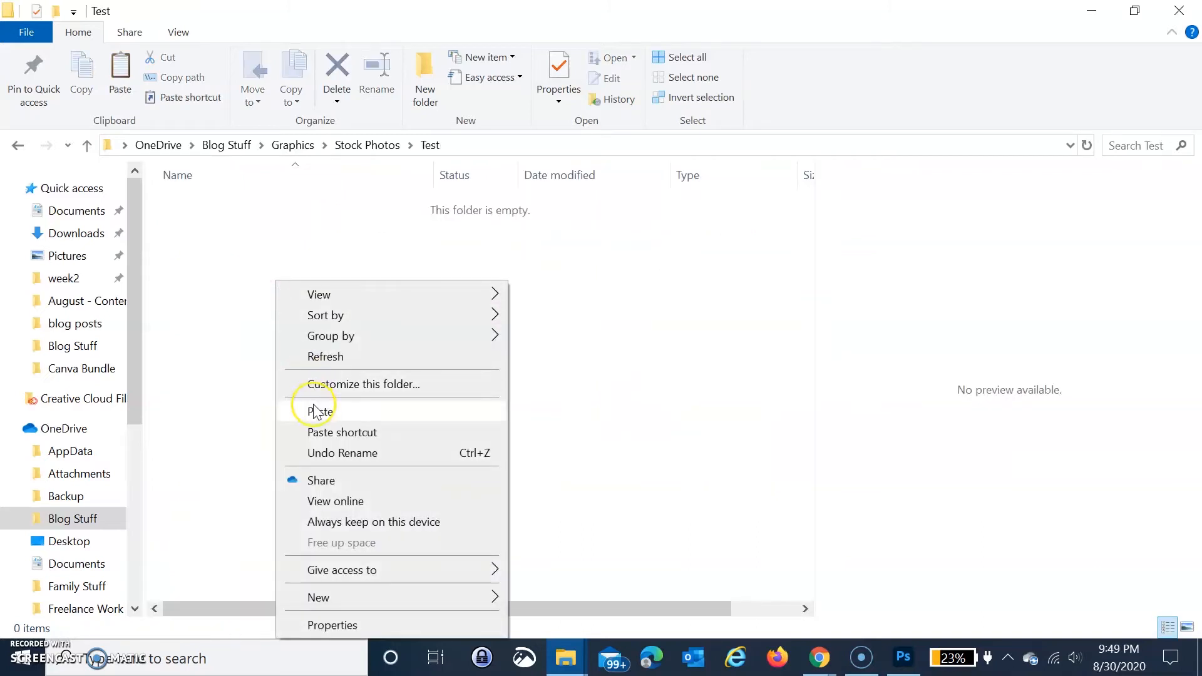
click(318, 412)
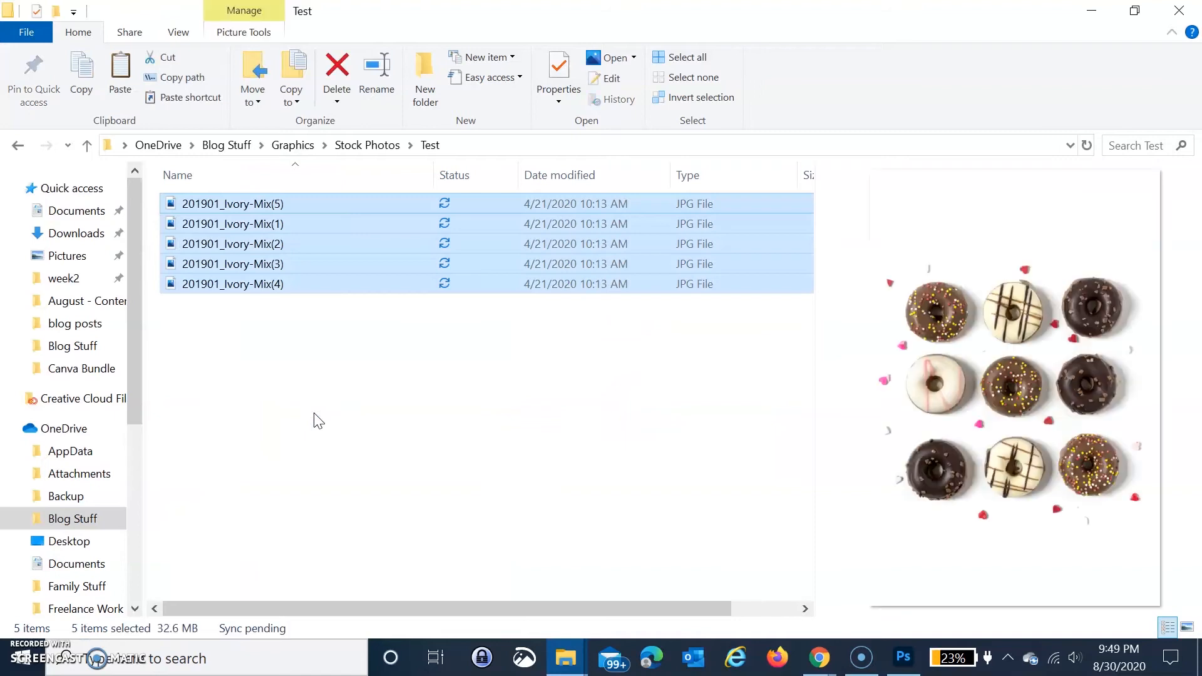
click(177, 175)
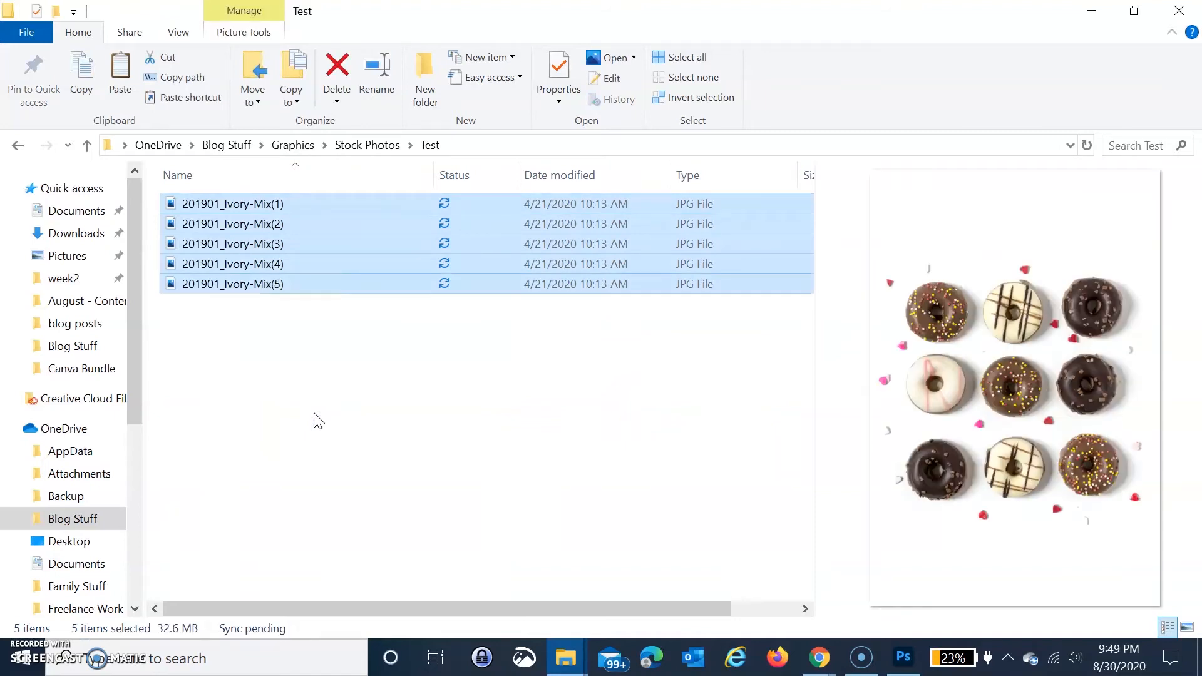
mouse_move(266, 358)
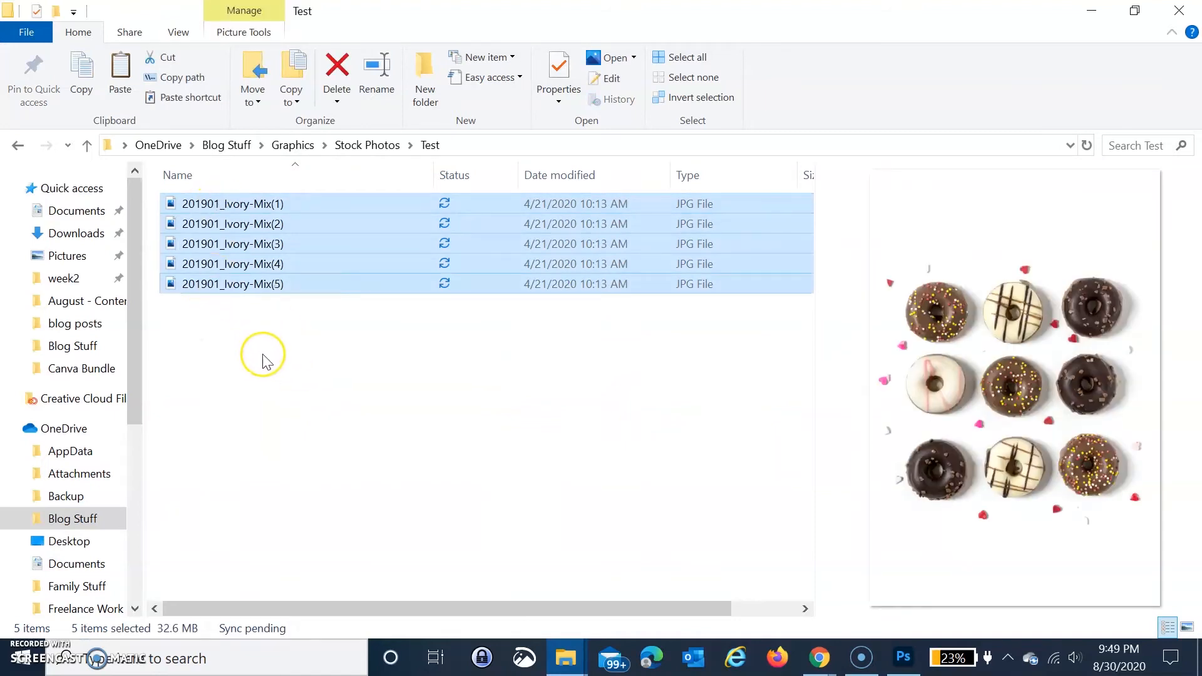
click(262, 355)
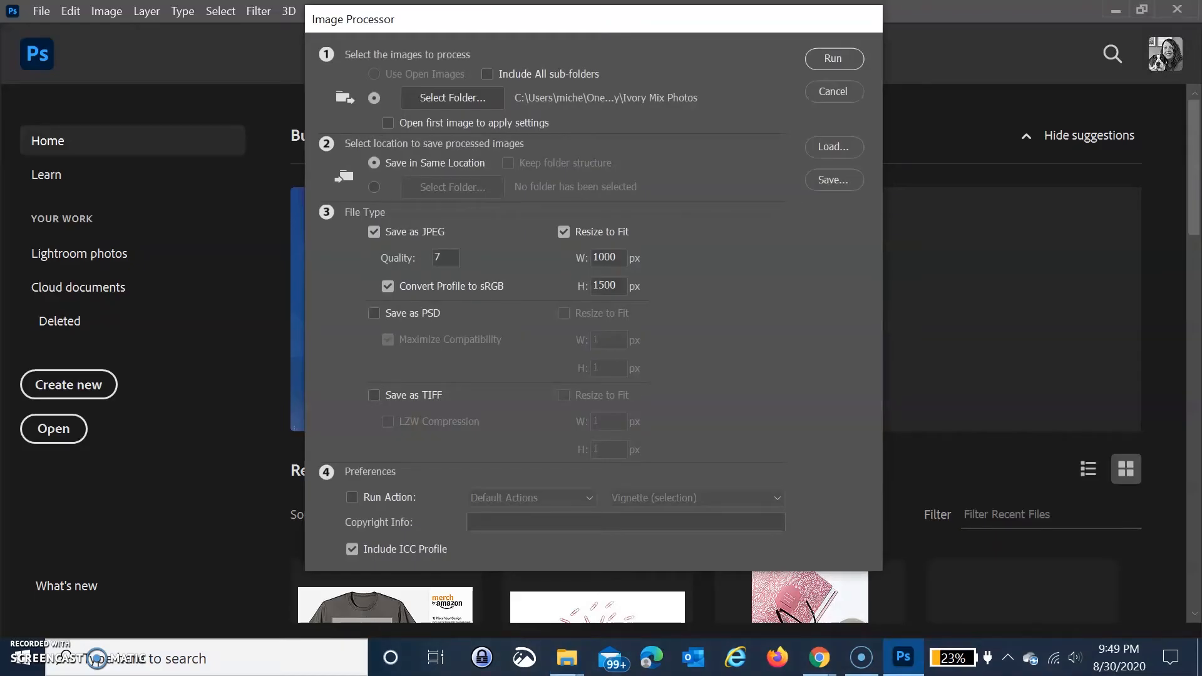
mouse_move(358, 65)
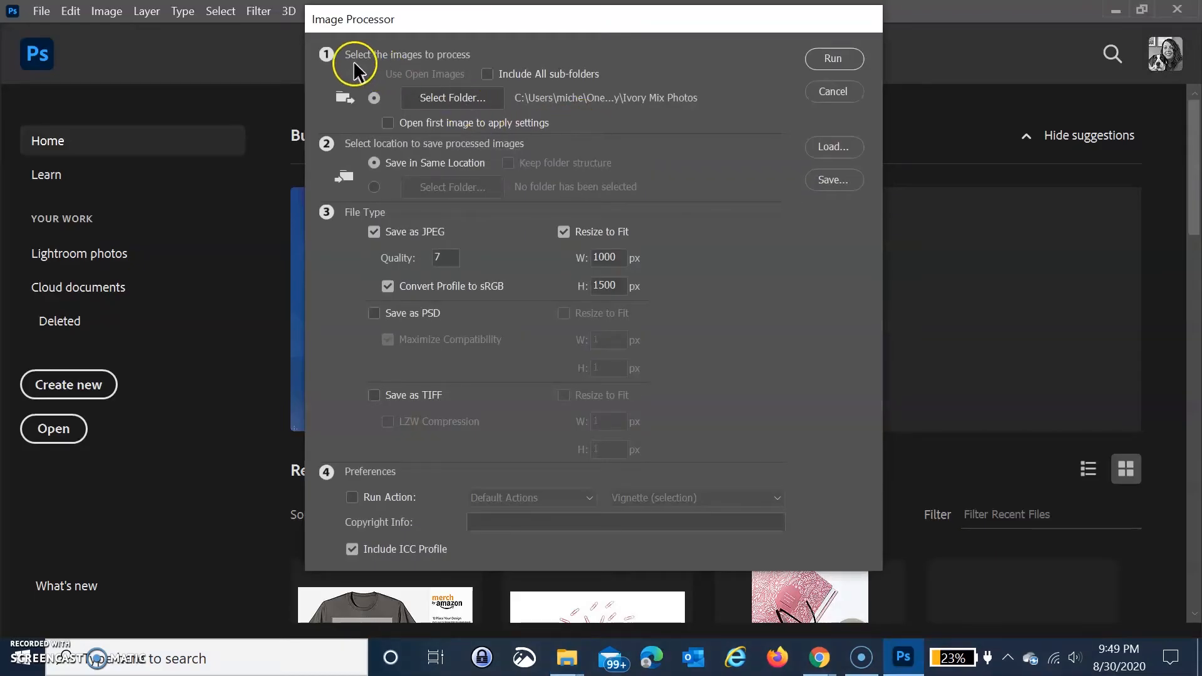
mouse_move(354, 71)
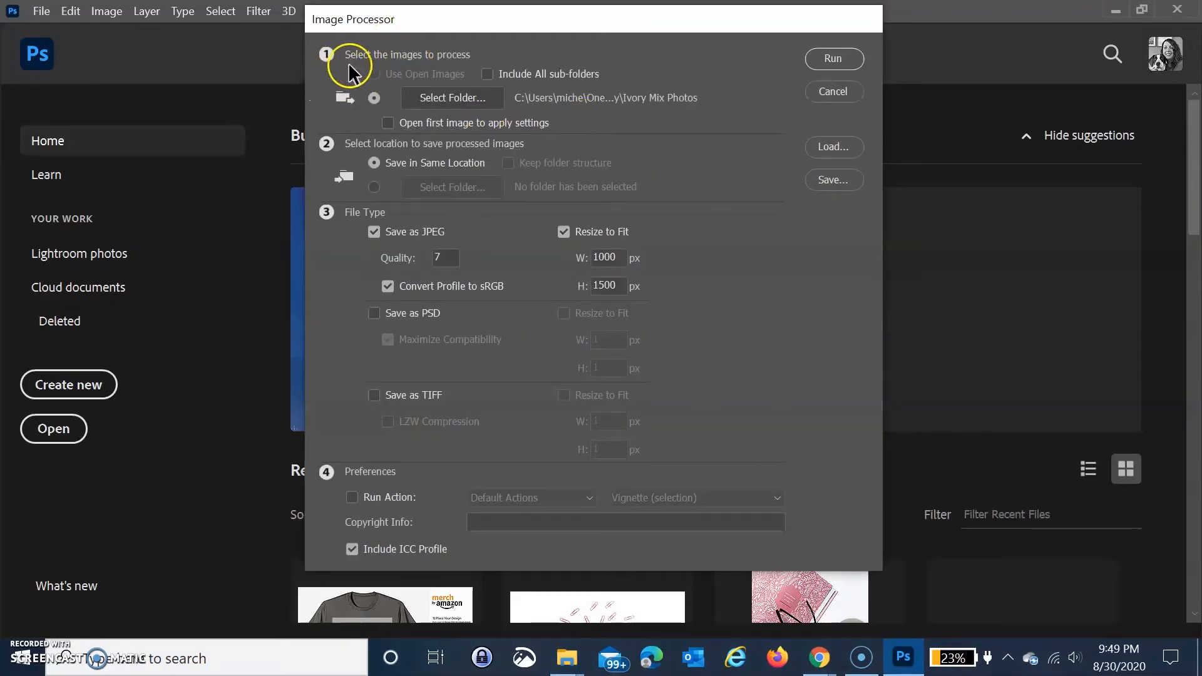
mouse_move(331, 221)
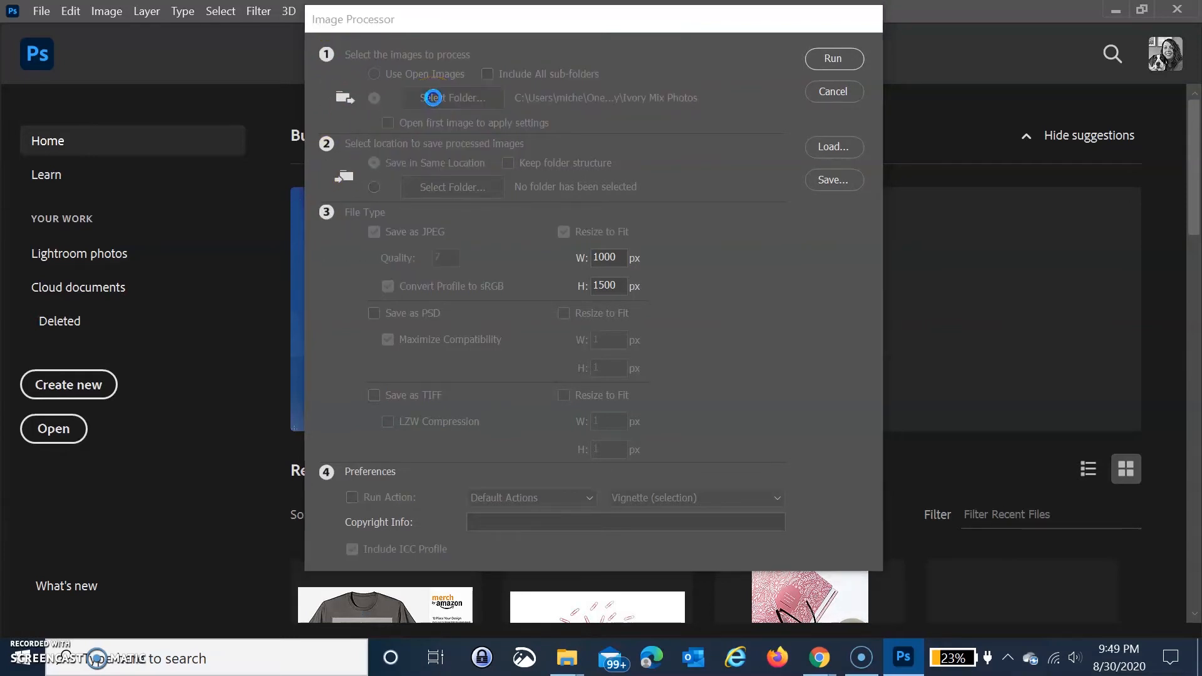
Set the Image Processor source folder to Stock Photos\Test
click(452, 98)
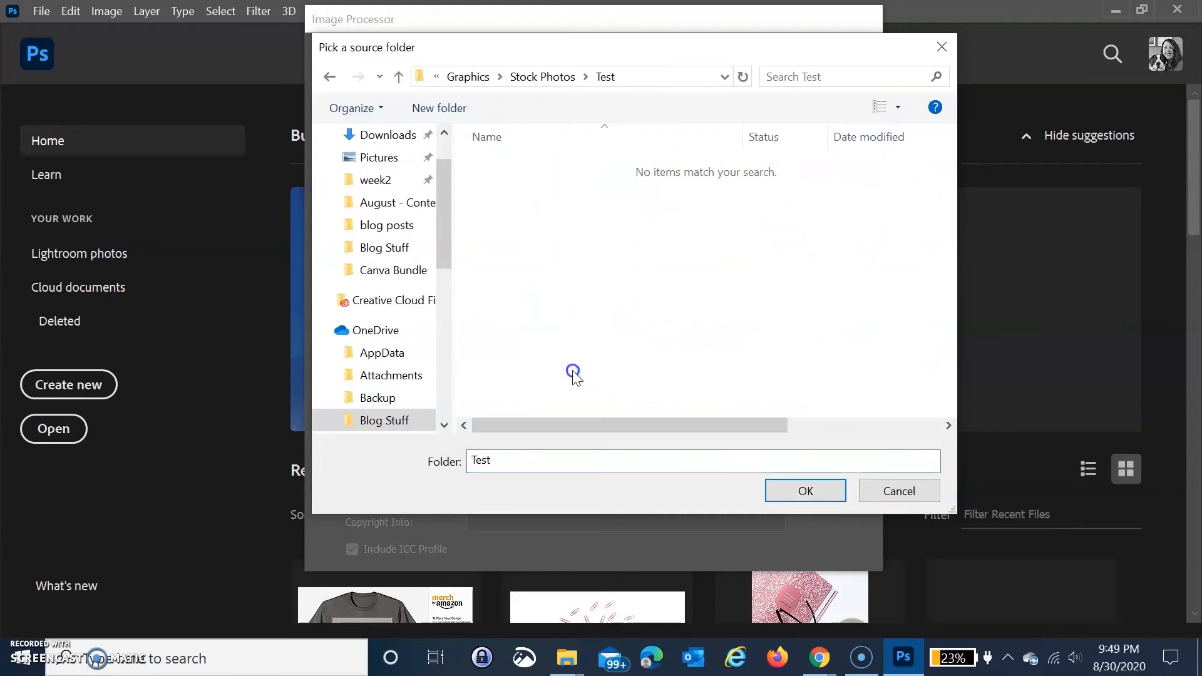
mouse_move(506, 165)
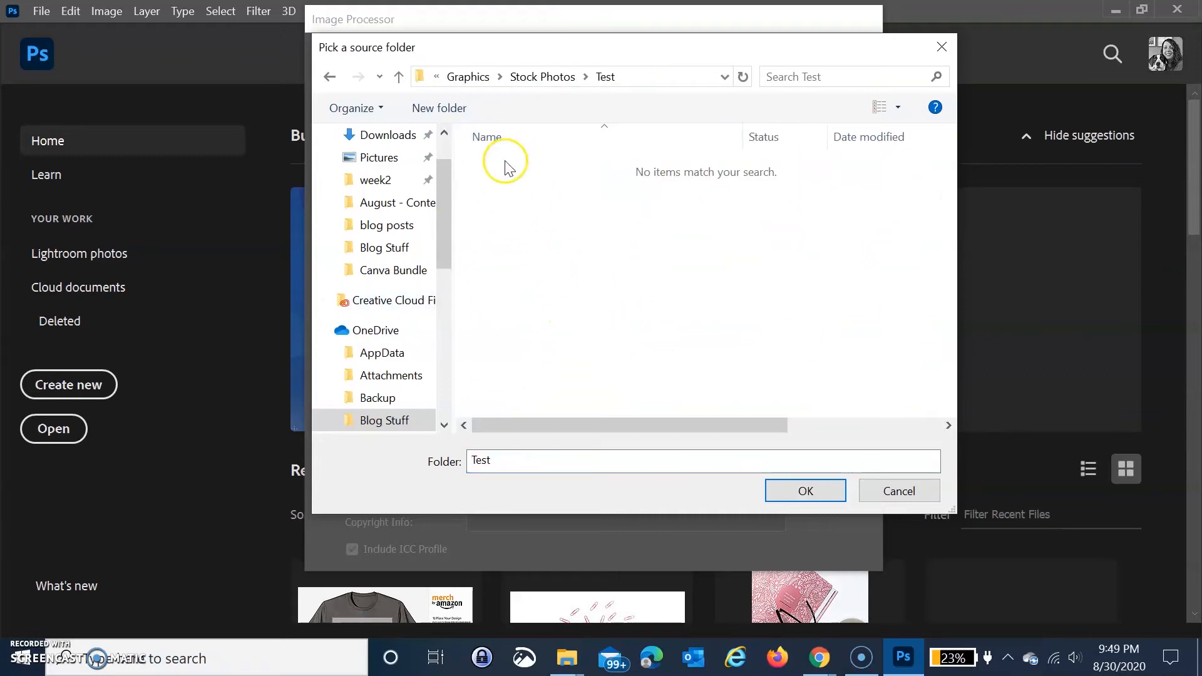
mouse_move(605, 77)
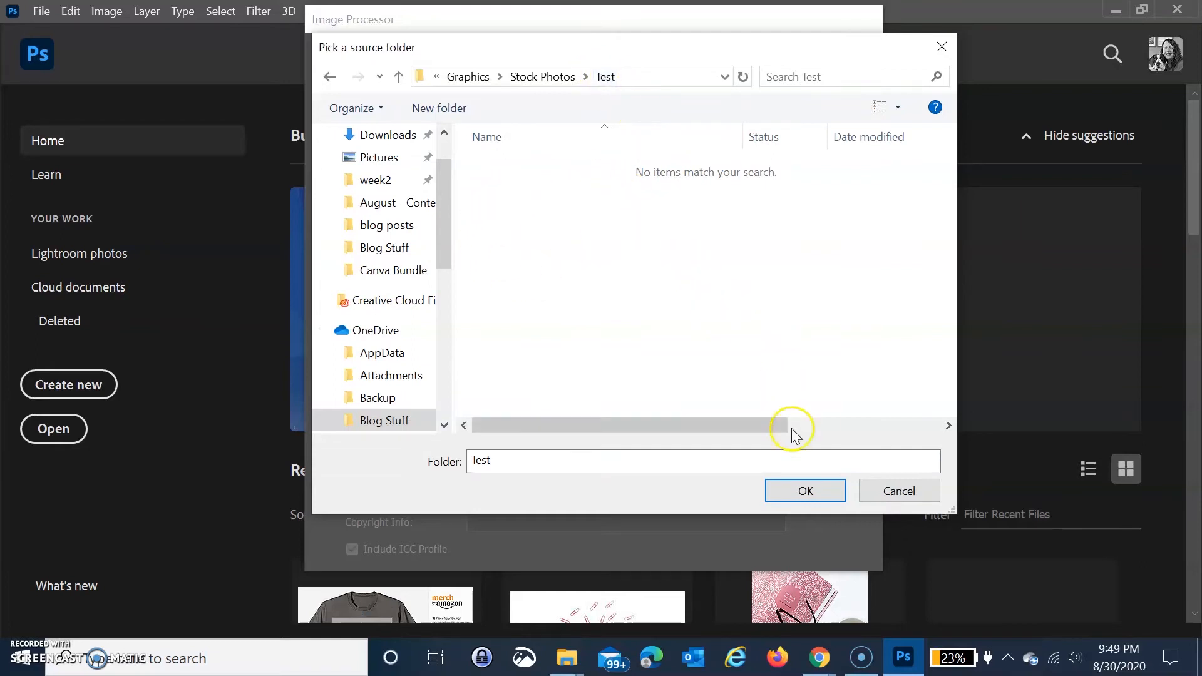
click(803, 491)
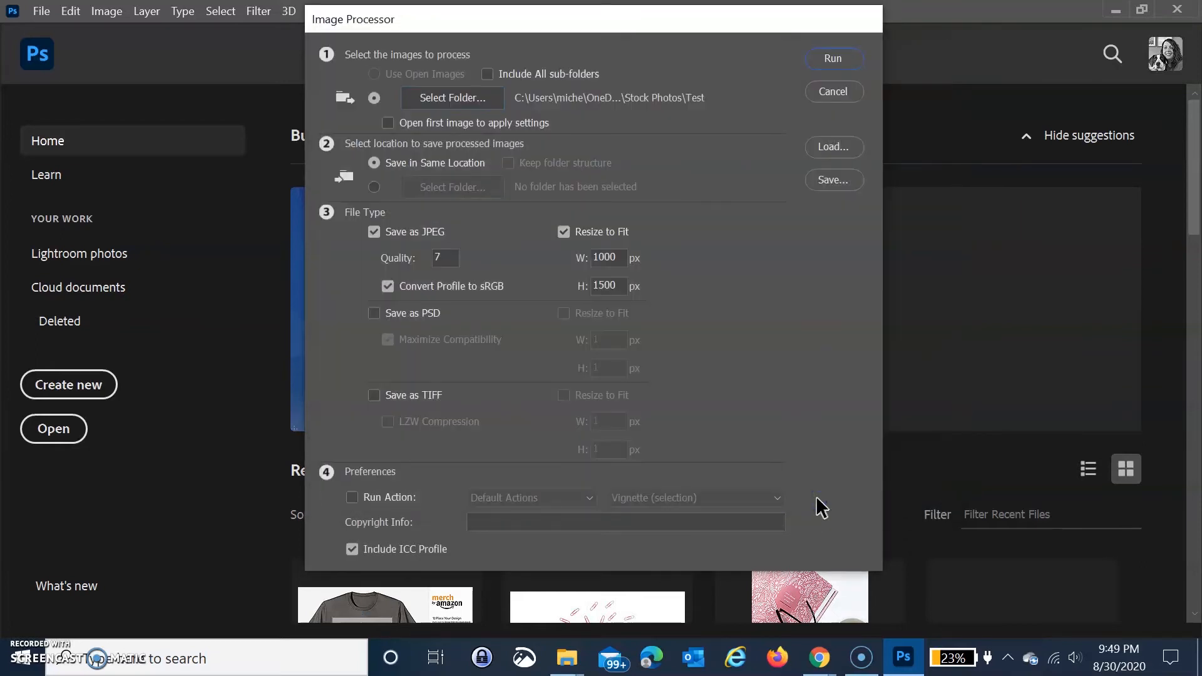
mouse_move(525, 126)
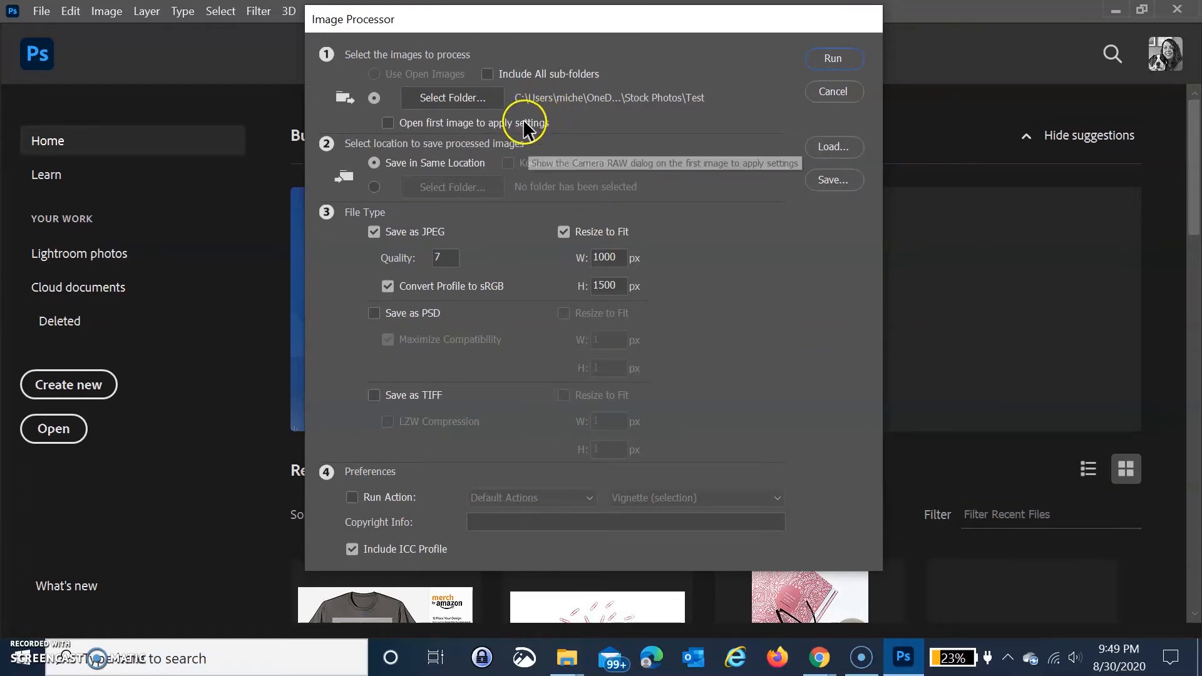
mouse_move(399, 136)
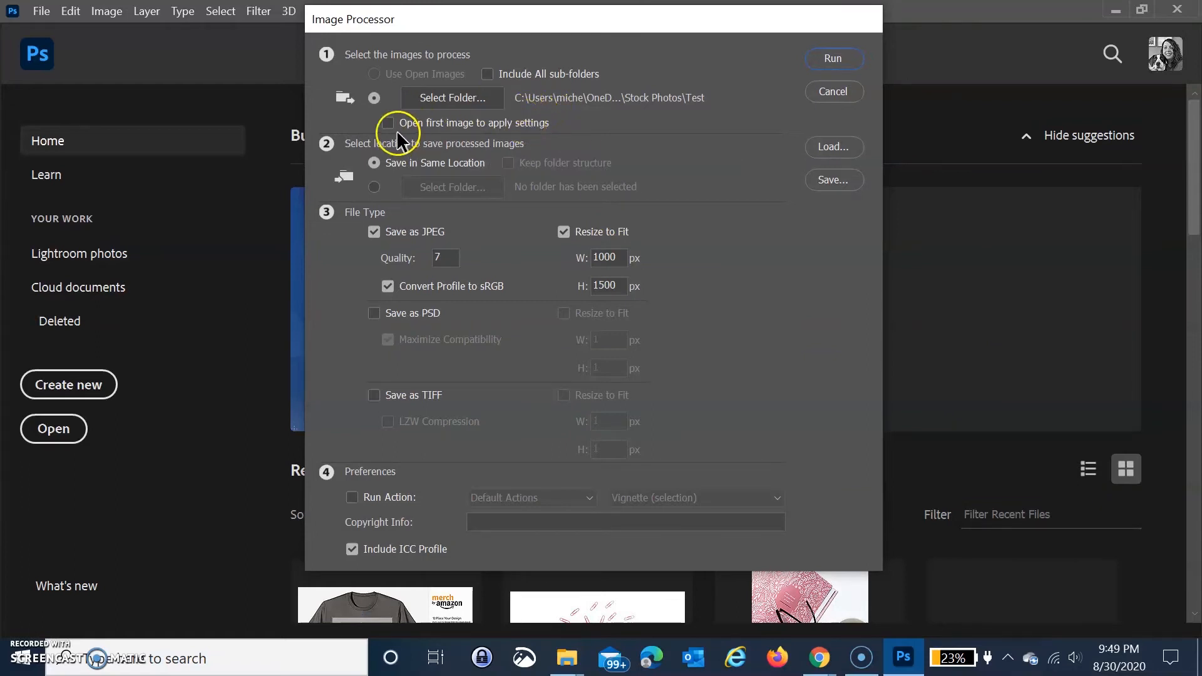
mouse_move(518, 96)
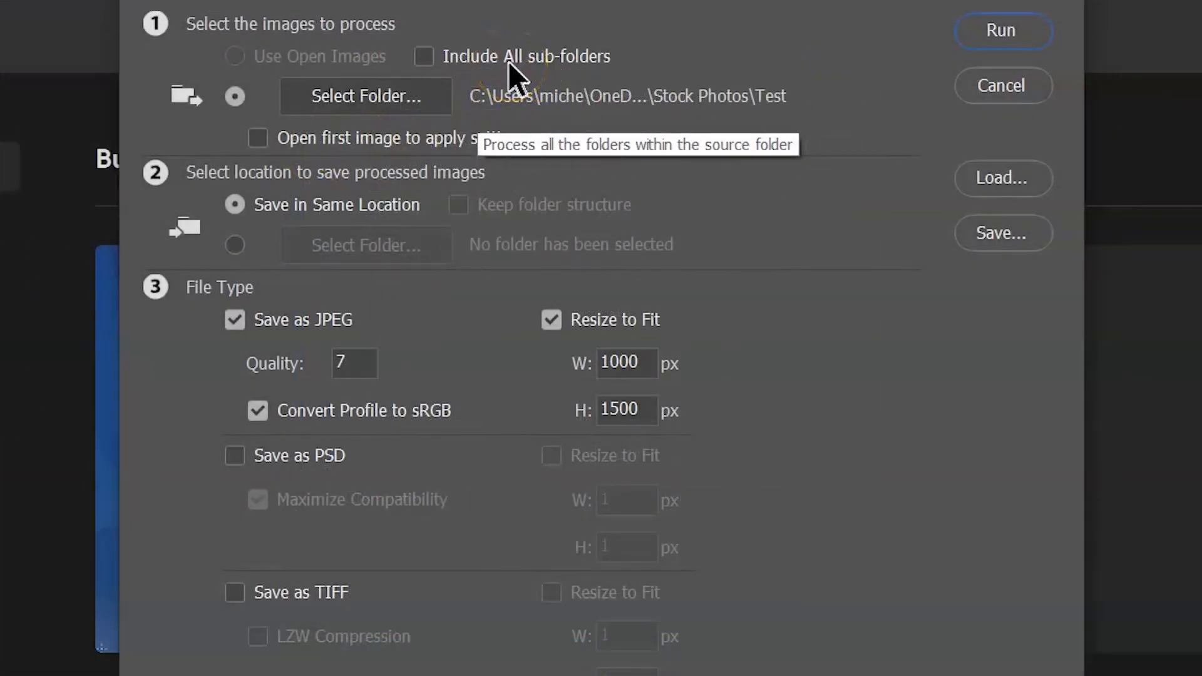
mouse_move(307, 218)
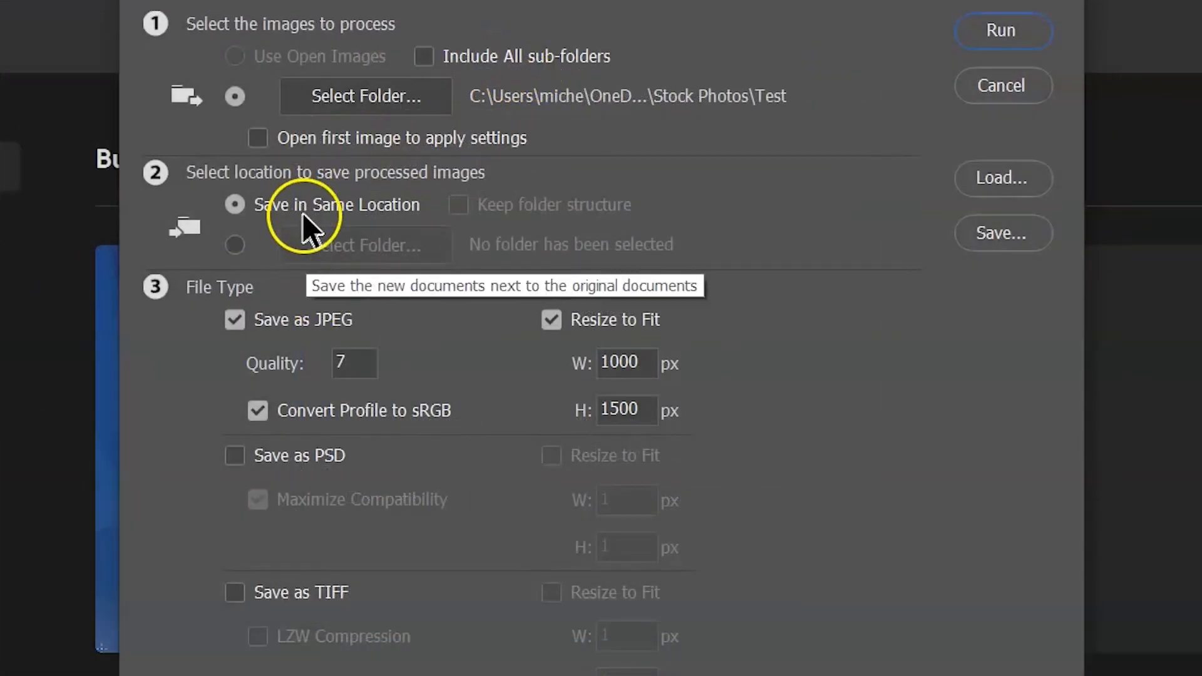
mouse_move(157, 191)
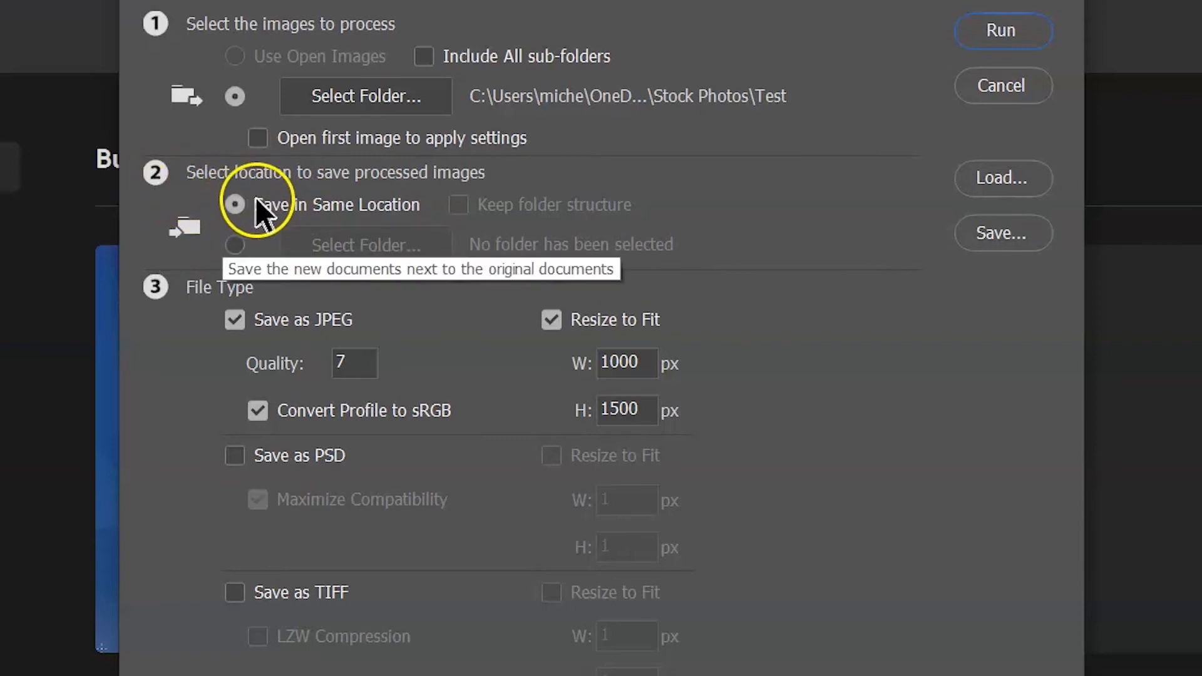
mouse_move(418, 222)
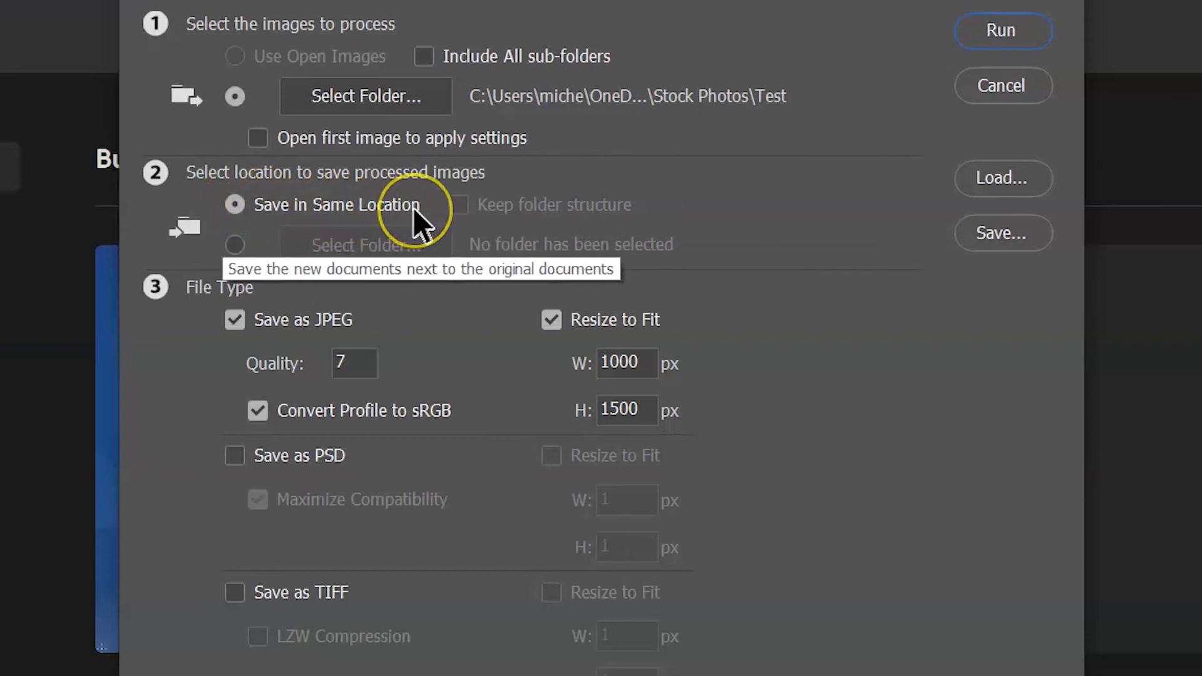
mouse_move(901, 420)
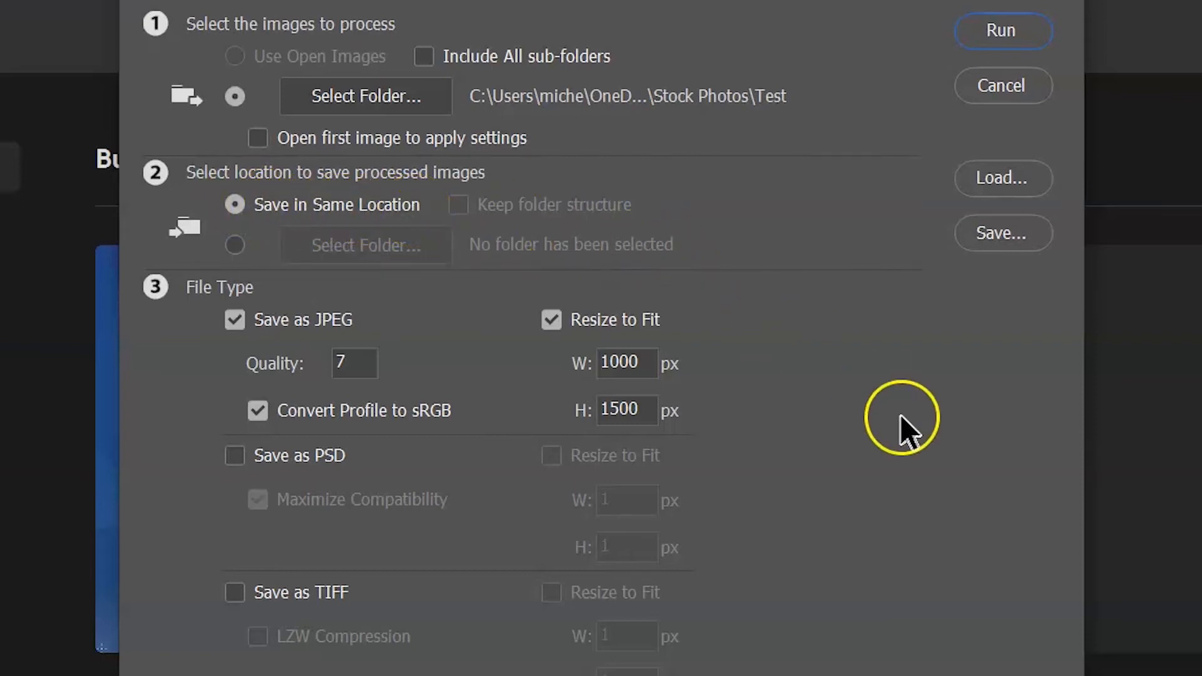
mouse_move(235, 320)
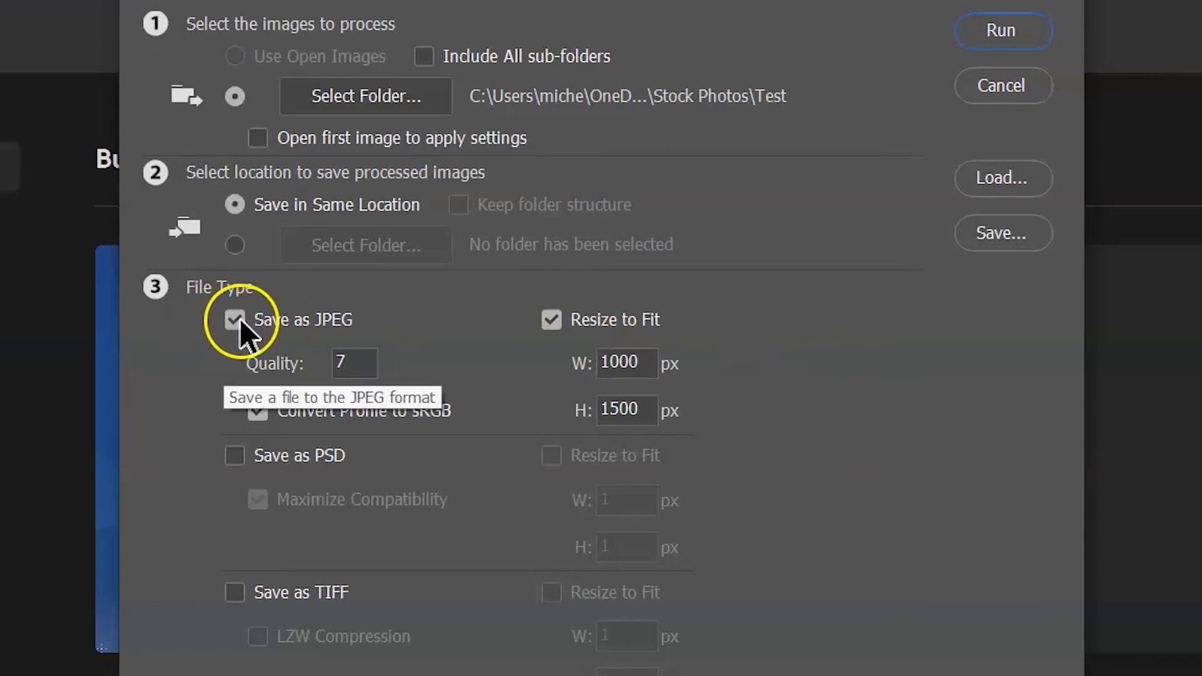
mouse_move(283, 383)
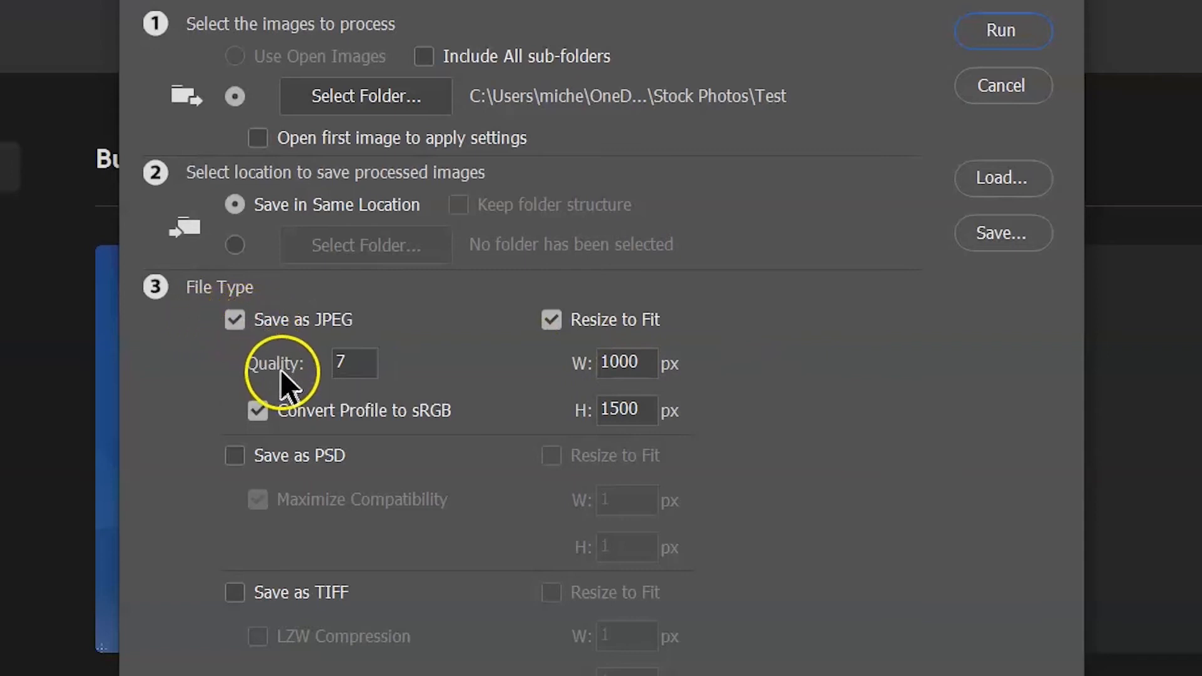
mouse_move(276, 417)
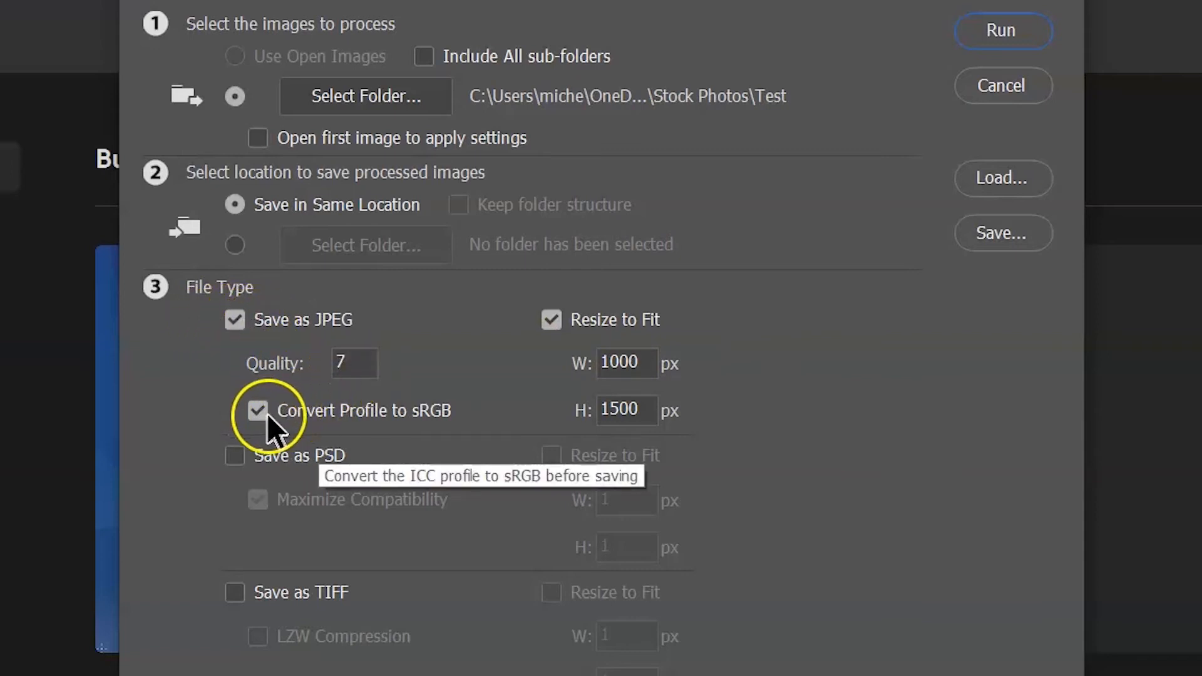
mouse_move(425, 430)
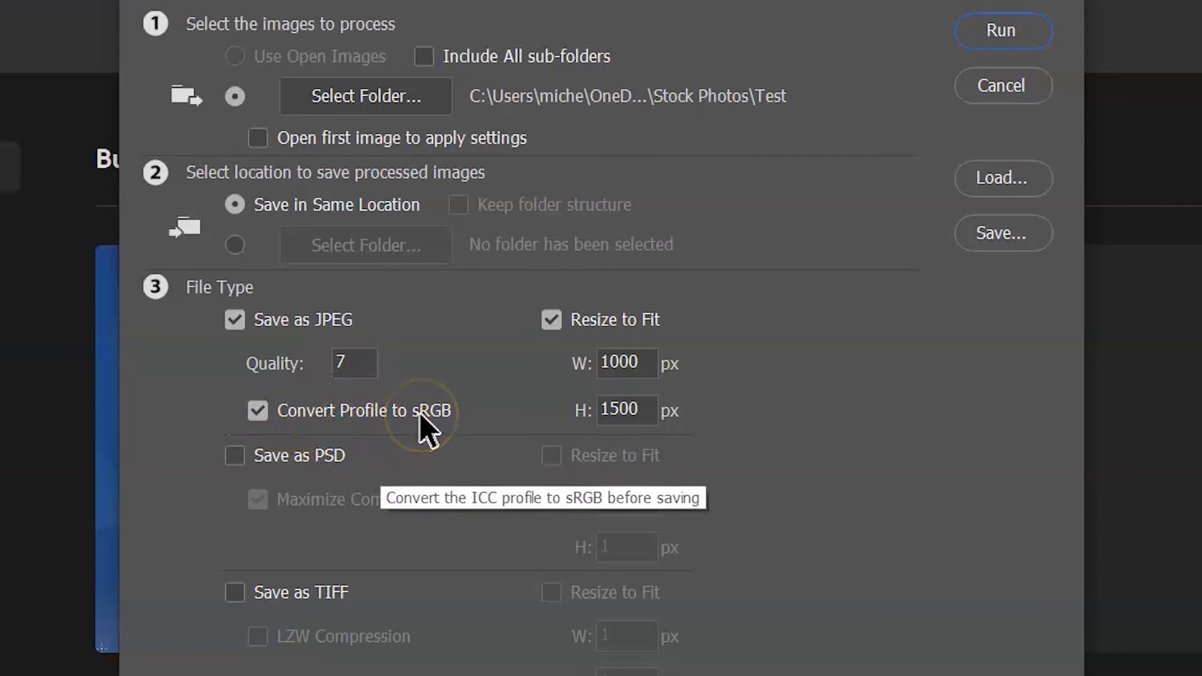
mouse_move(665, 381)
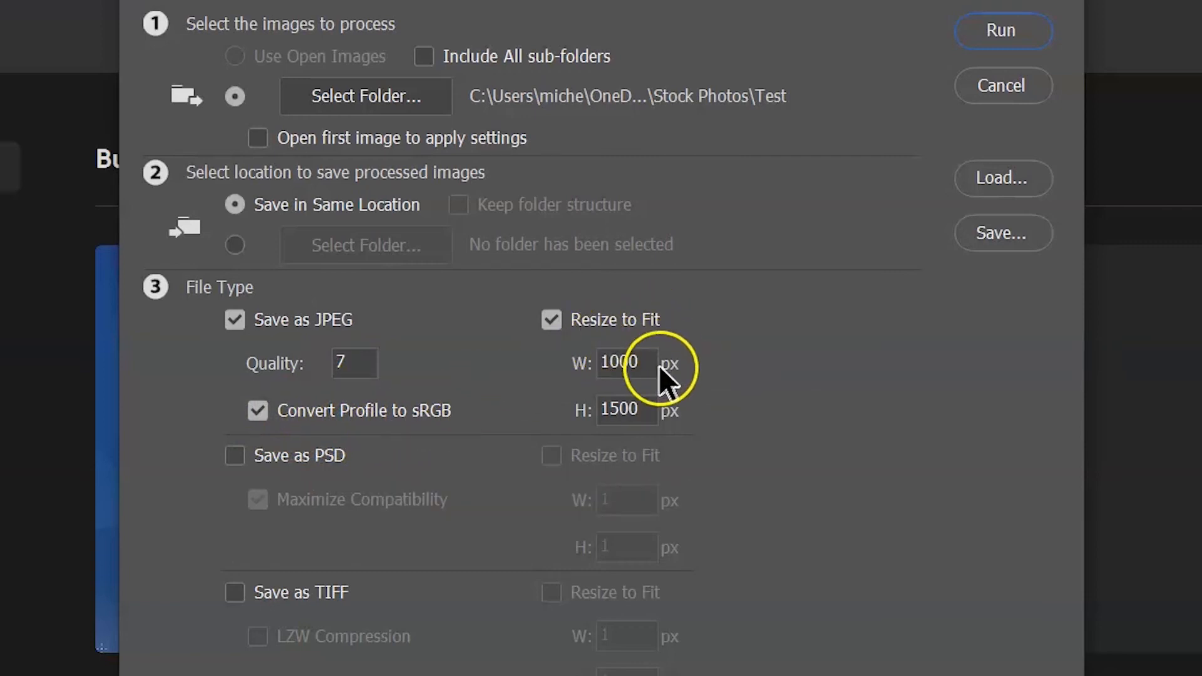
Set Resize to Fit to W 1600 × H 1060 px for JPEG output
triple_click(626, 363)
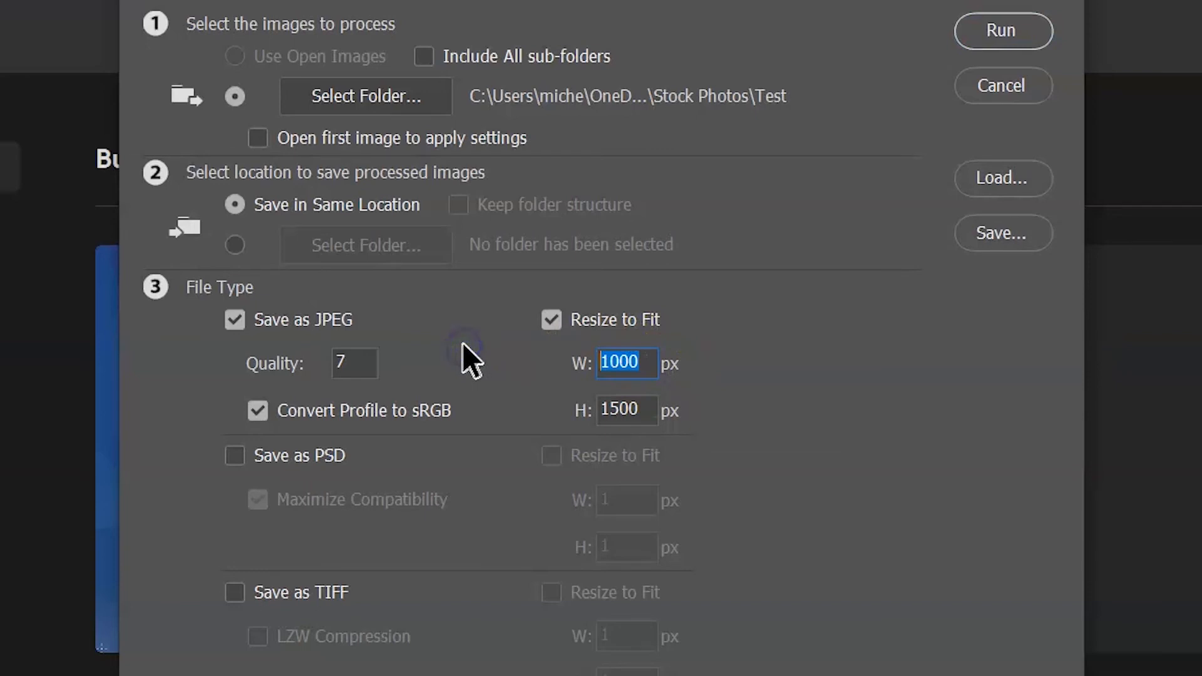
text(16)
click(627, 410)
text(1060)
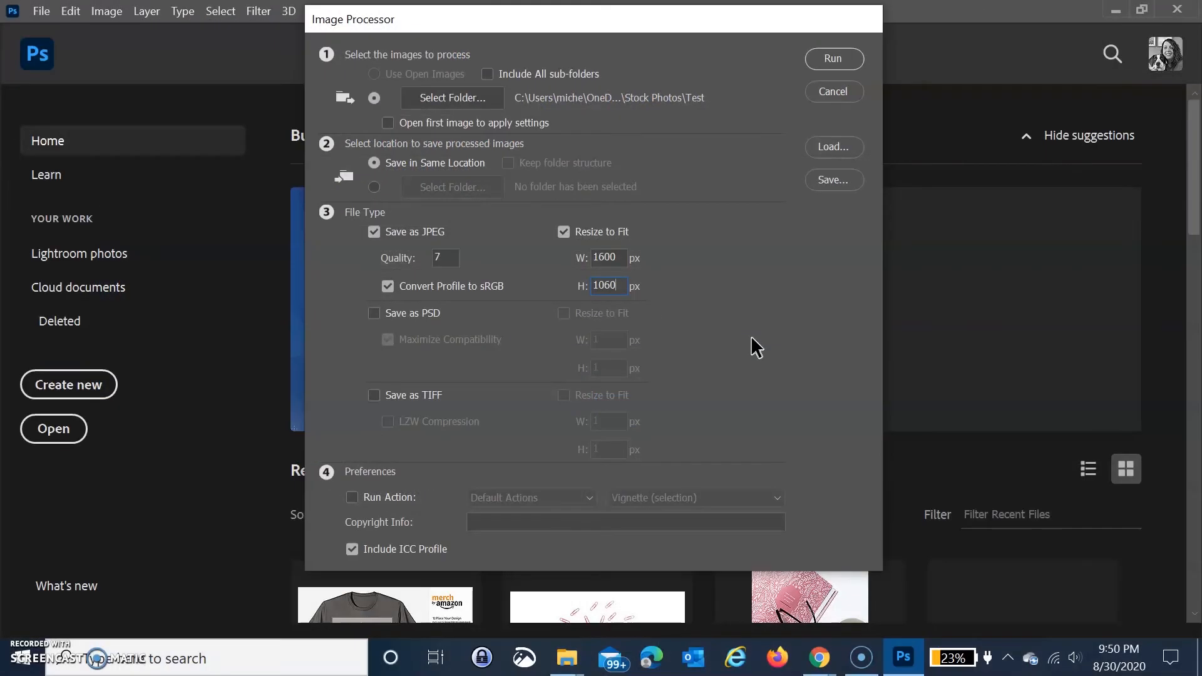
mouse_move(375, 491)
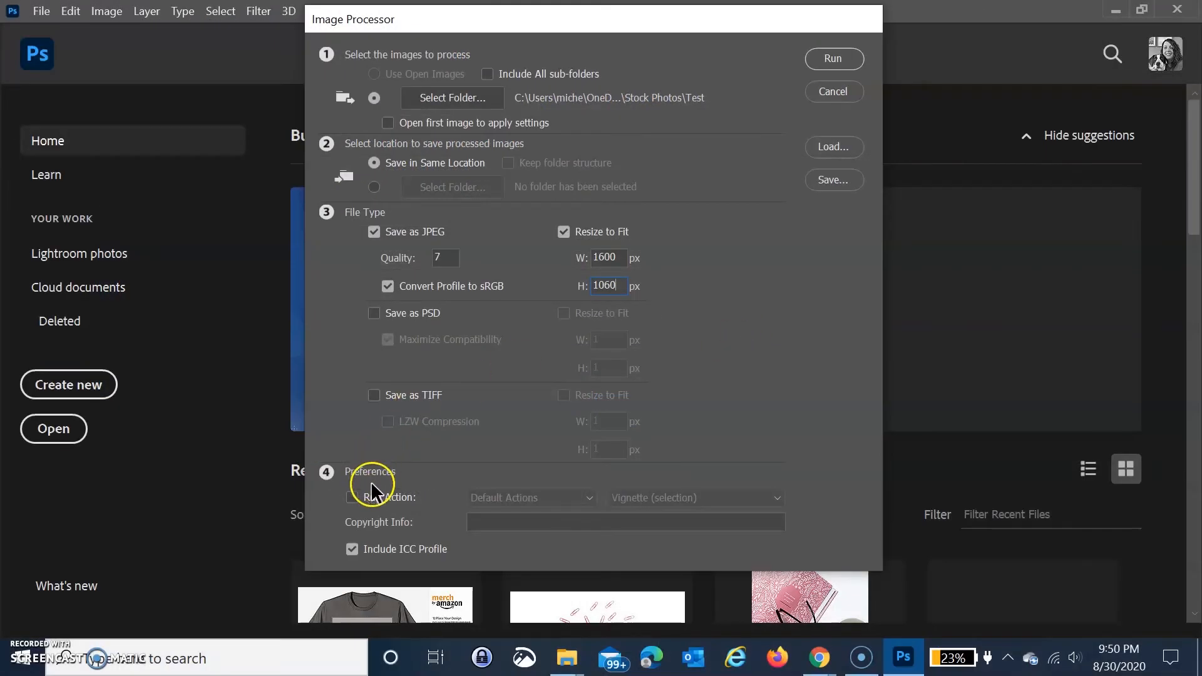
mouse_move(789, 248)
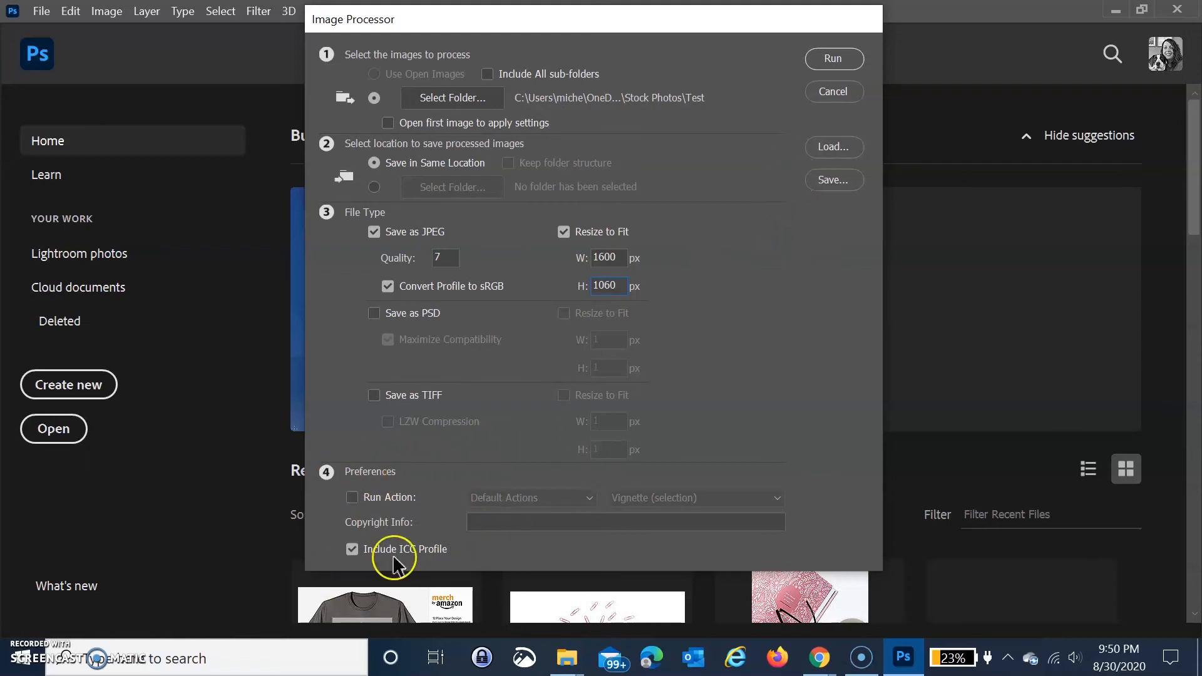
mouse_move(443, 489)
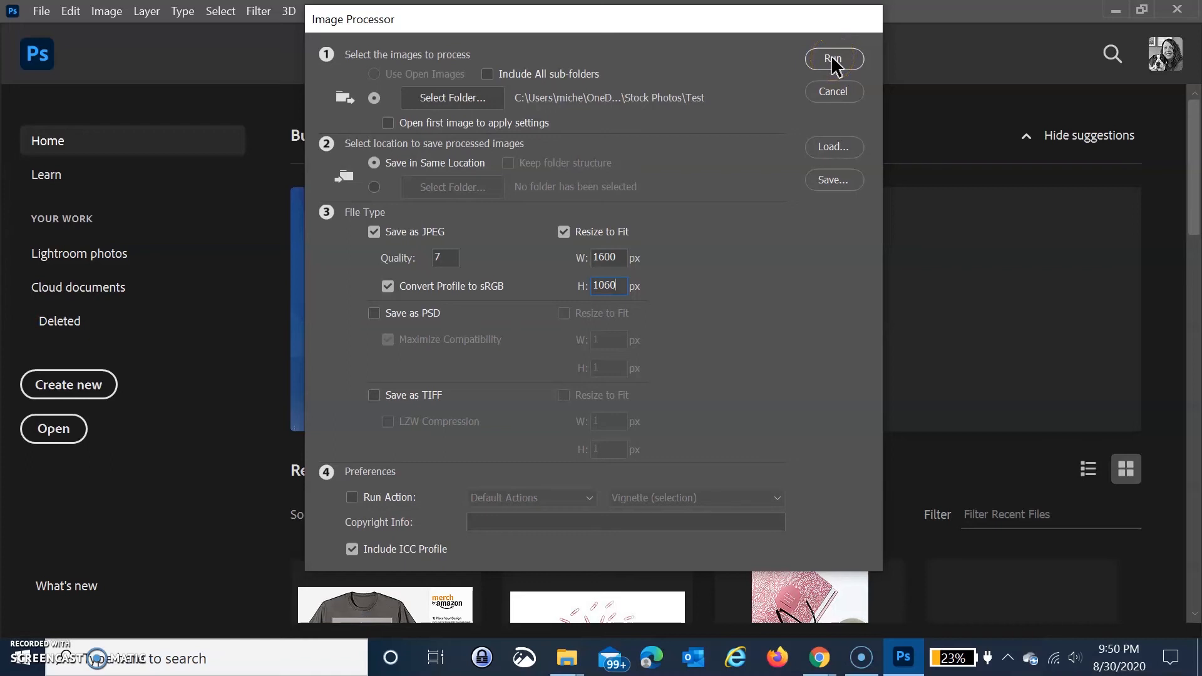
Run the Image Processor on the Test folder's five photos
click(833, 60)
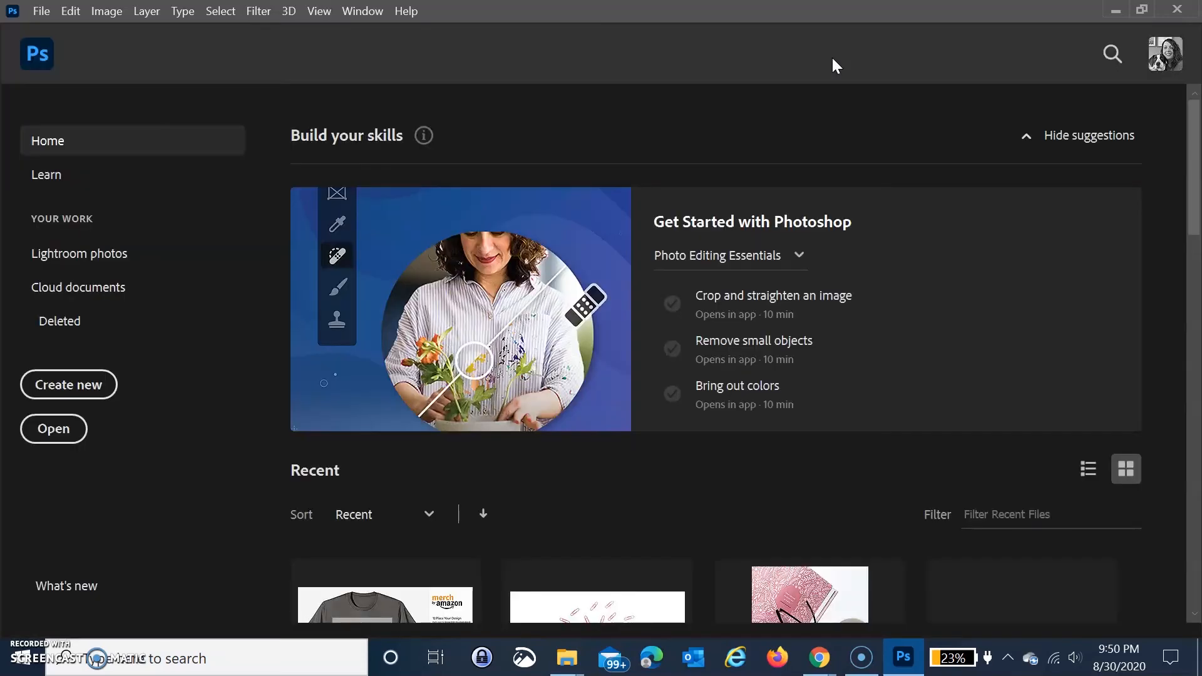
mouse_move(546, 508)
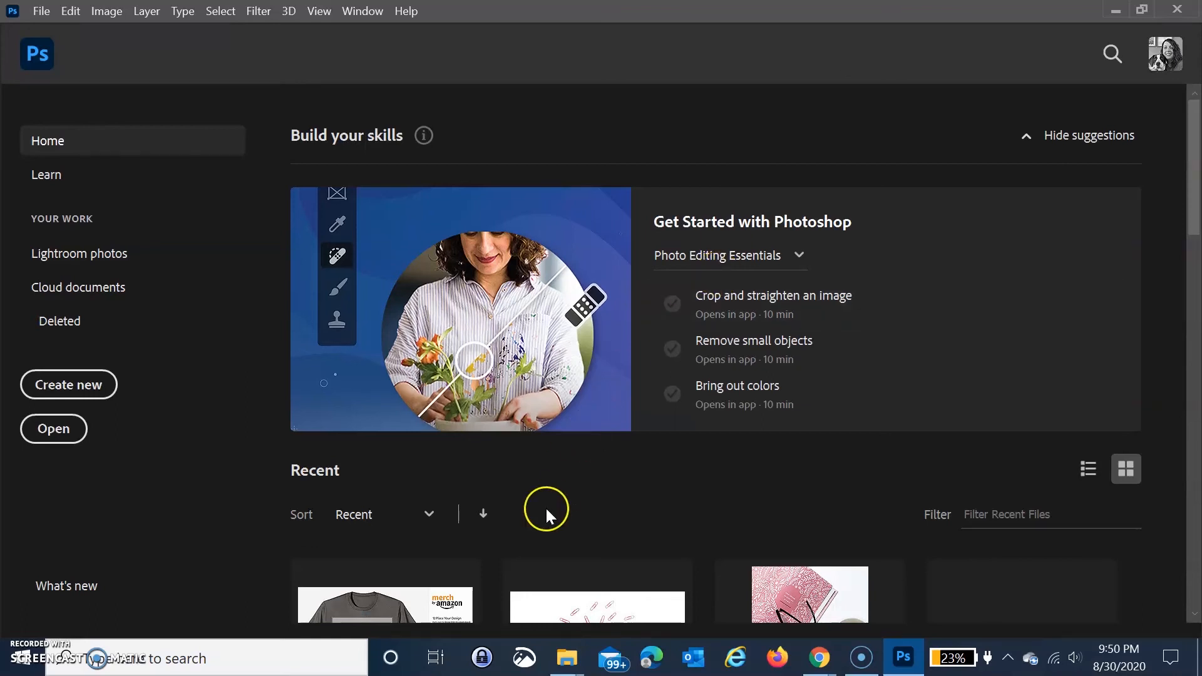
mouse_move(566, 657)
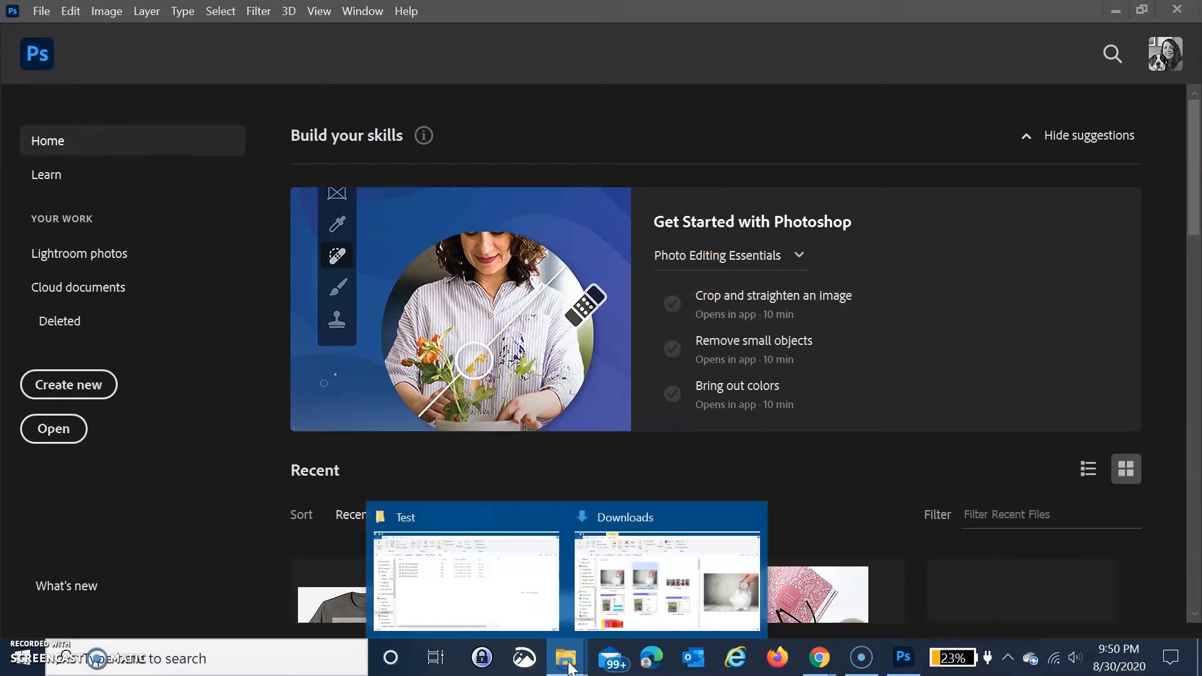
Go from Stock Photos into Test and open its new JPEG folder of 707 × 1060 photos
click(465, 578)
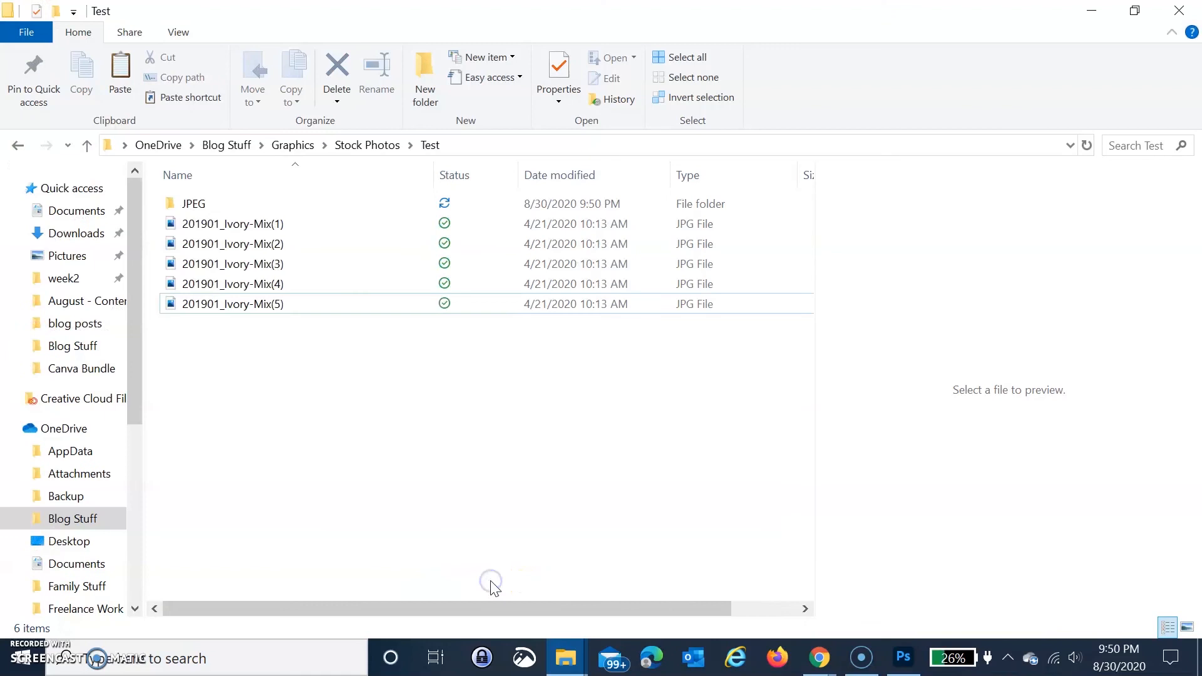
click(366, 144)
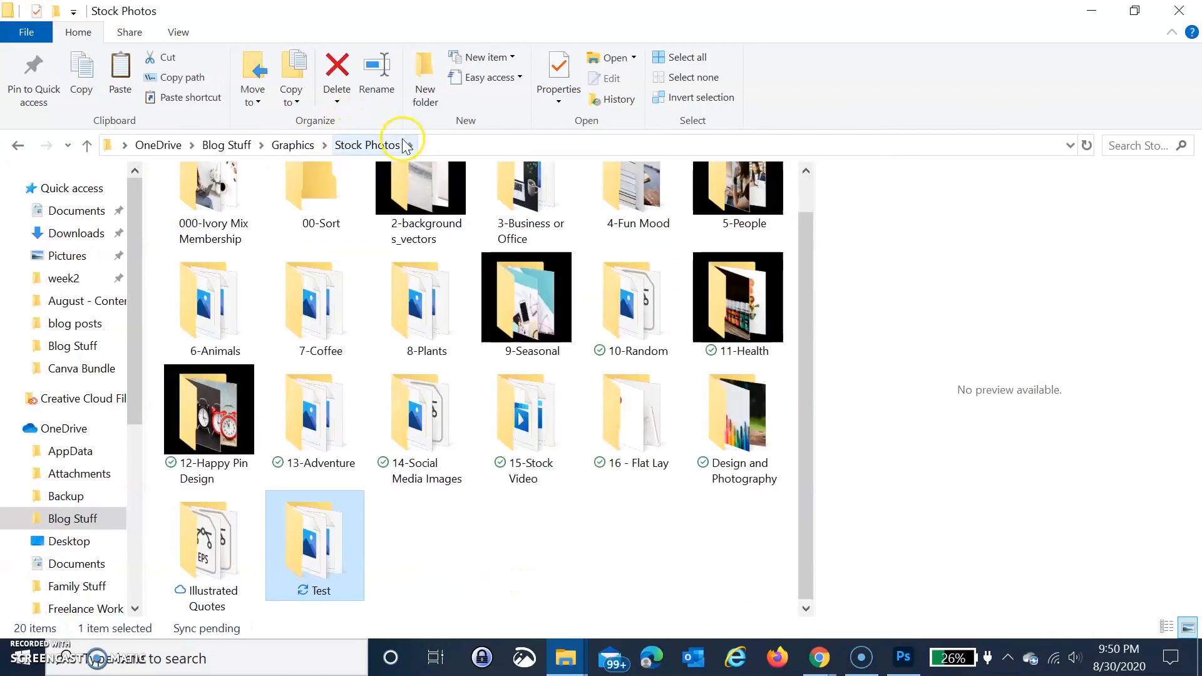
double_click(314, 544)
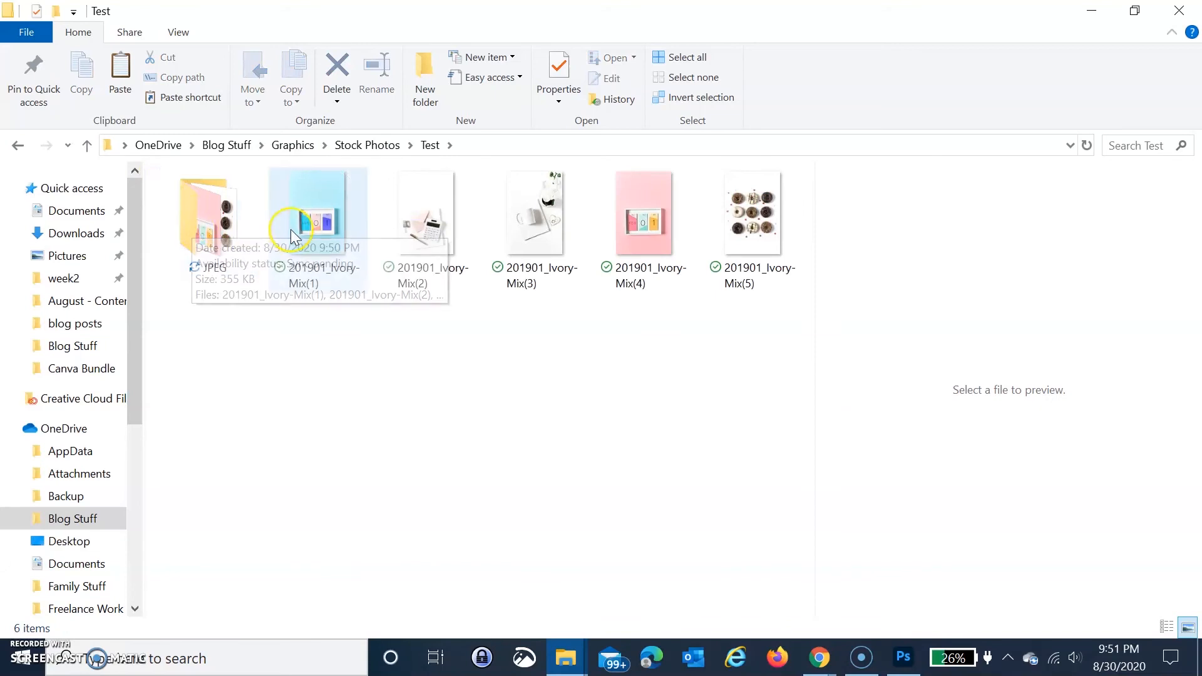
mouse_move(270, 169)
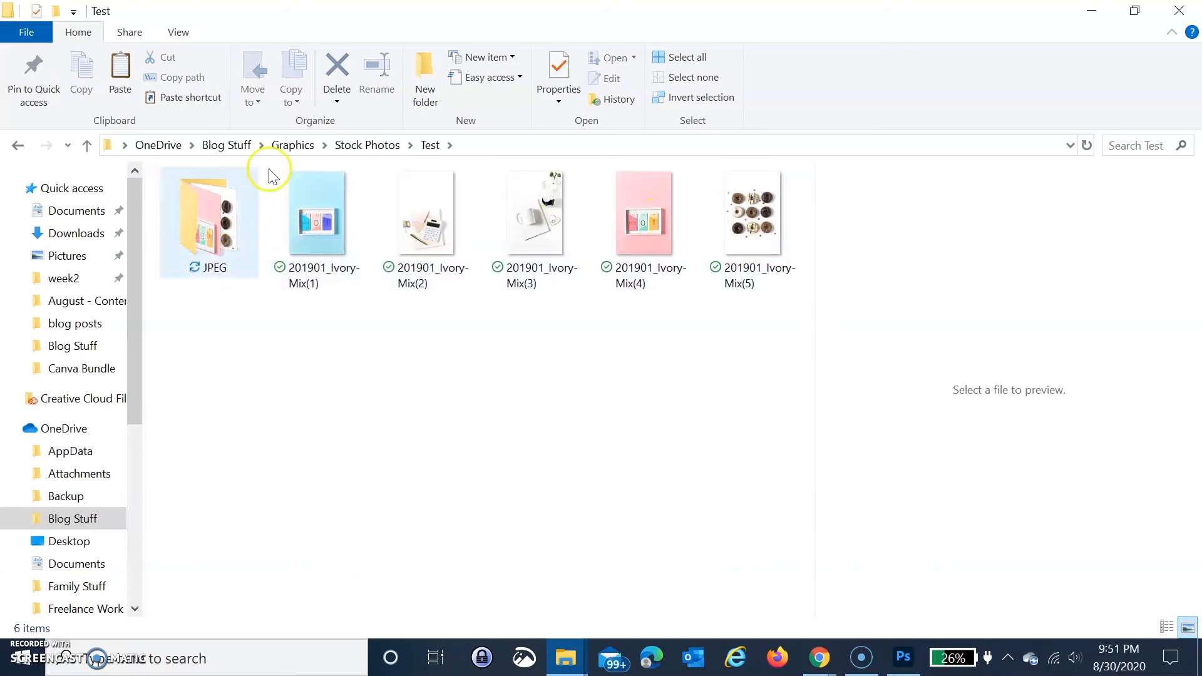
double_click(208, 223)
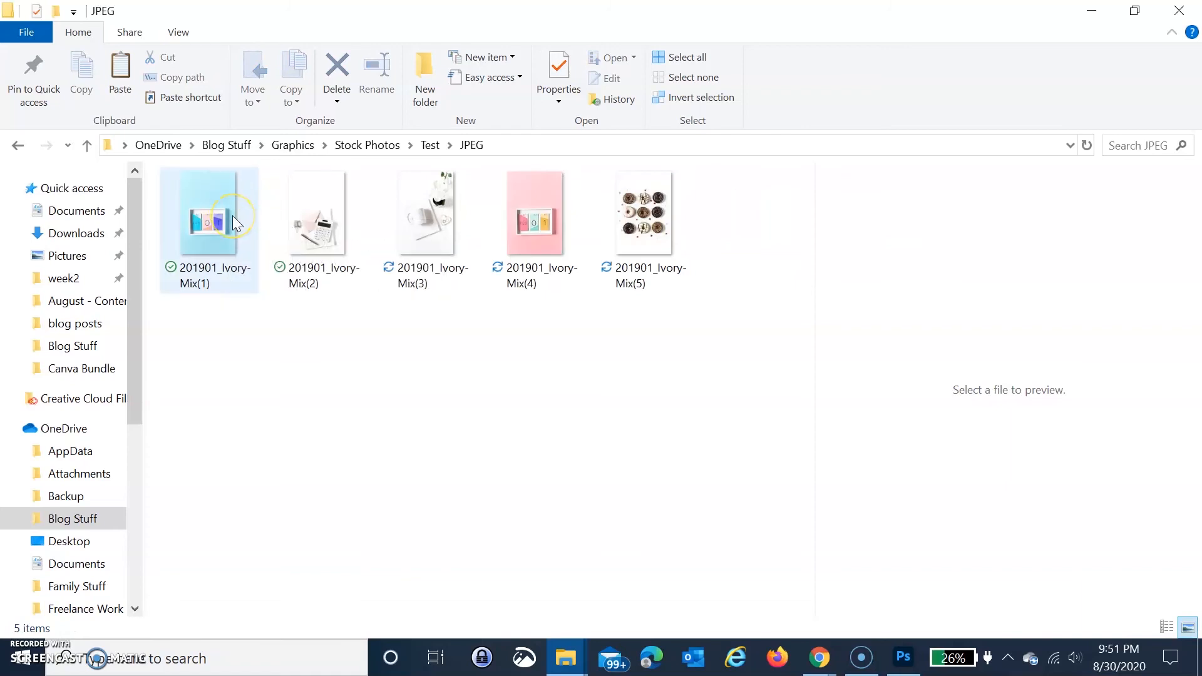
mouse_move(314, 223)
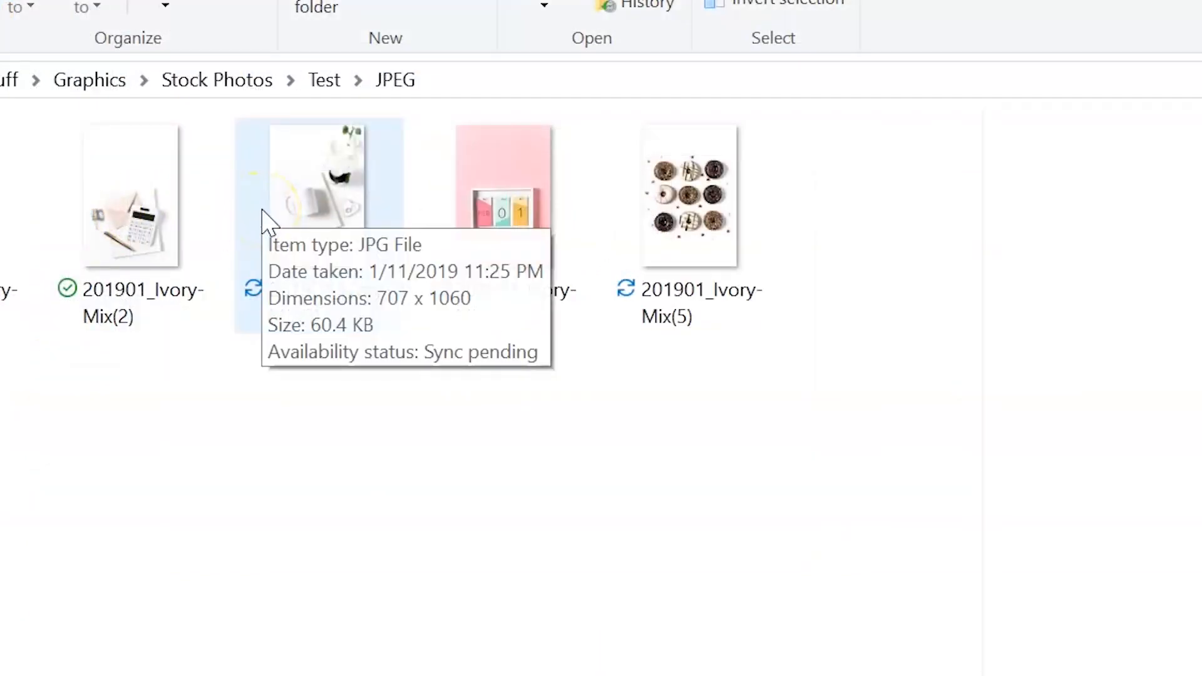
mouse_move(349, 203)
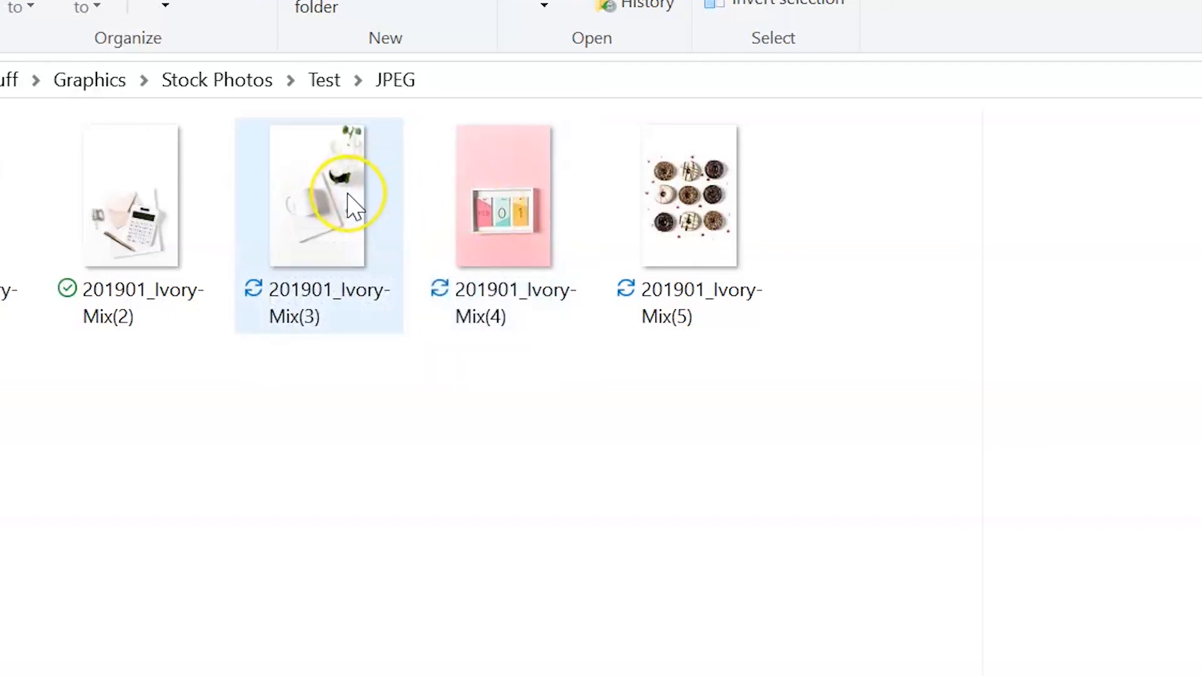
mouse_move(402, 288)
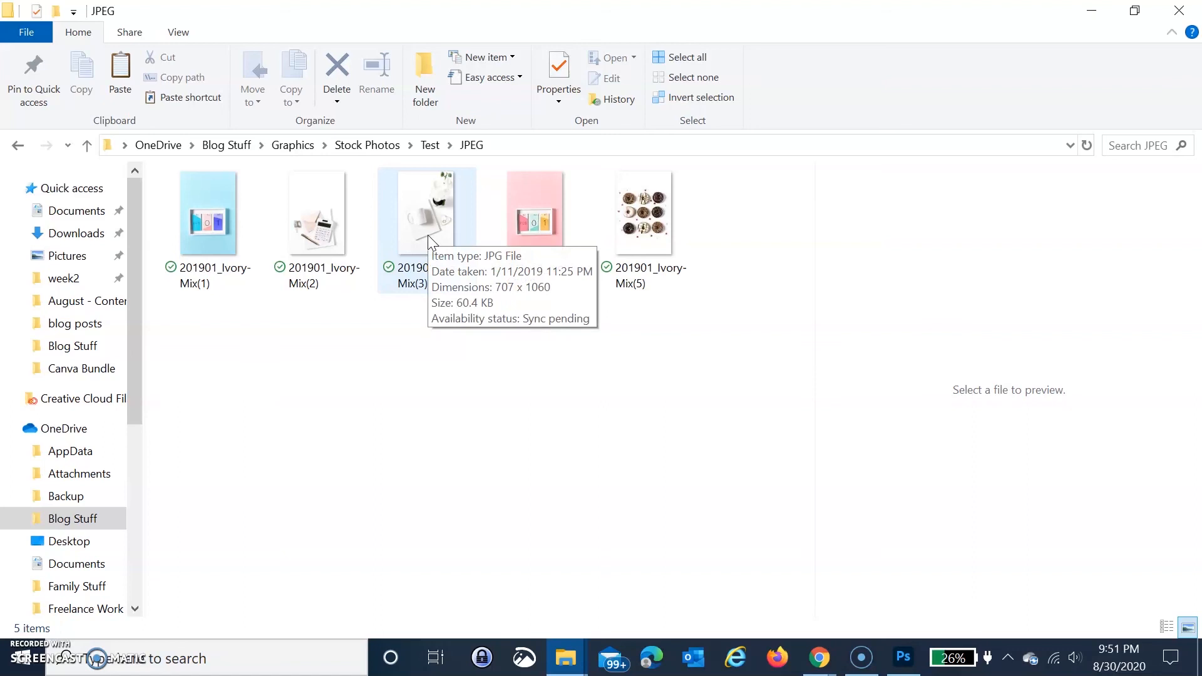
mouse_move(479, 211)
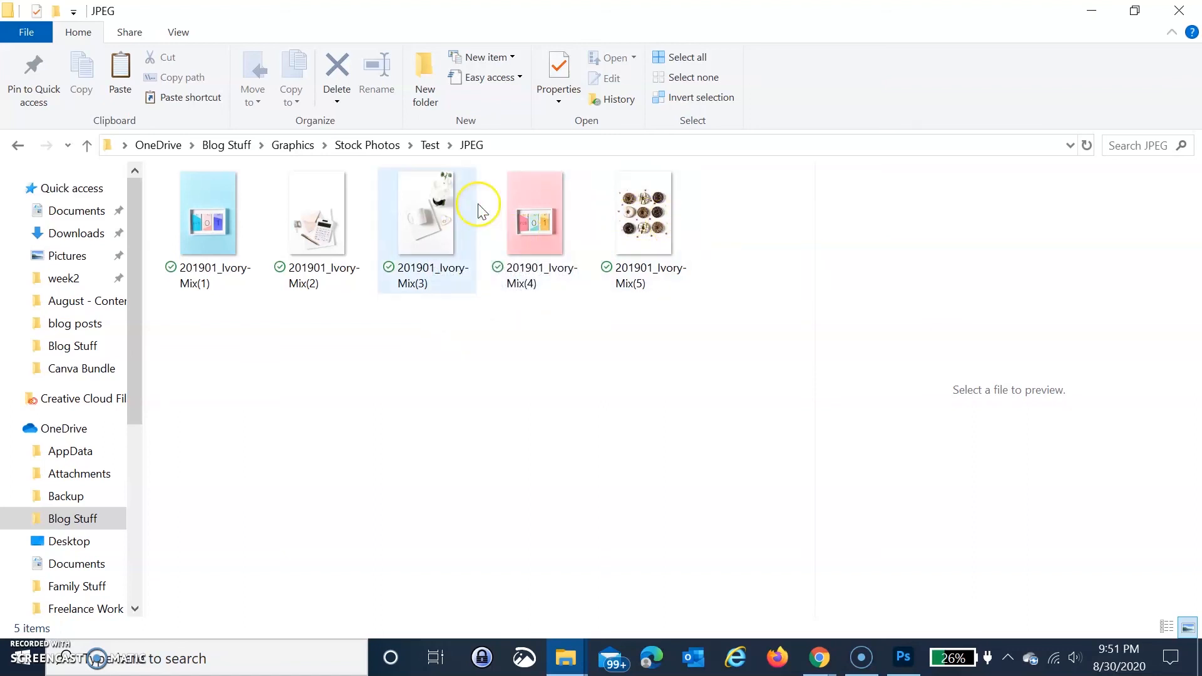